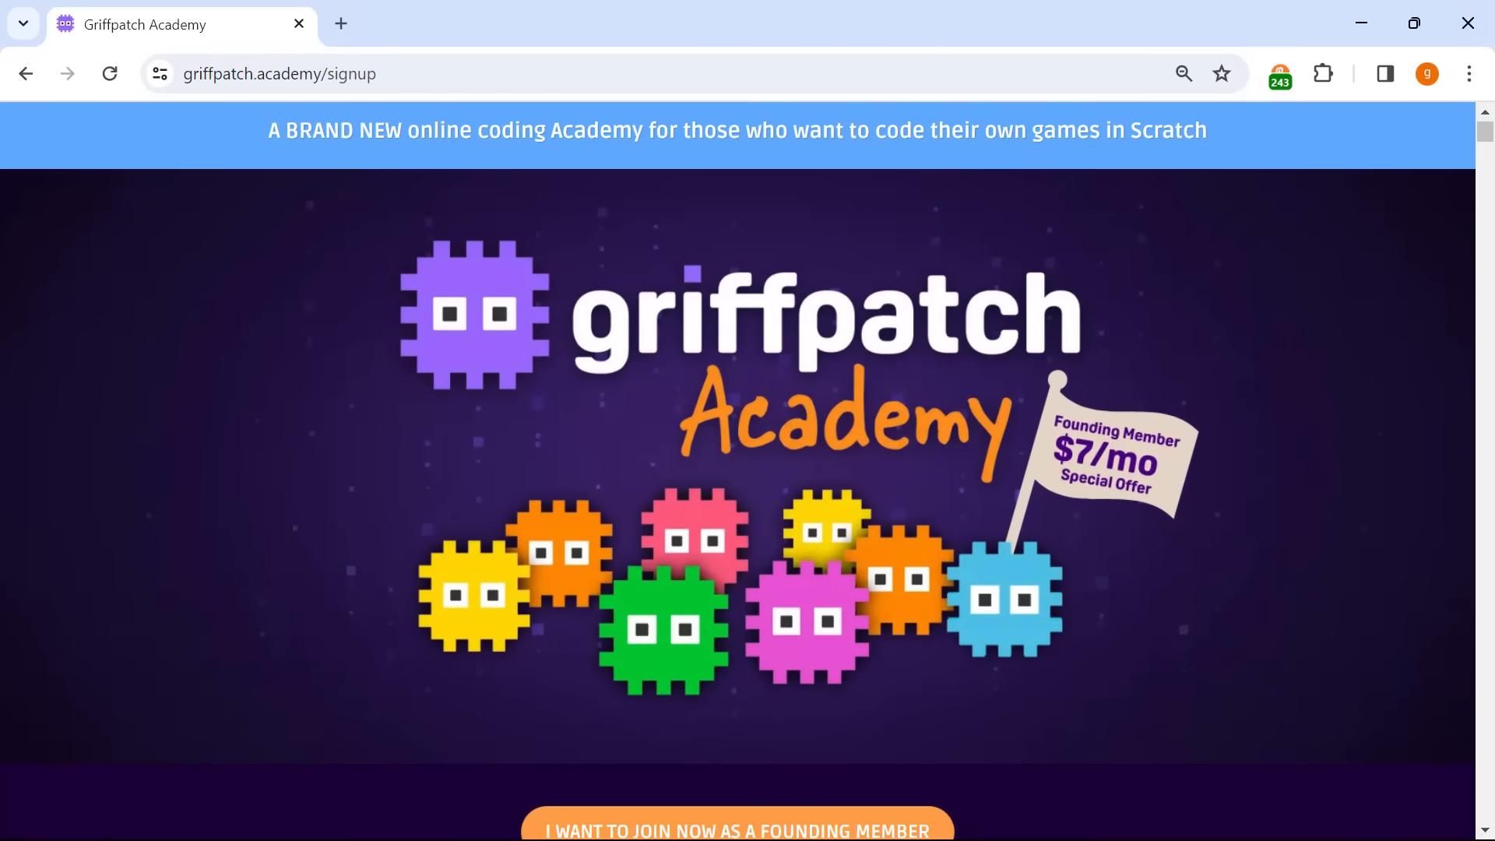
# - Start joining as a founding member with the $7 every-month plan
pyautogui.click(736, 826)
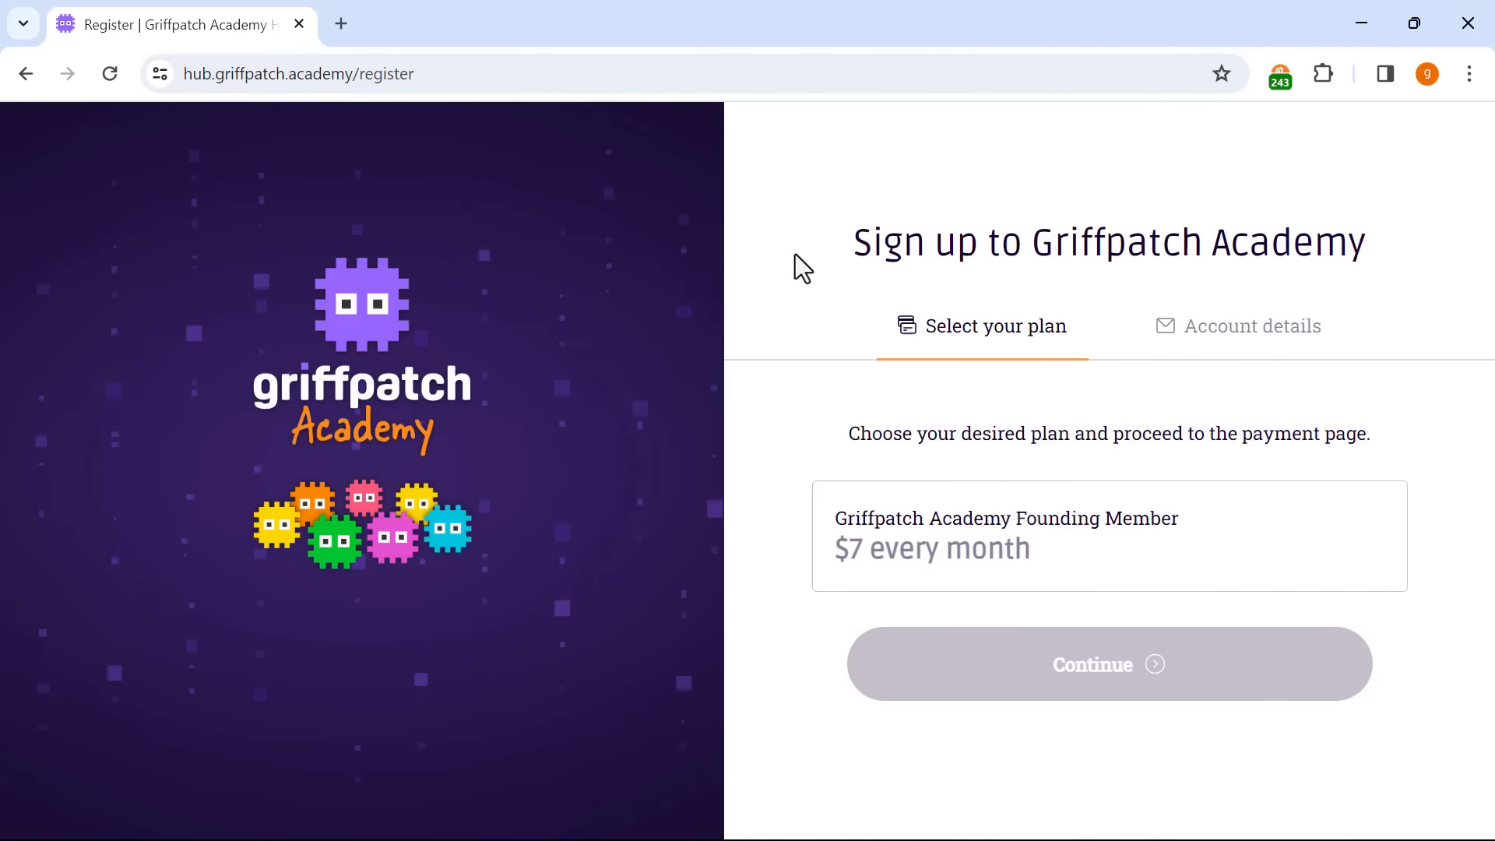
pyautogui.click(1107, 534)
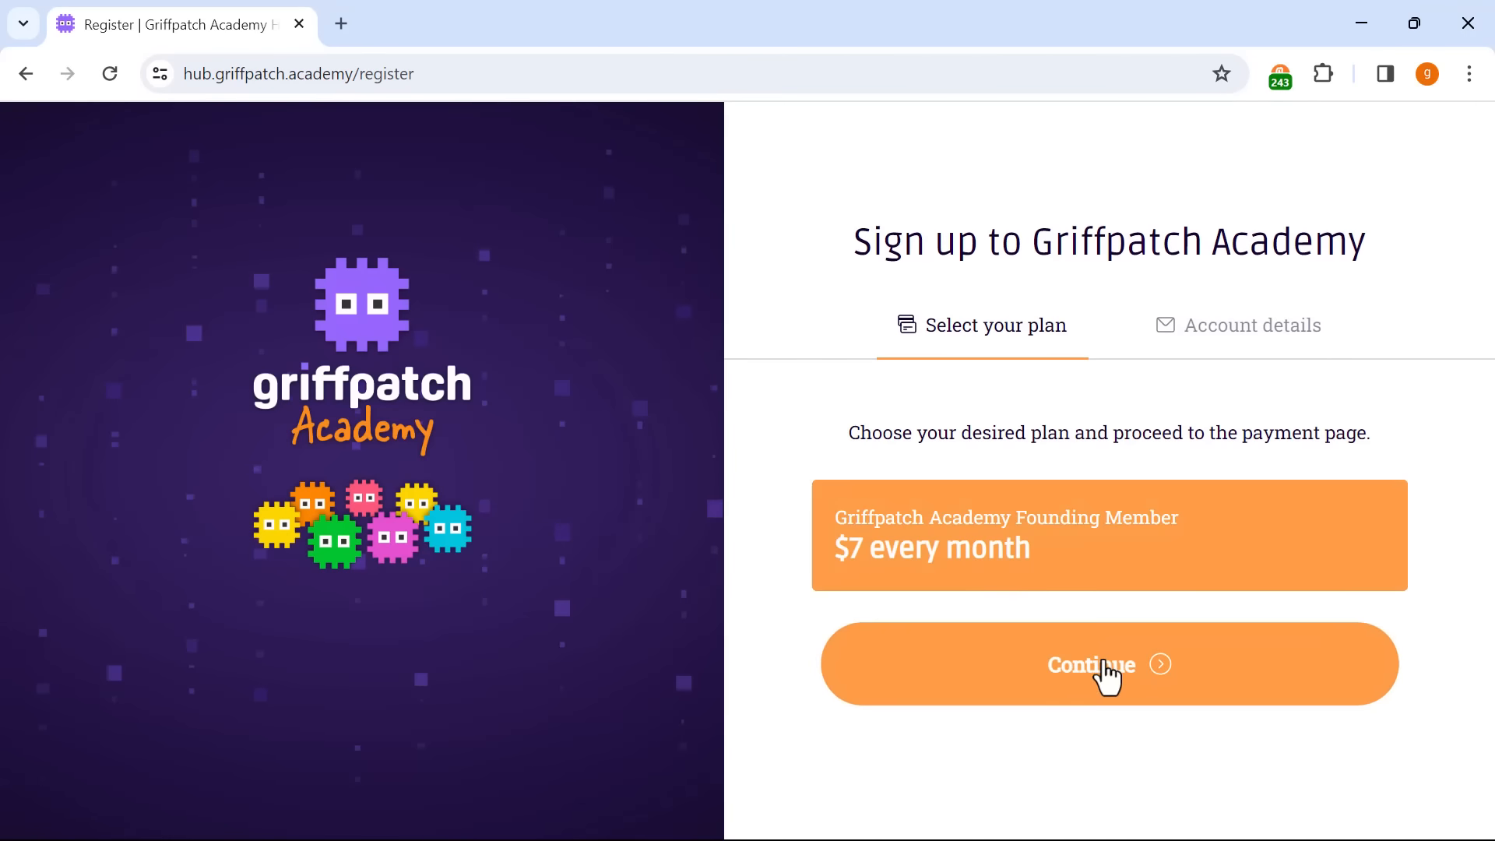
pyautogui.click(1106, 664)
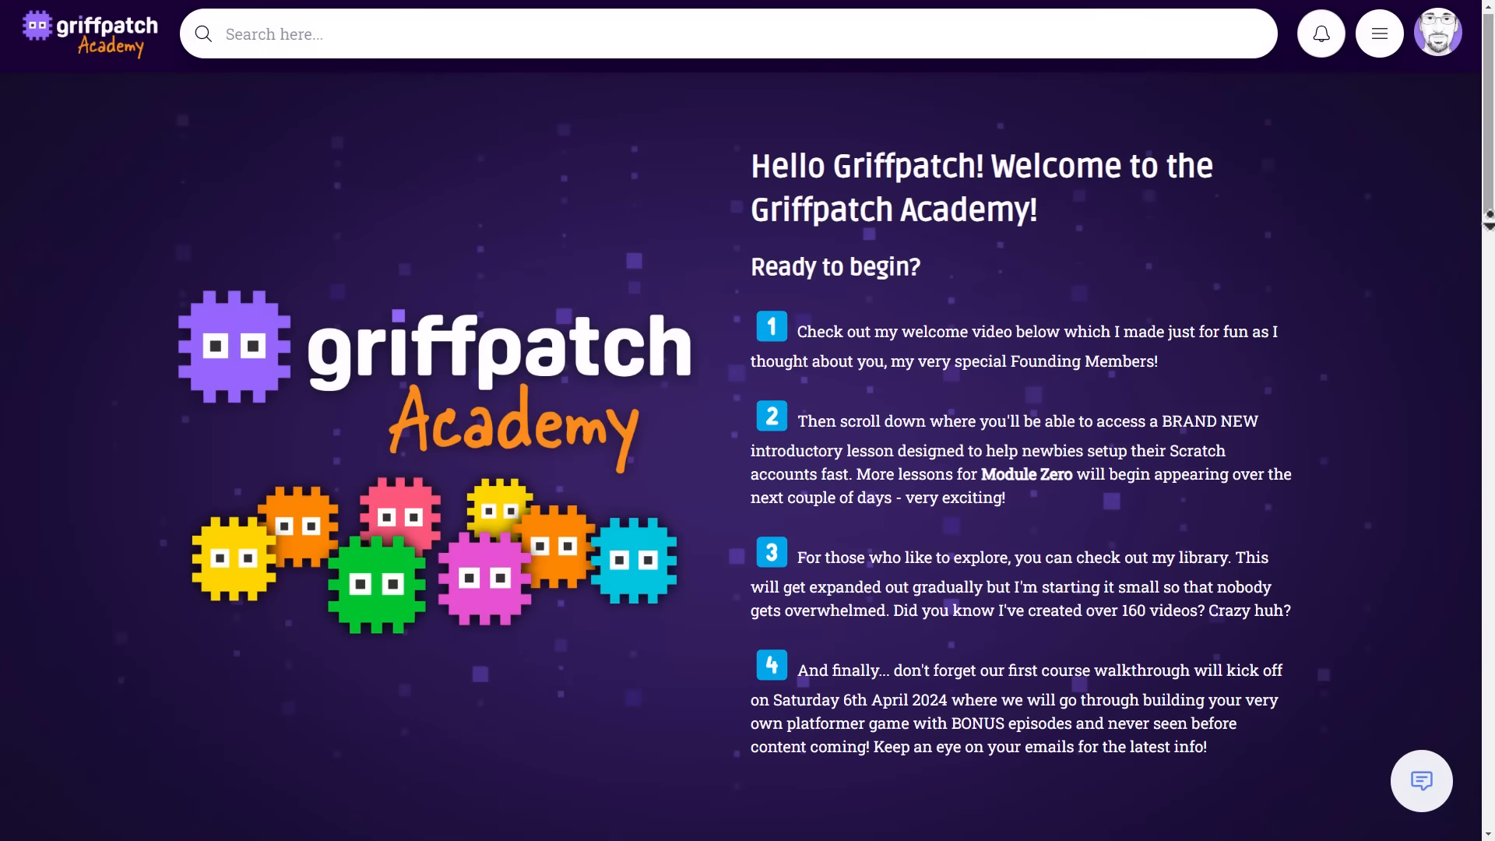
# - Scroll past the welcome page and course module listings to the sign-in page
pyautogui.scroll(-3)
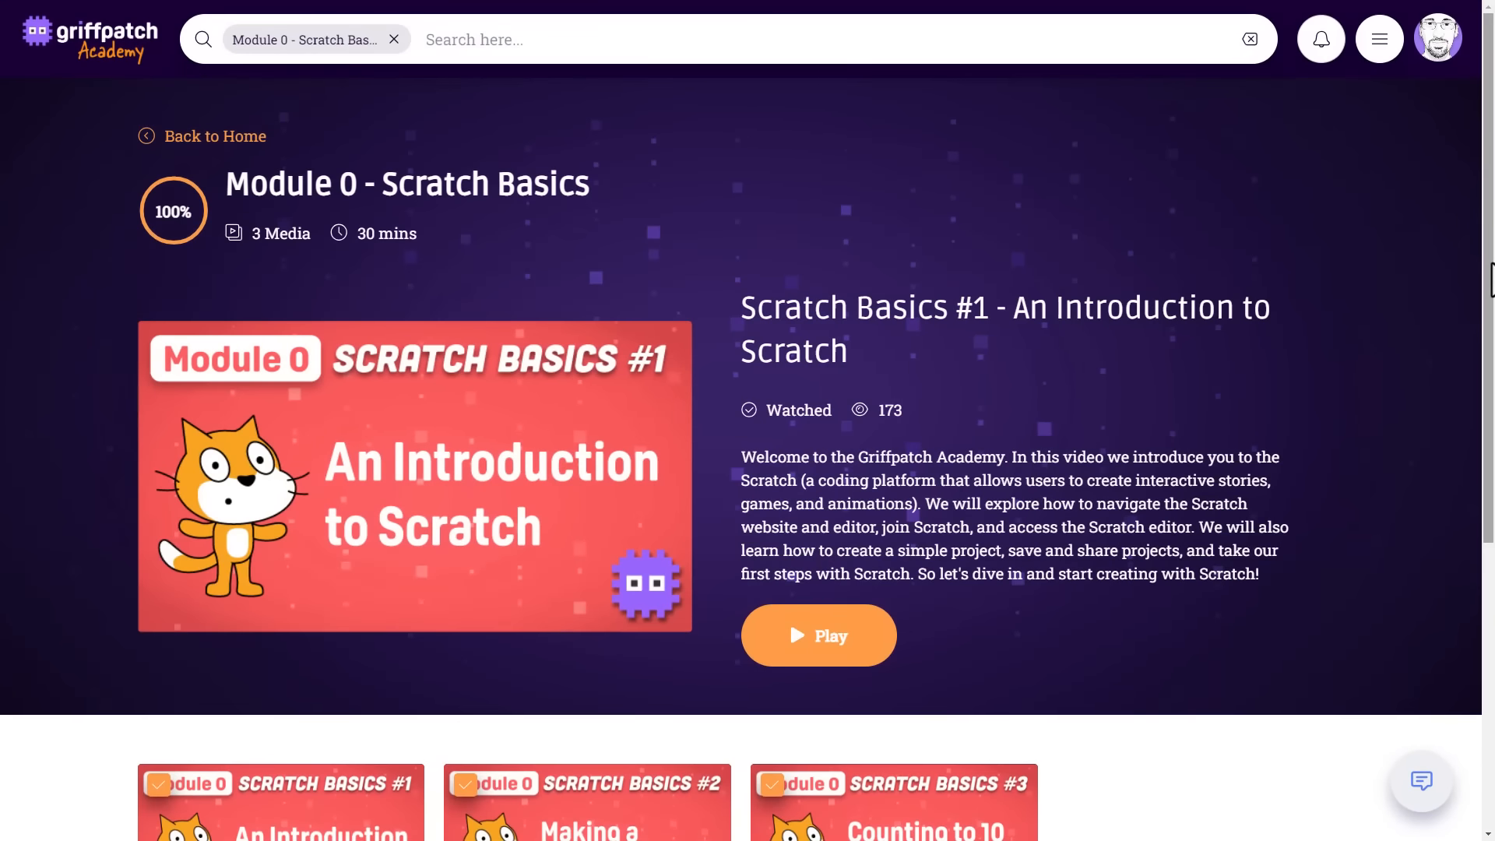
pyautogui.scroll(-3)
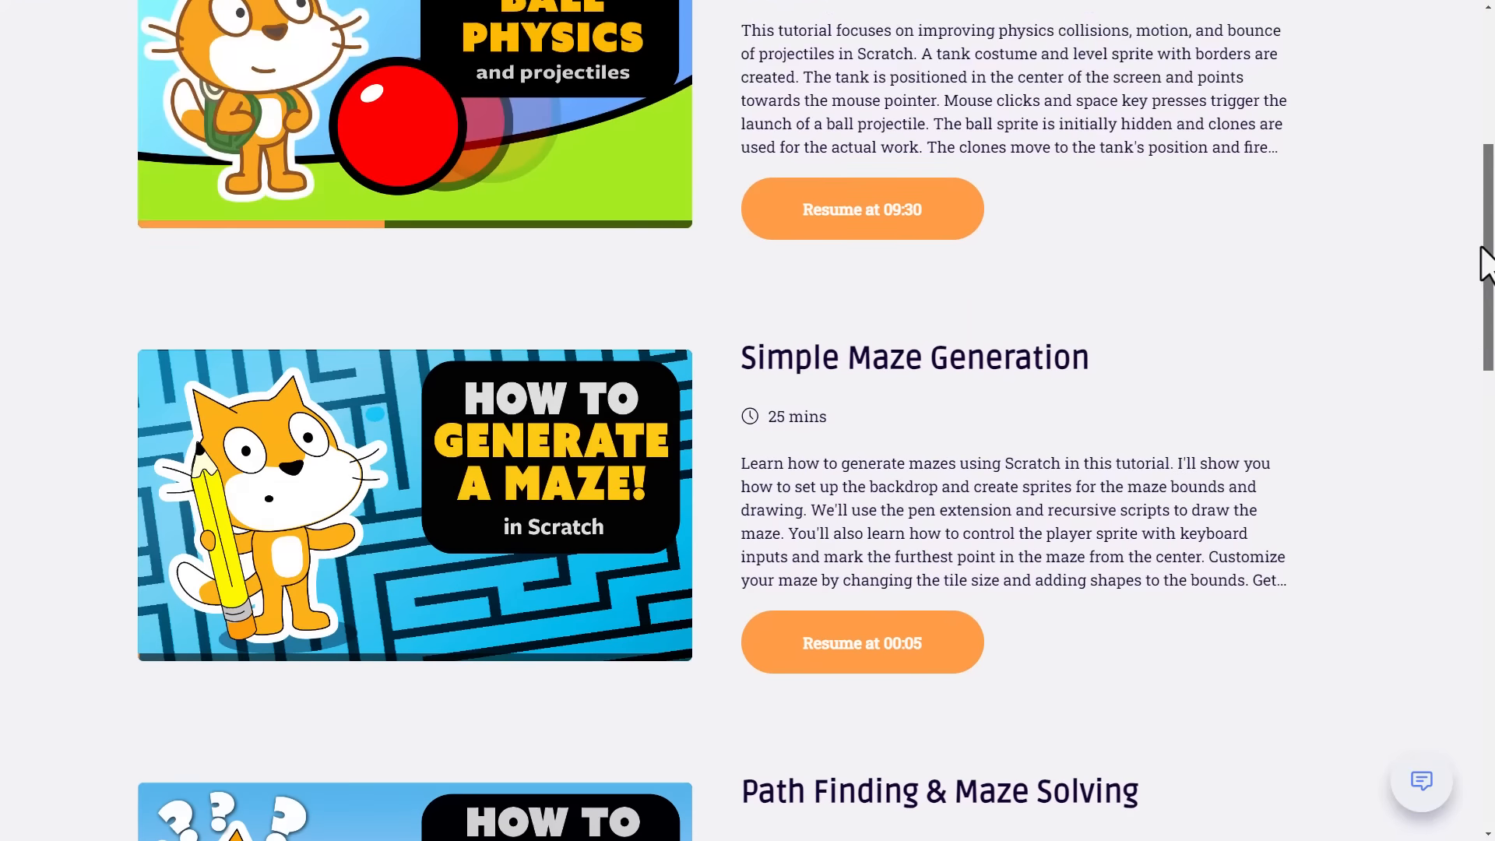
pyautogui.scroll(-3)
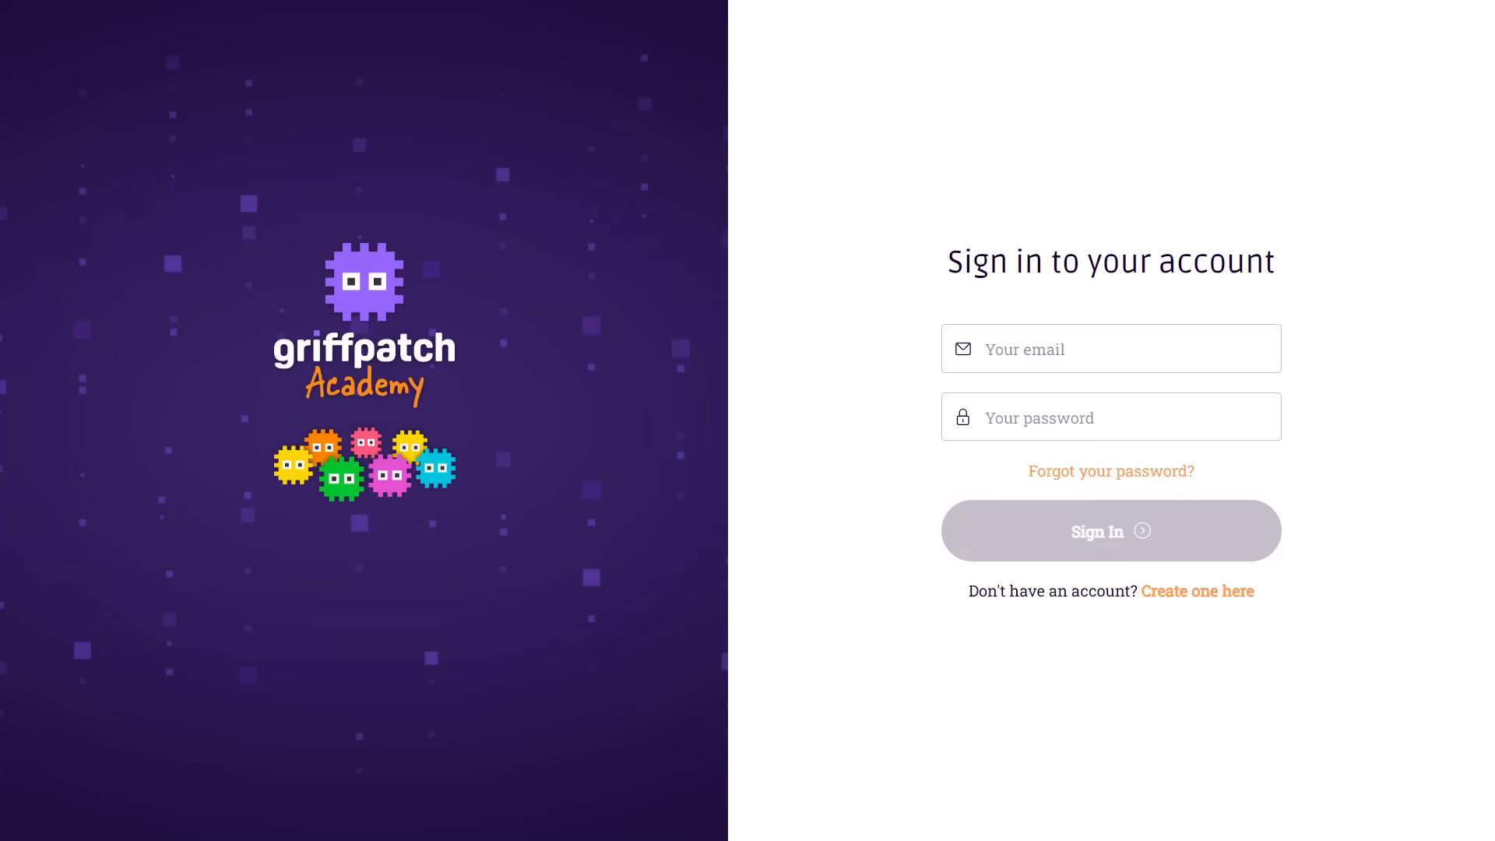
# - Enter the account email ('griffpat…') and password, then sign in
pyautogui.click(1110, 348)
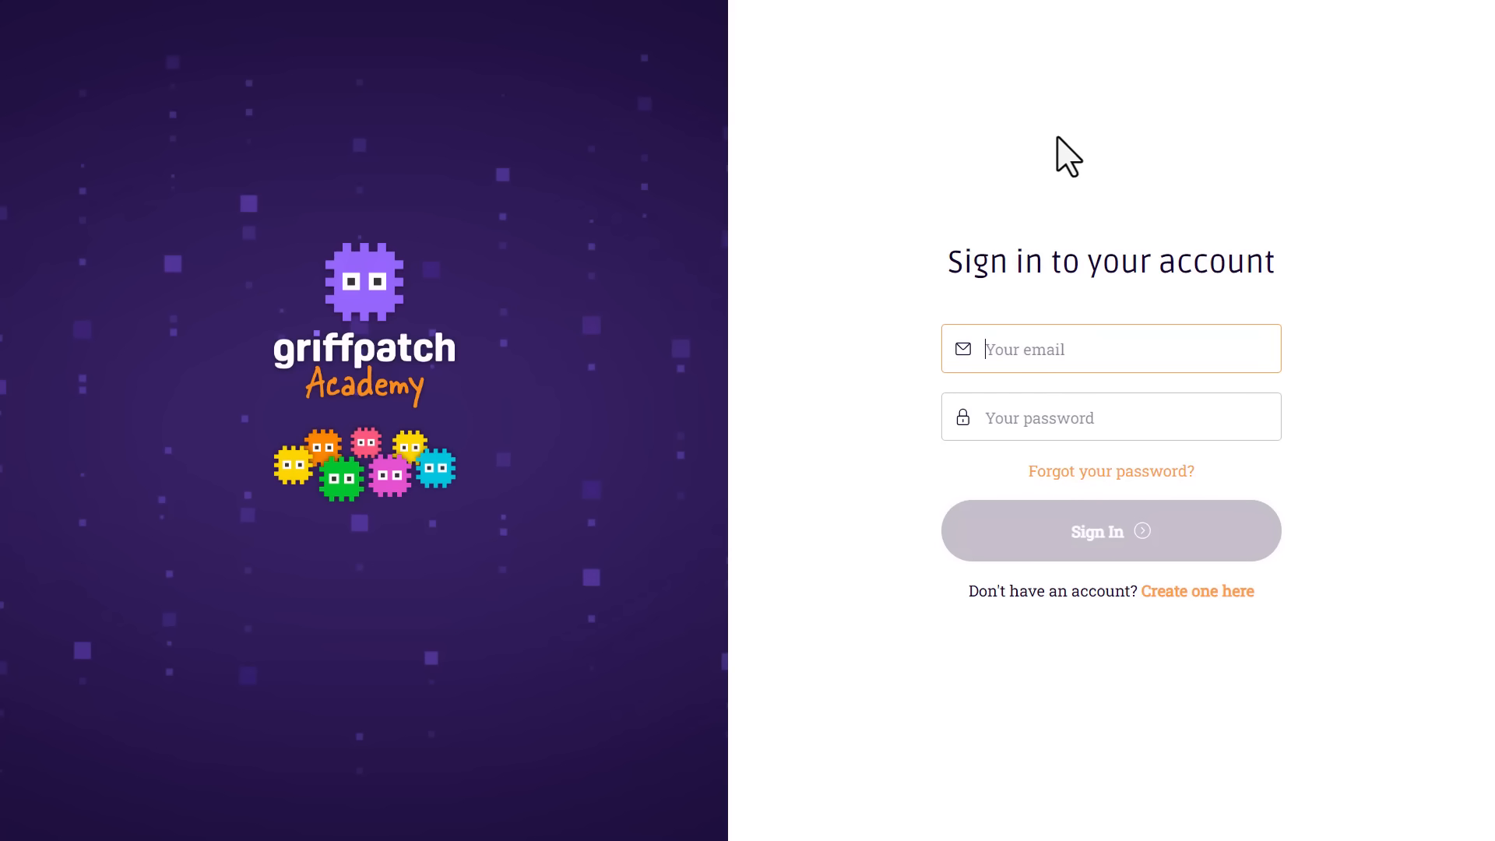
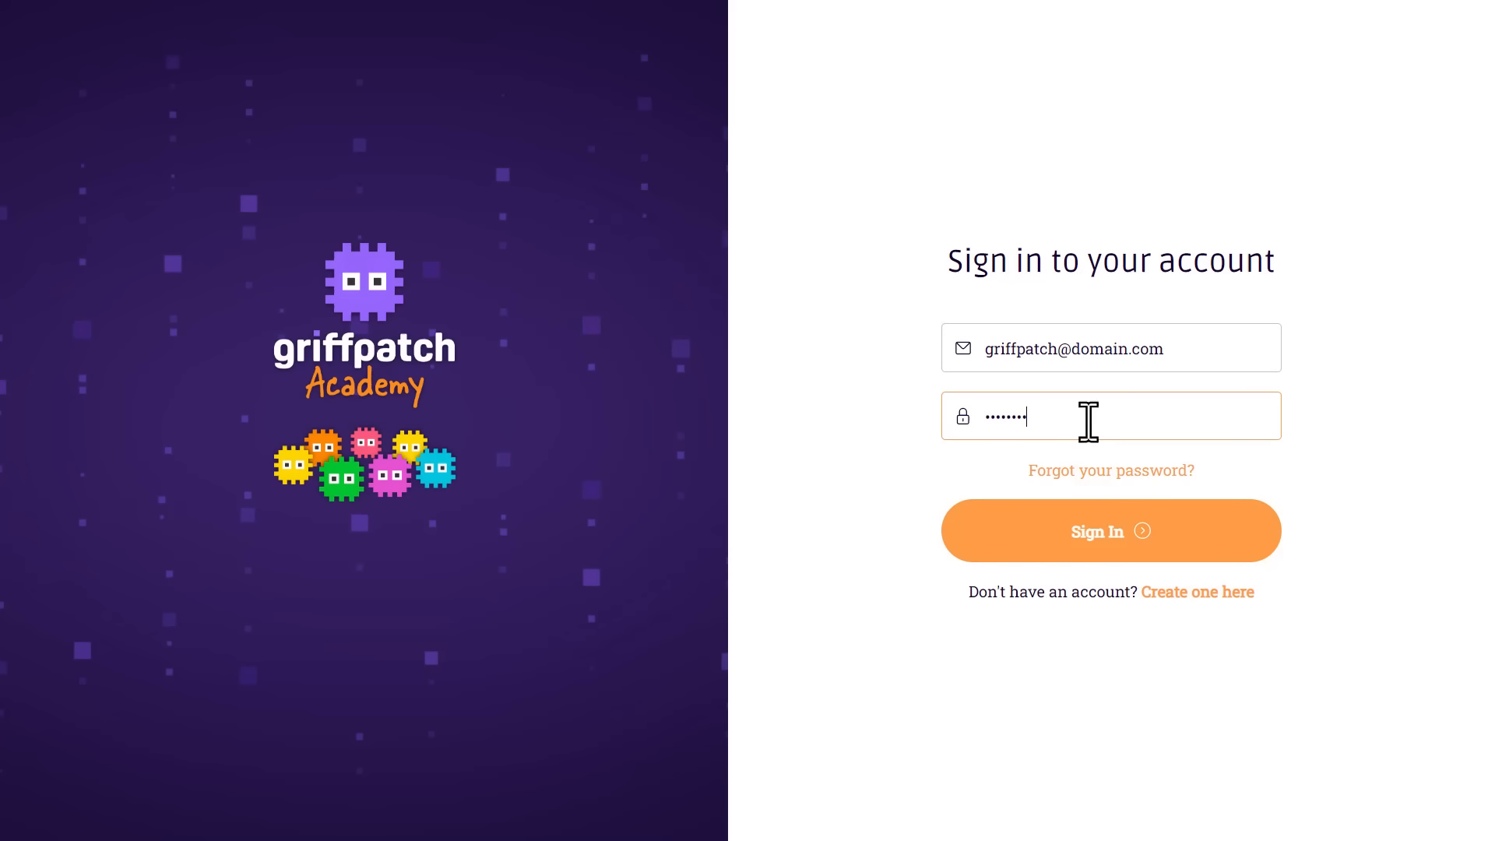
pyautogui.click(1109, 531)
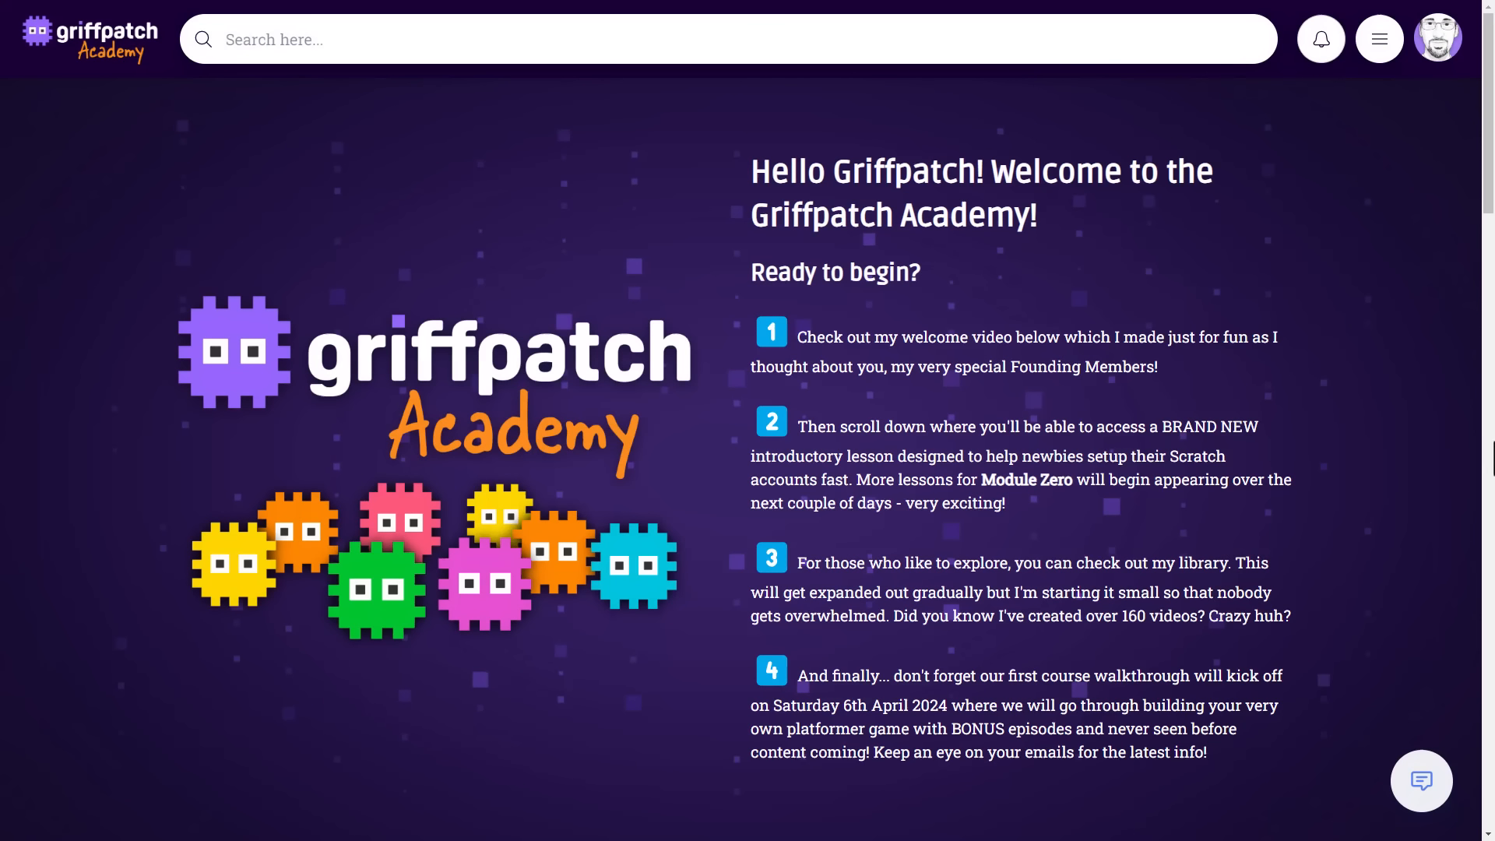
# - Scroll the welcome page down to the 'What to check out next' Module 0 card
pyautogui.scroll(-3)
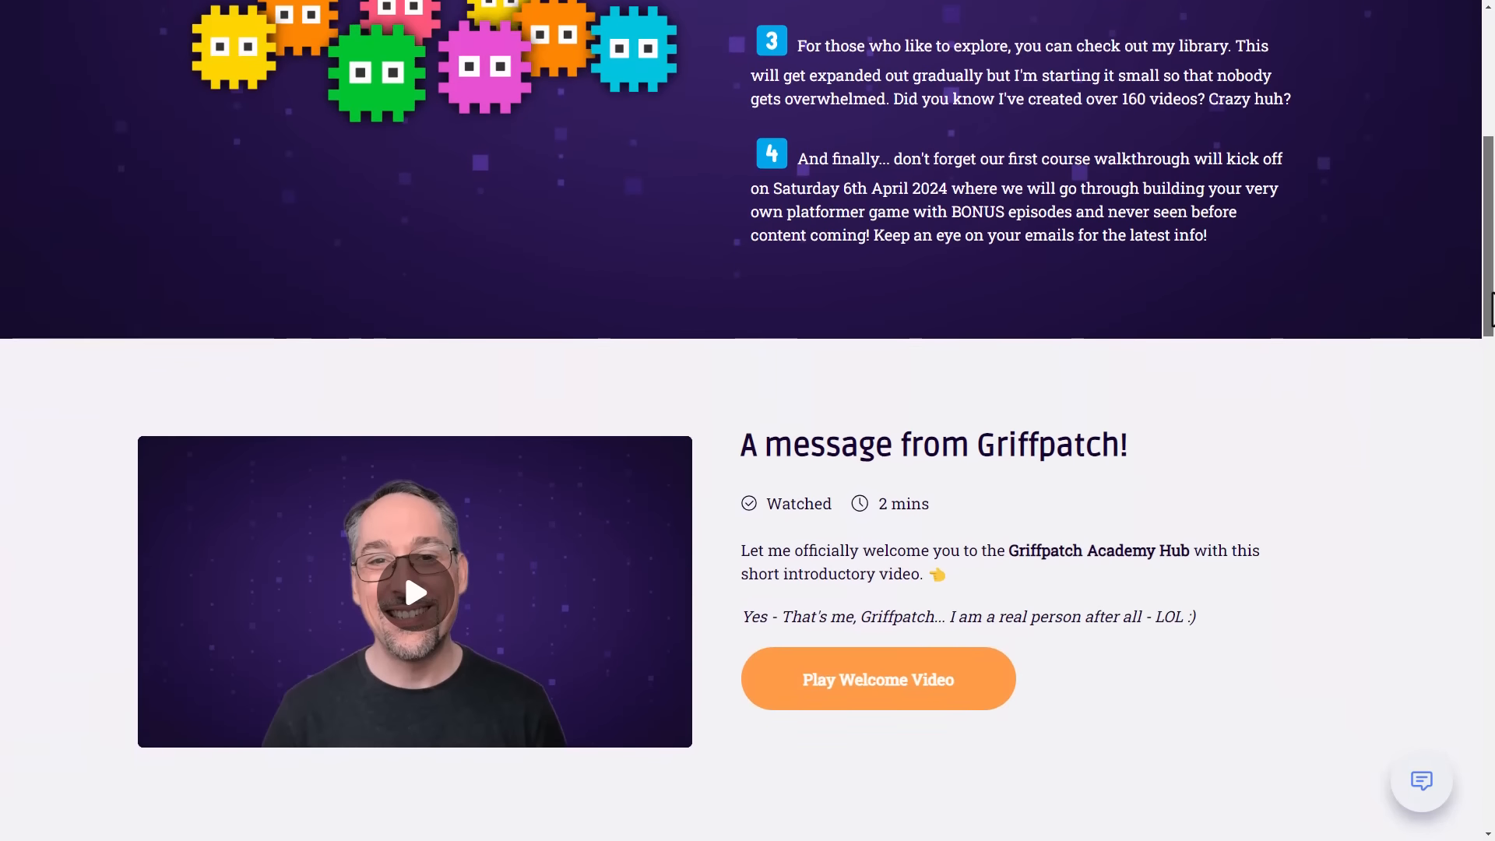
pyautogui.scroll(-3)
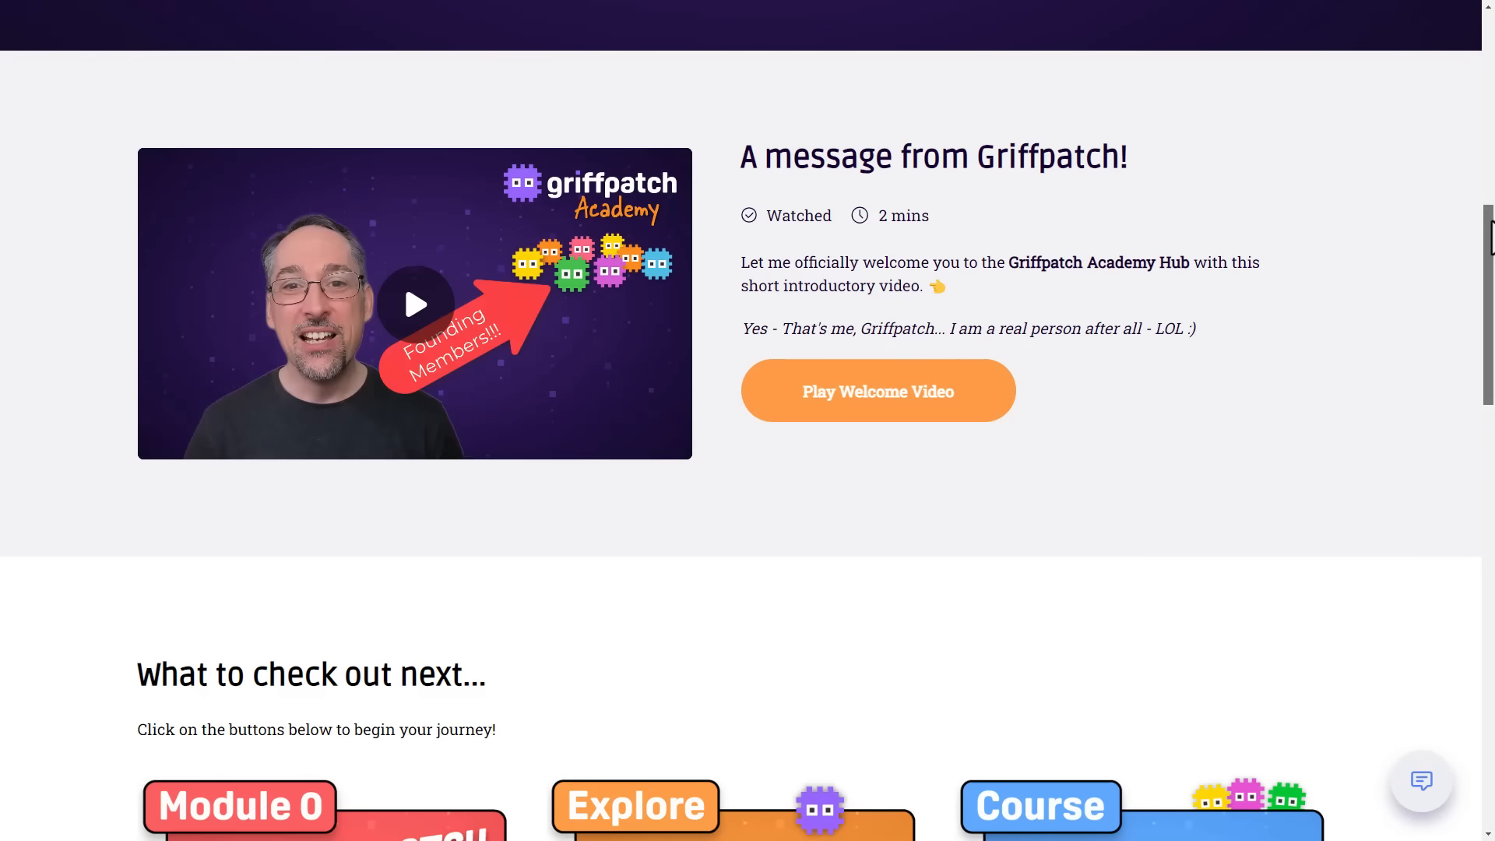
pyautogui.scroll(-3)
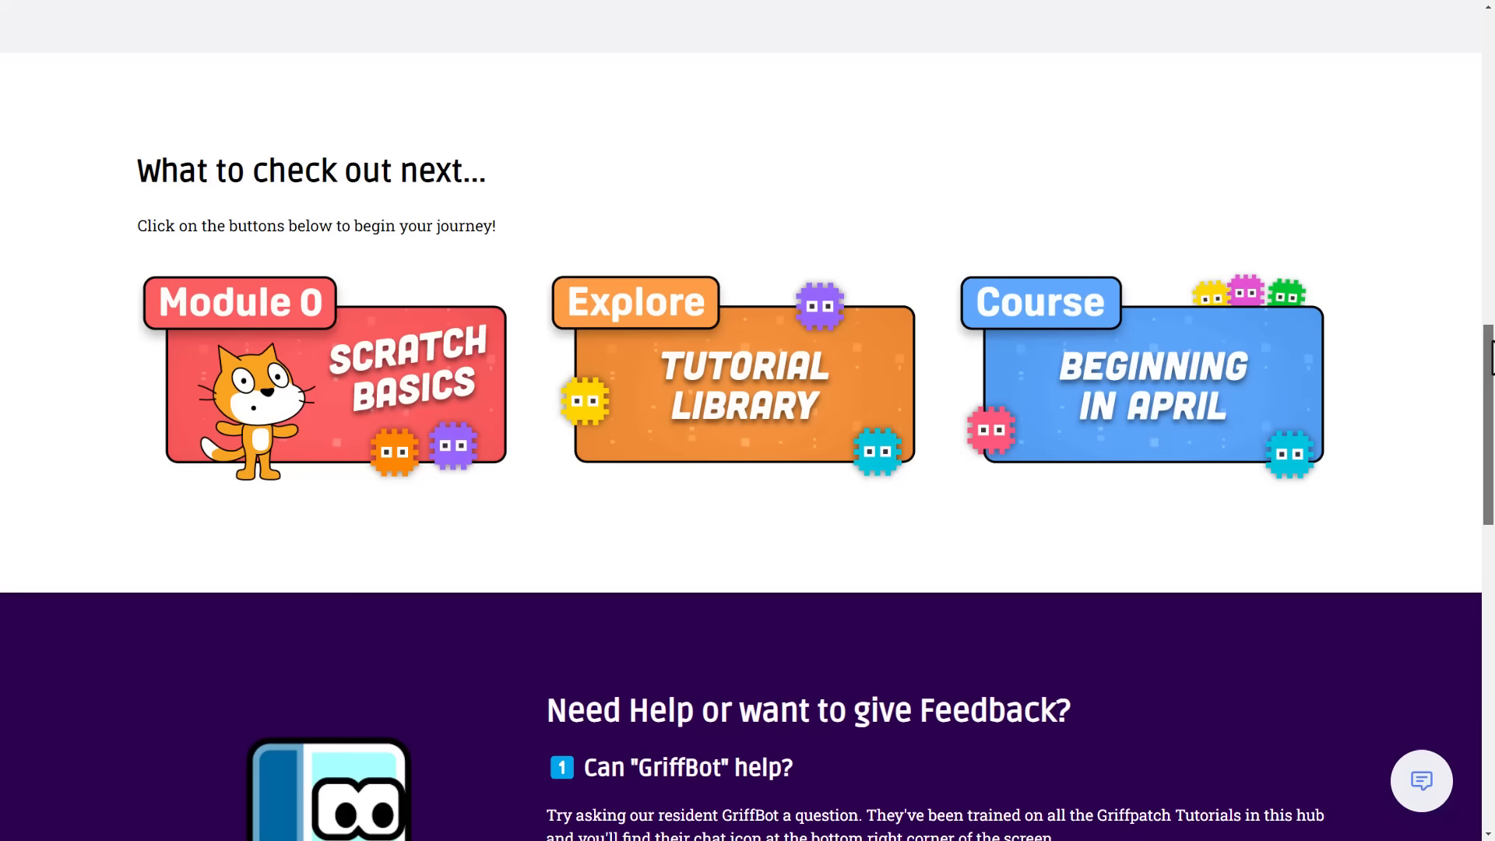
pyautogui.scroll(-3)
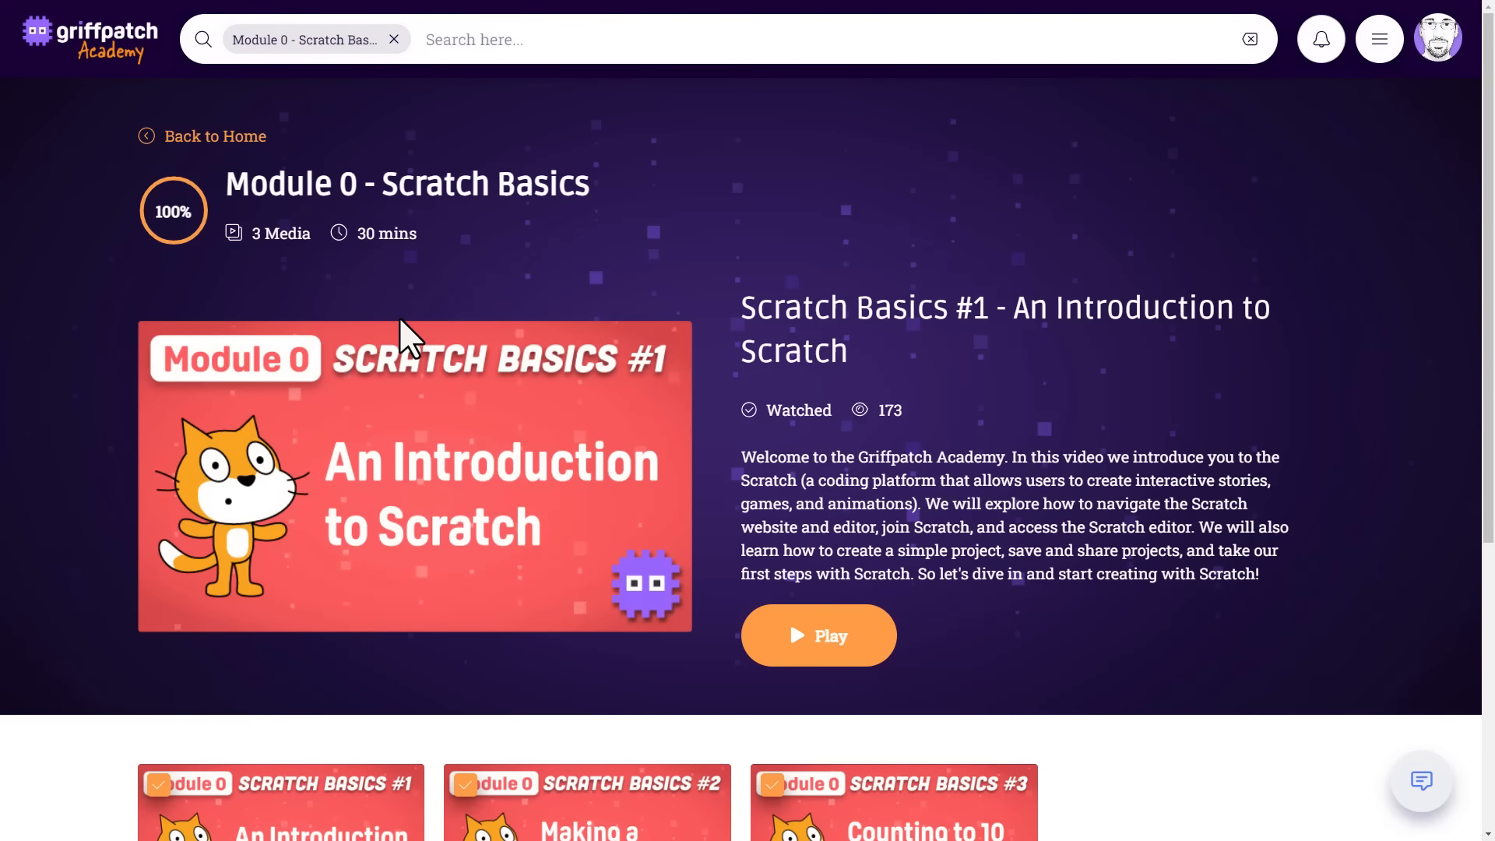
pyautogui.scroll(-3)
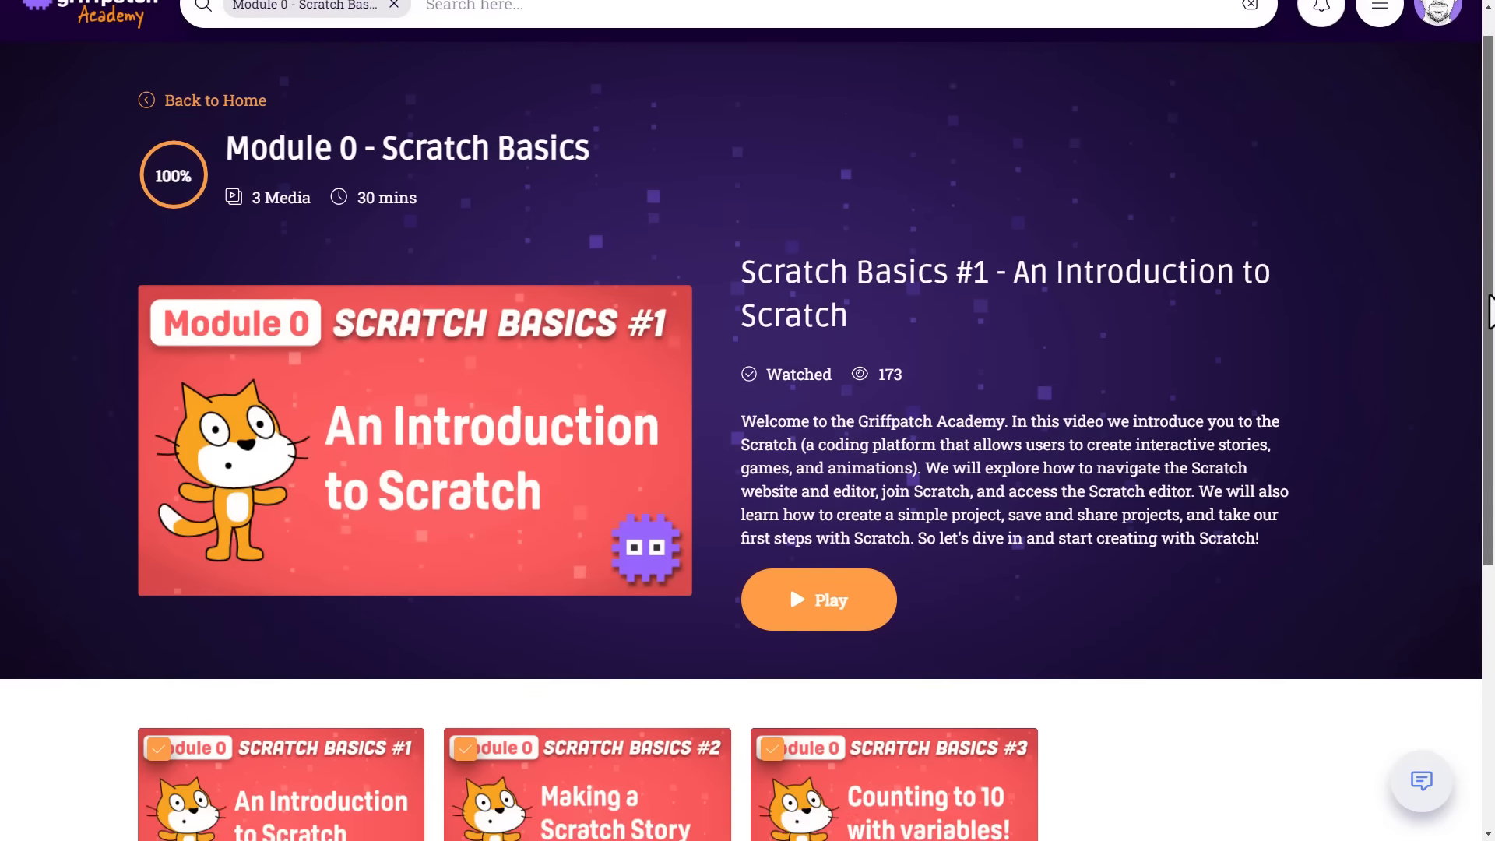
pyautogui.scroll(-3)
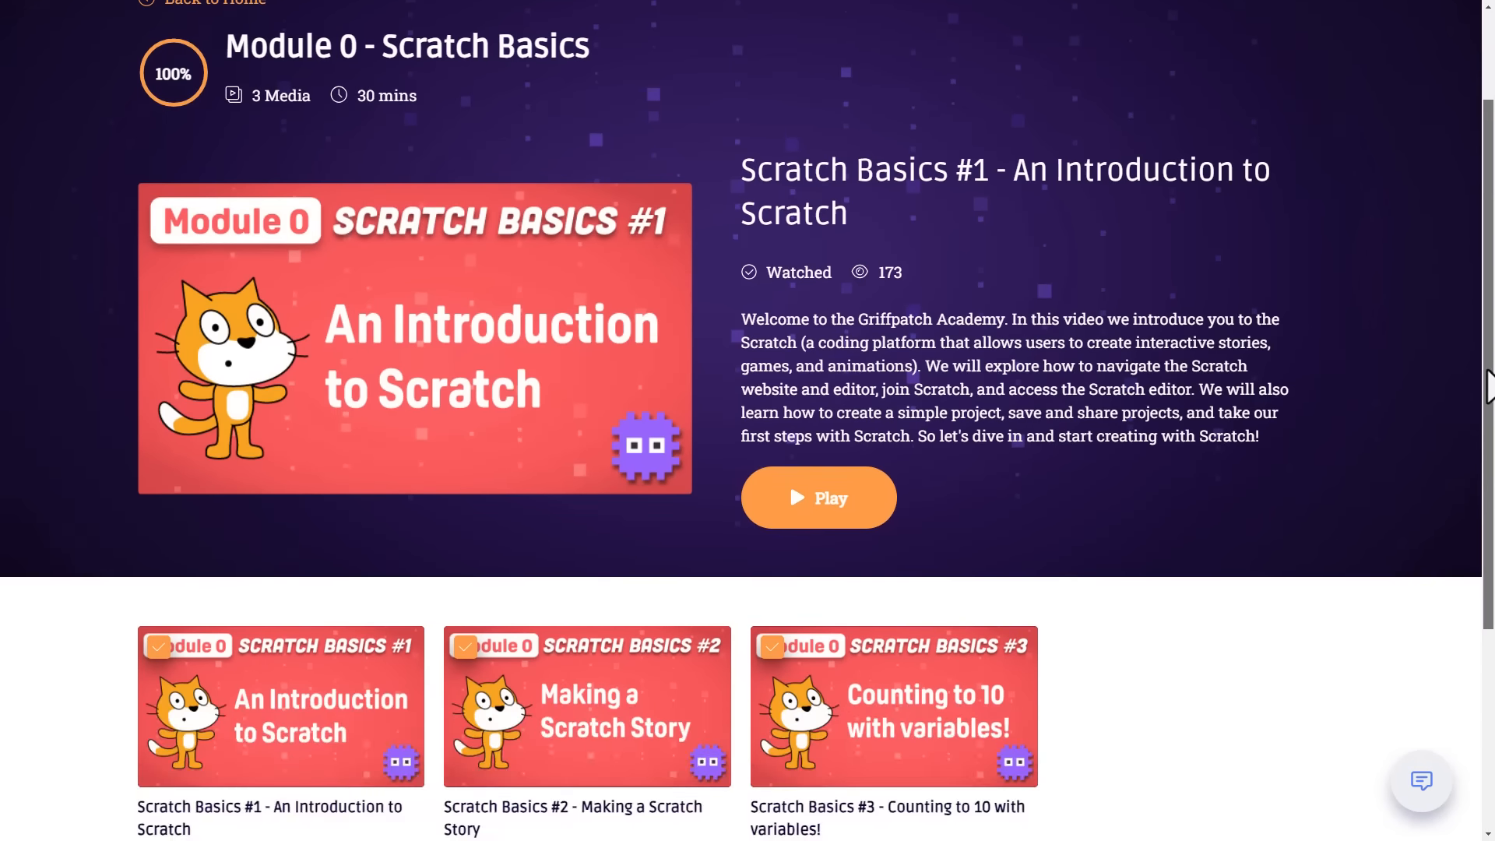
pyautogui.scroll(-3)
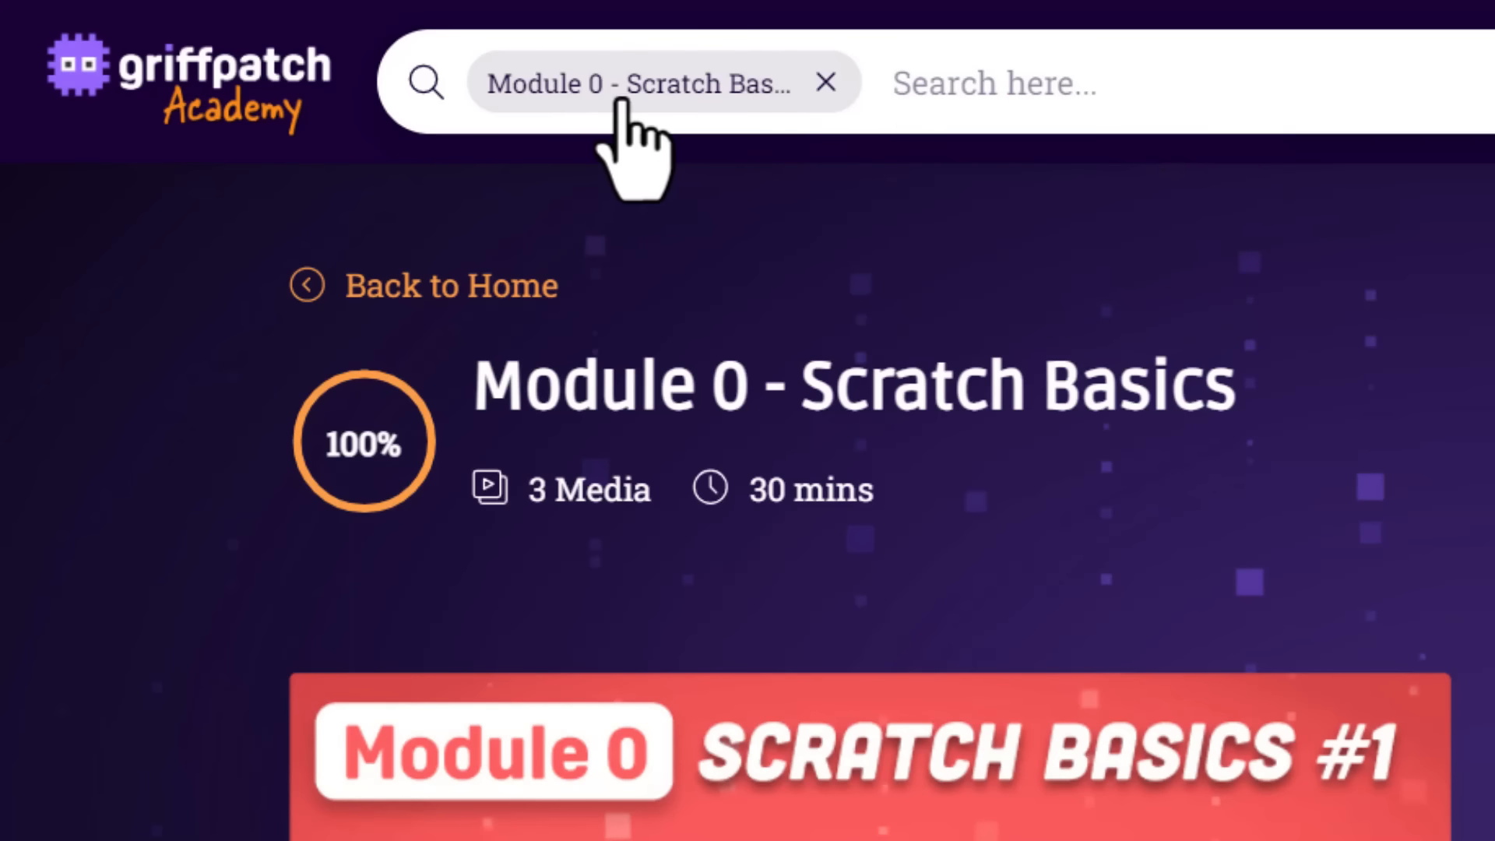
pyautogui.write('cost')
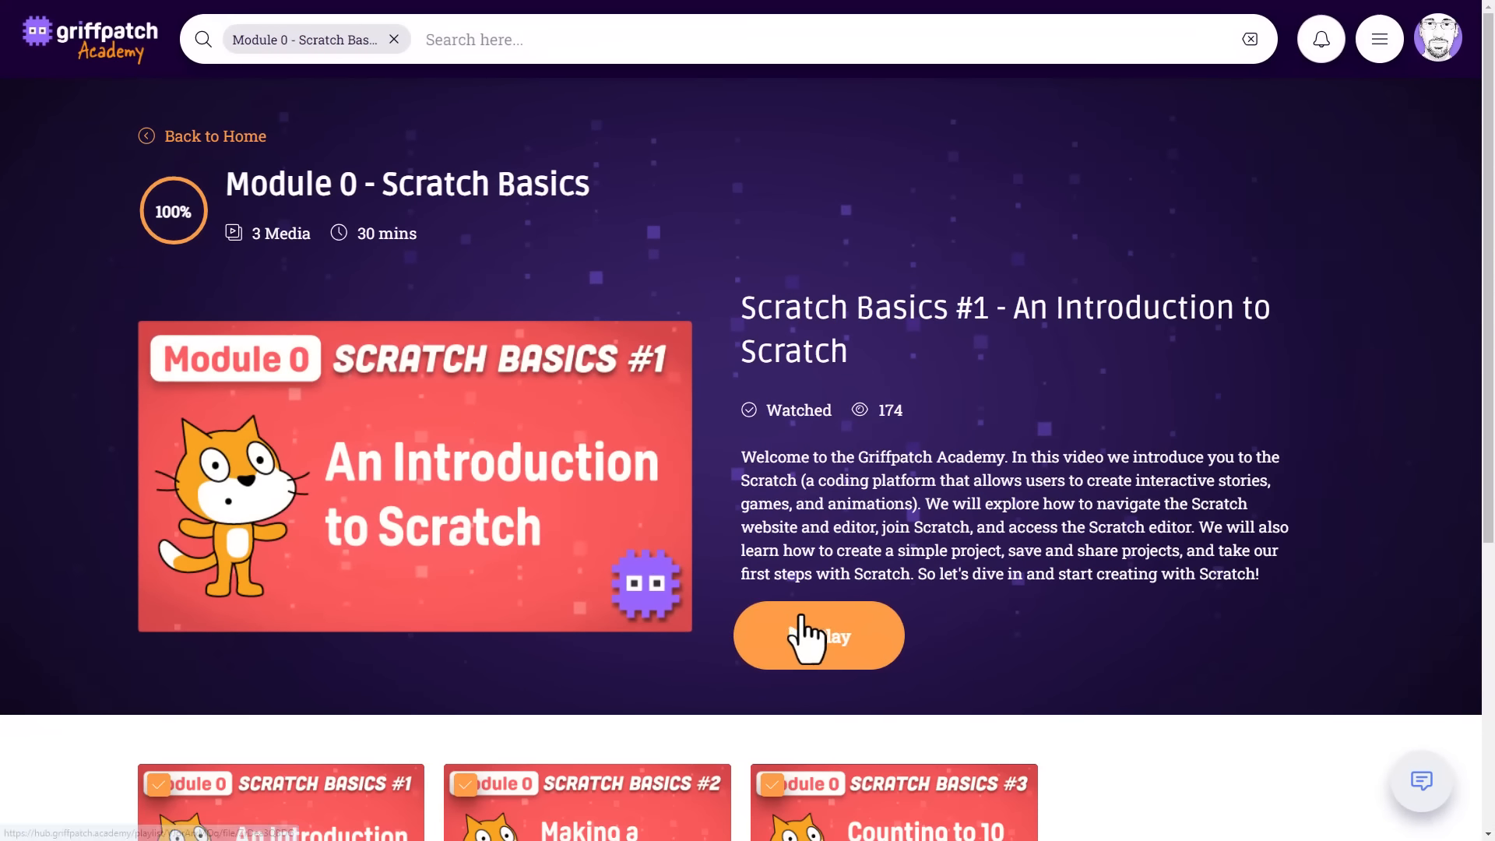
# - Play the Scratch Basics #1 video, view and close its chapters, then scroll the comments
pyautogui.click(819, 635)
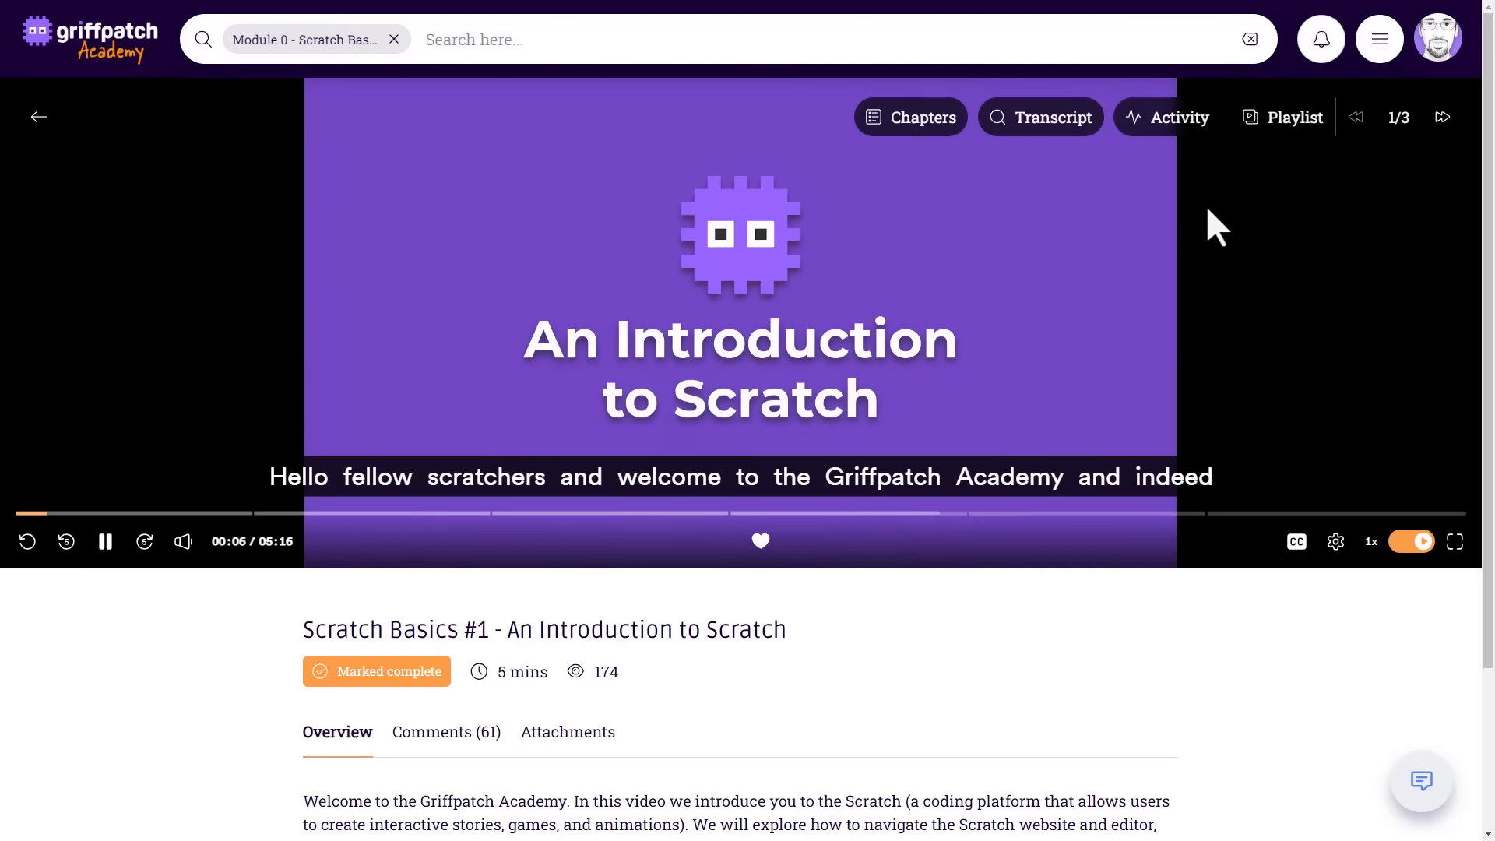
pyautogui.click(1039, 117)
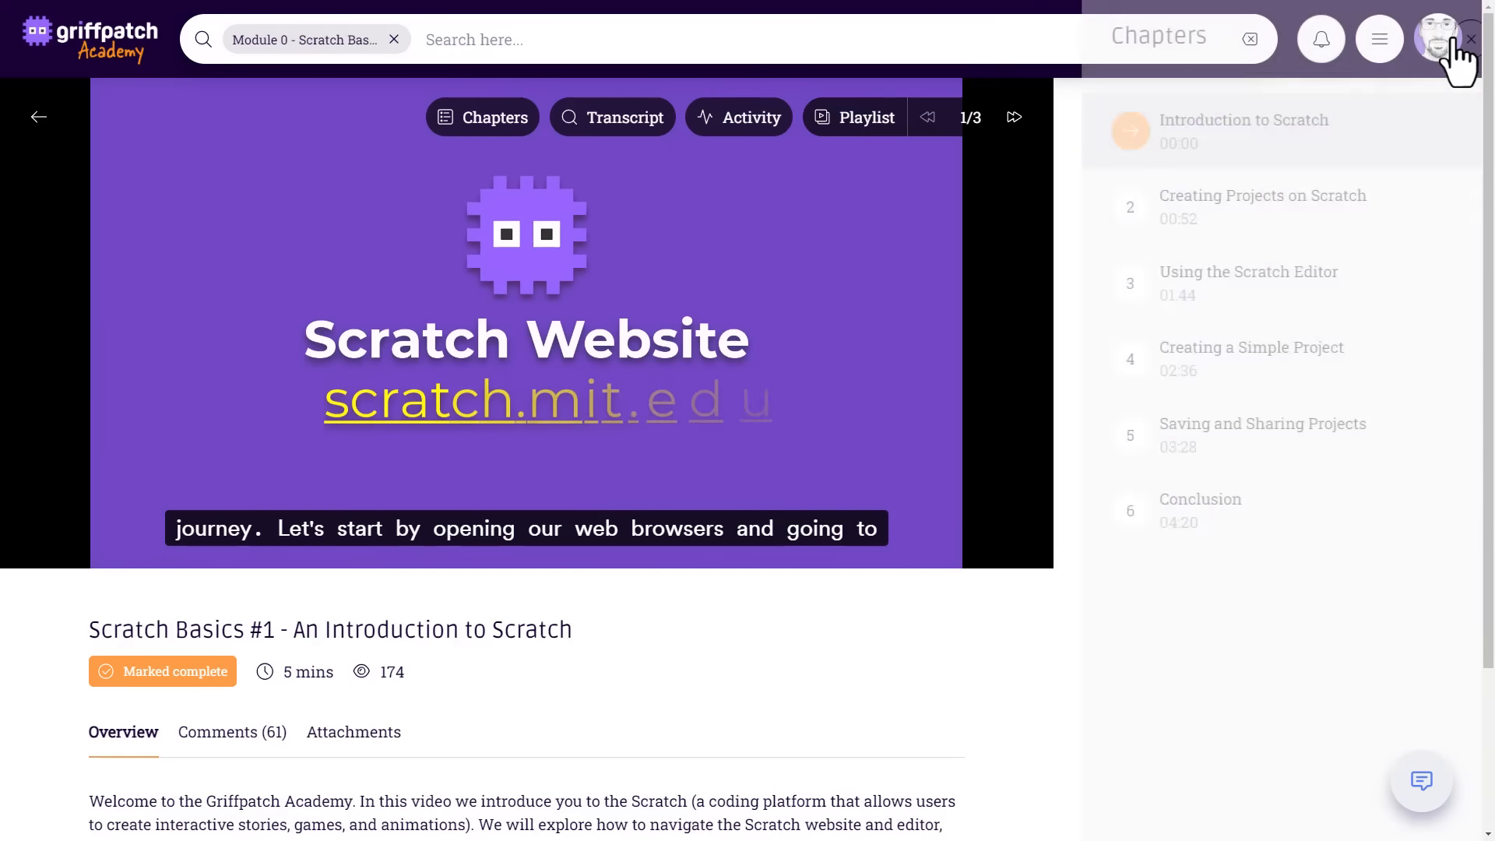
pyautogui.click(1471, 39)
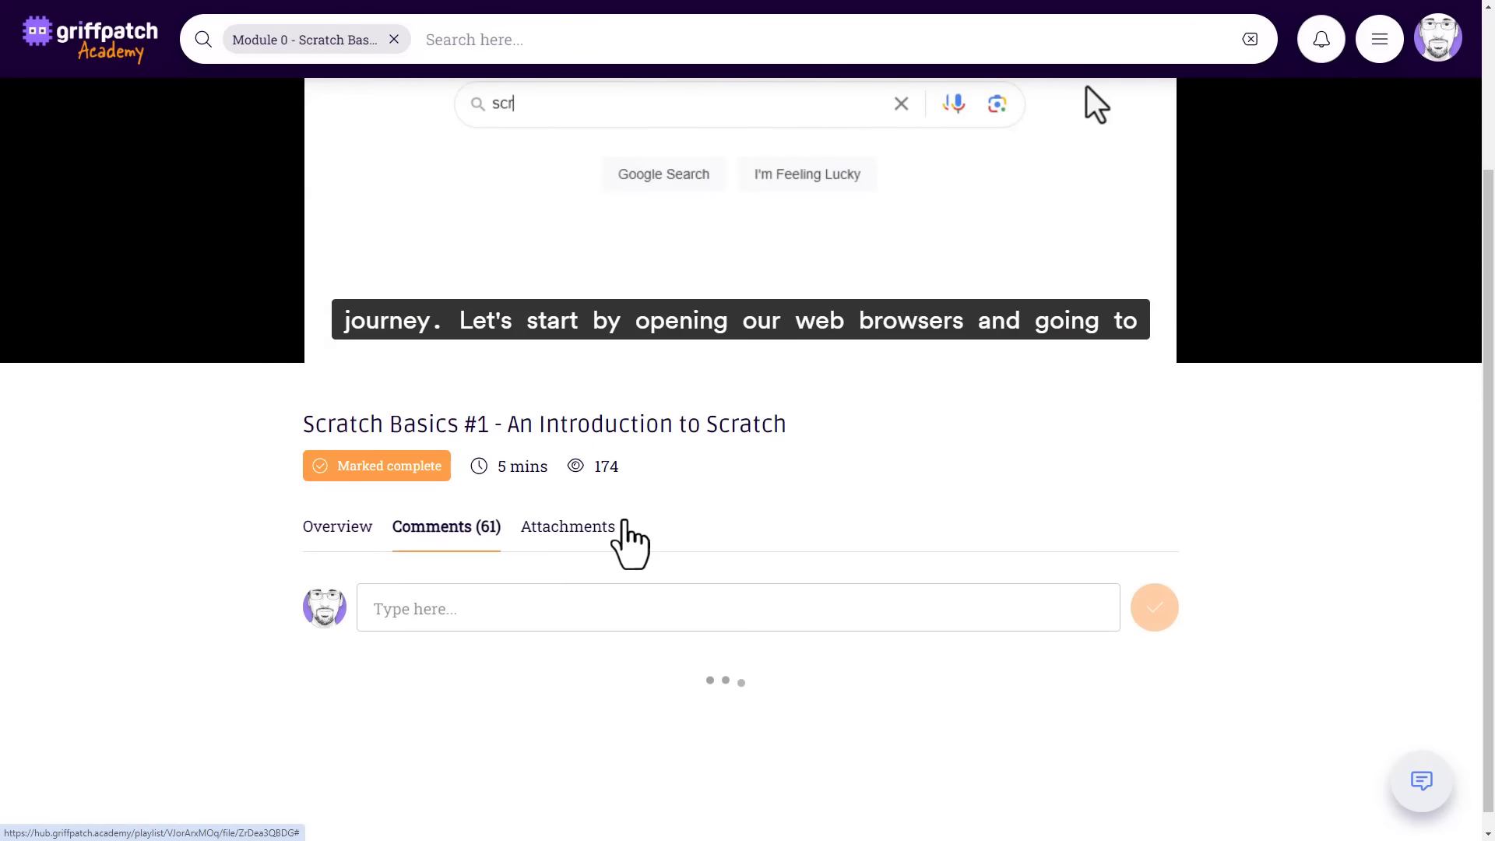
pyautogui.scroll(-3)
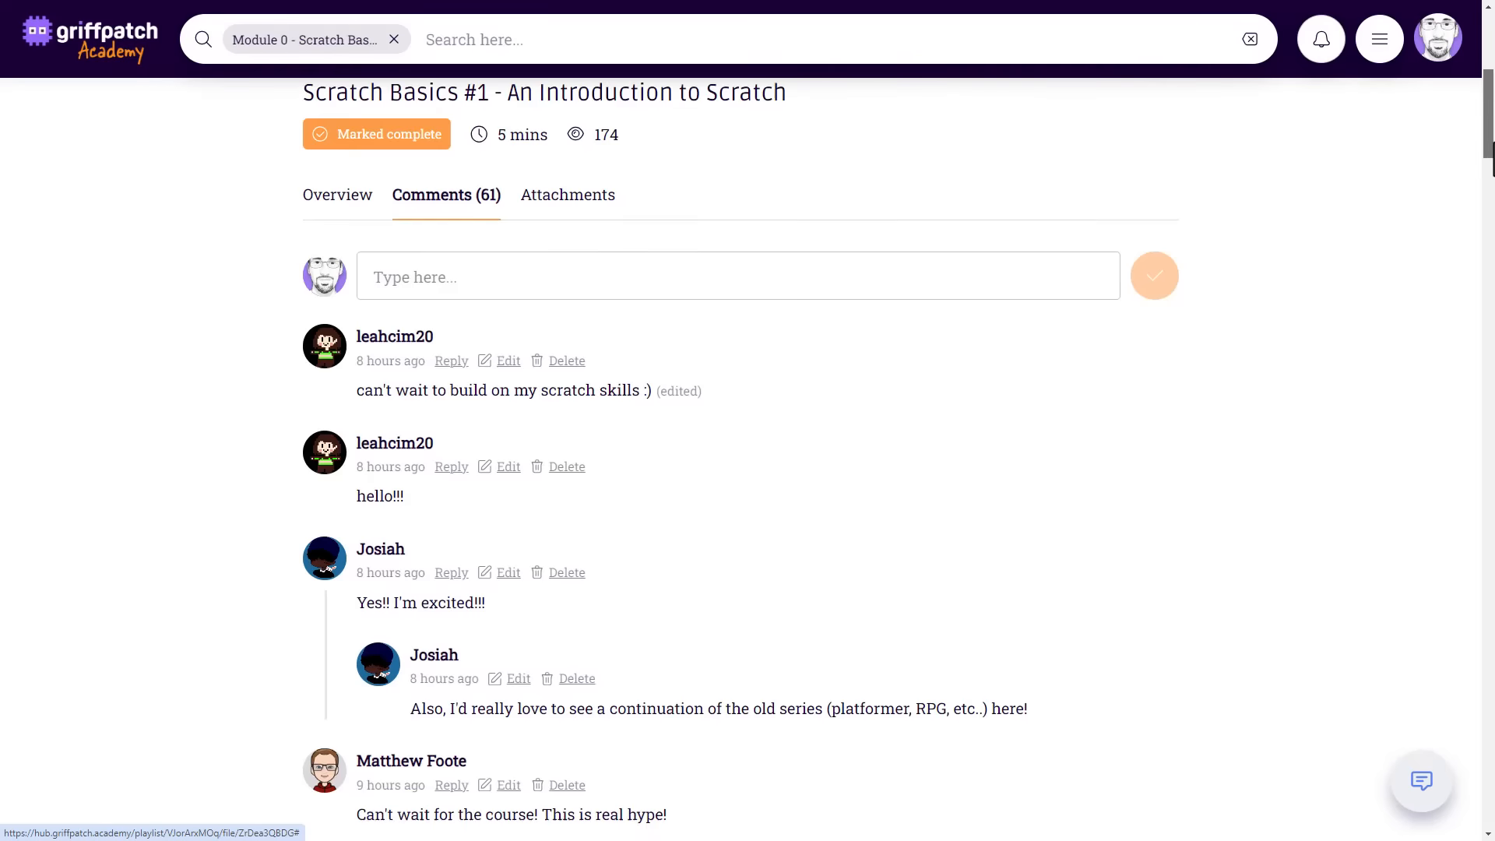
pyautogui.scroll(-3)
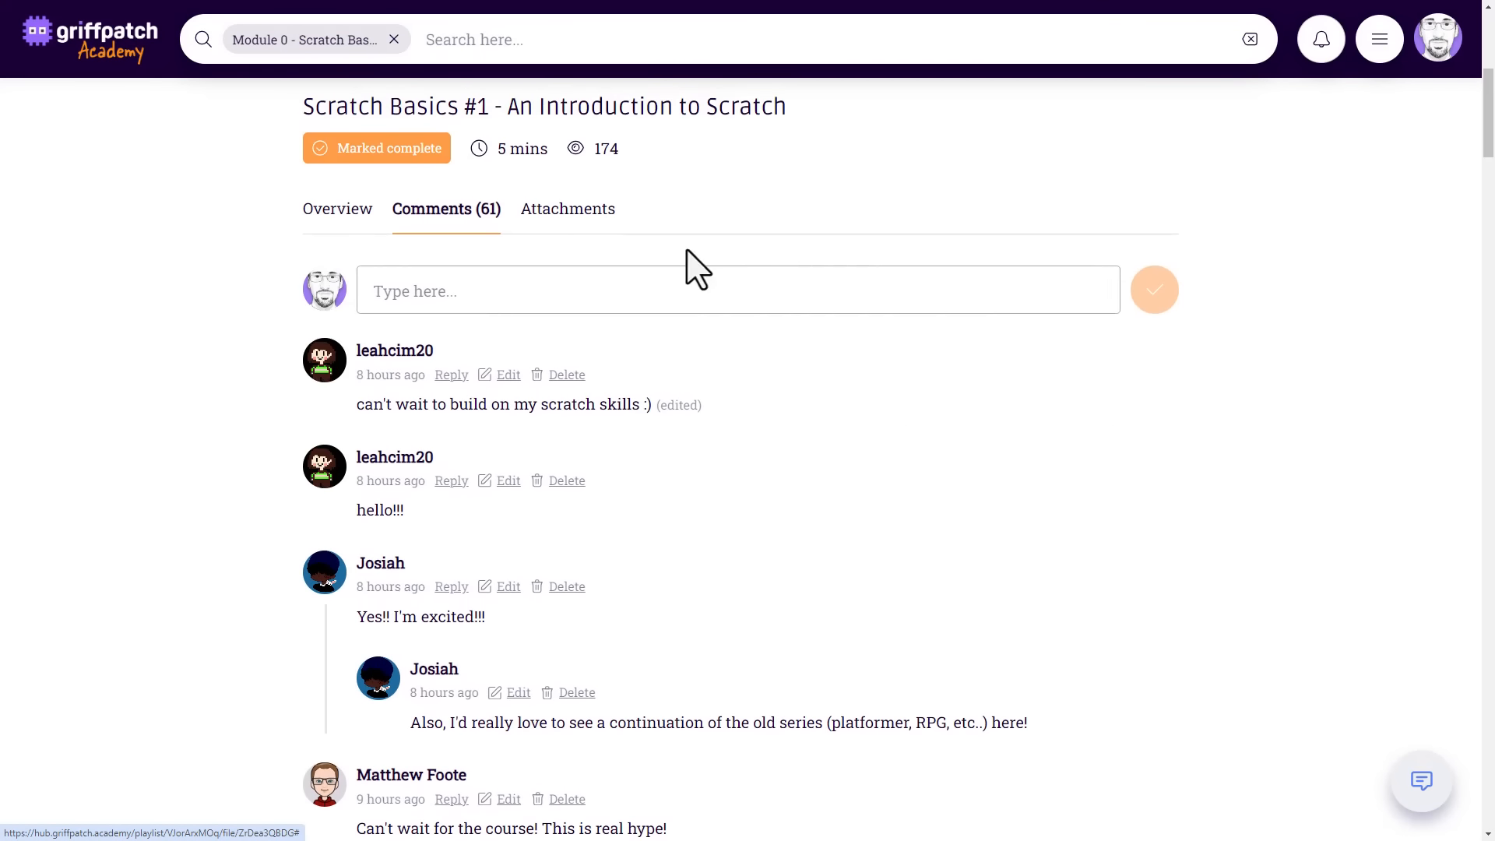
# - View the GA Foundations 0-1 module guide PDF in Acrobat, then close it
pyautogui.click(568, 209)
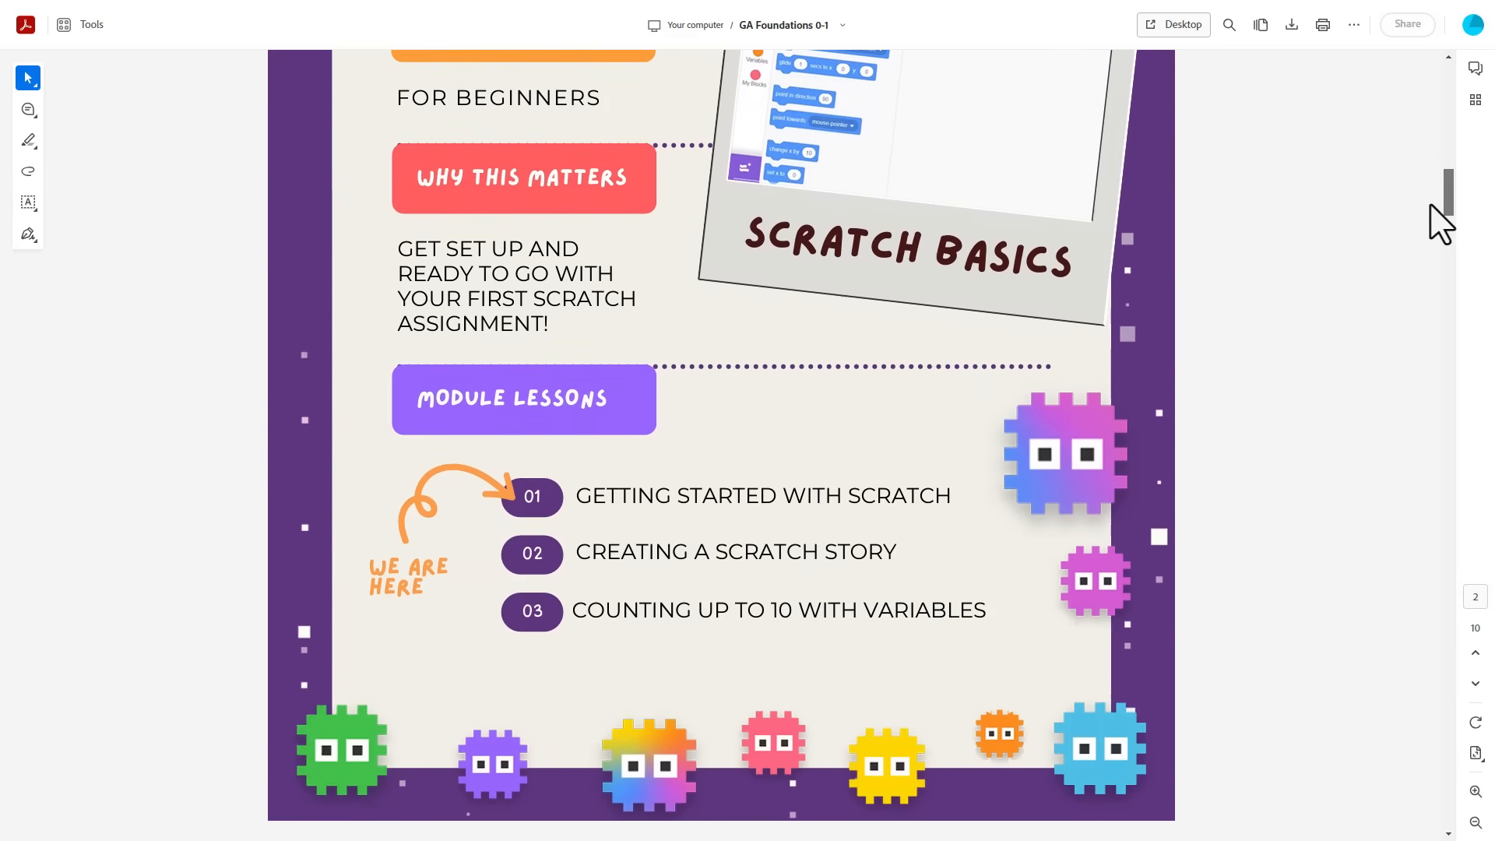
pyautogui.click(77, 24)
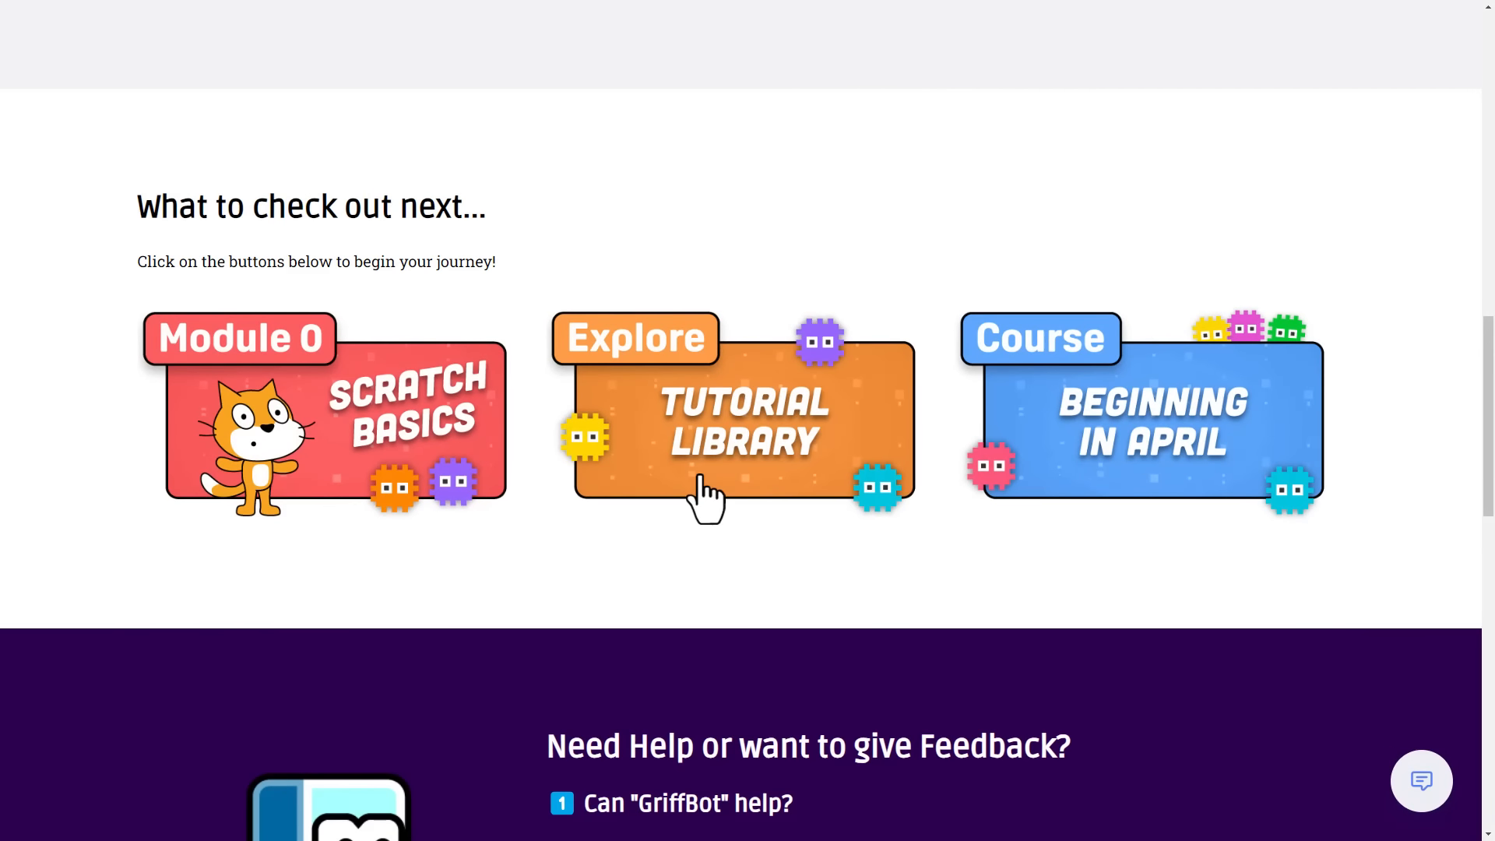
# - Browse the Tutorial Library grid and pick the Path Finding & Maze Solving tutorial
pyautogui.click(734, 420)
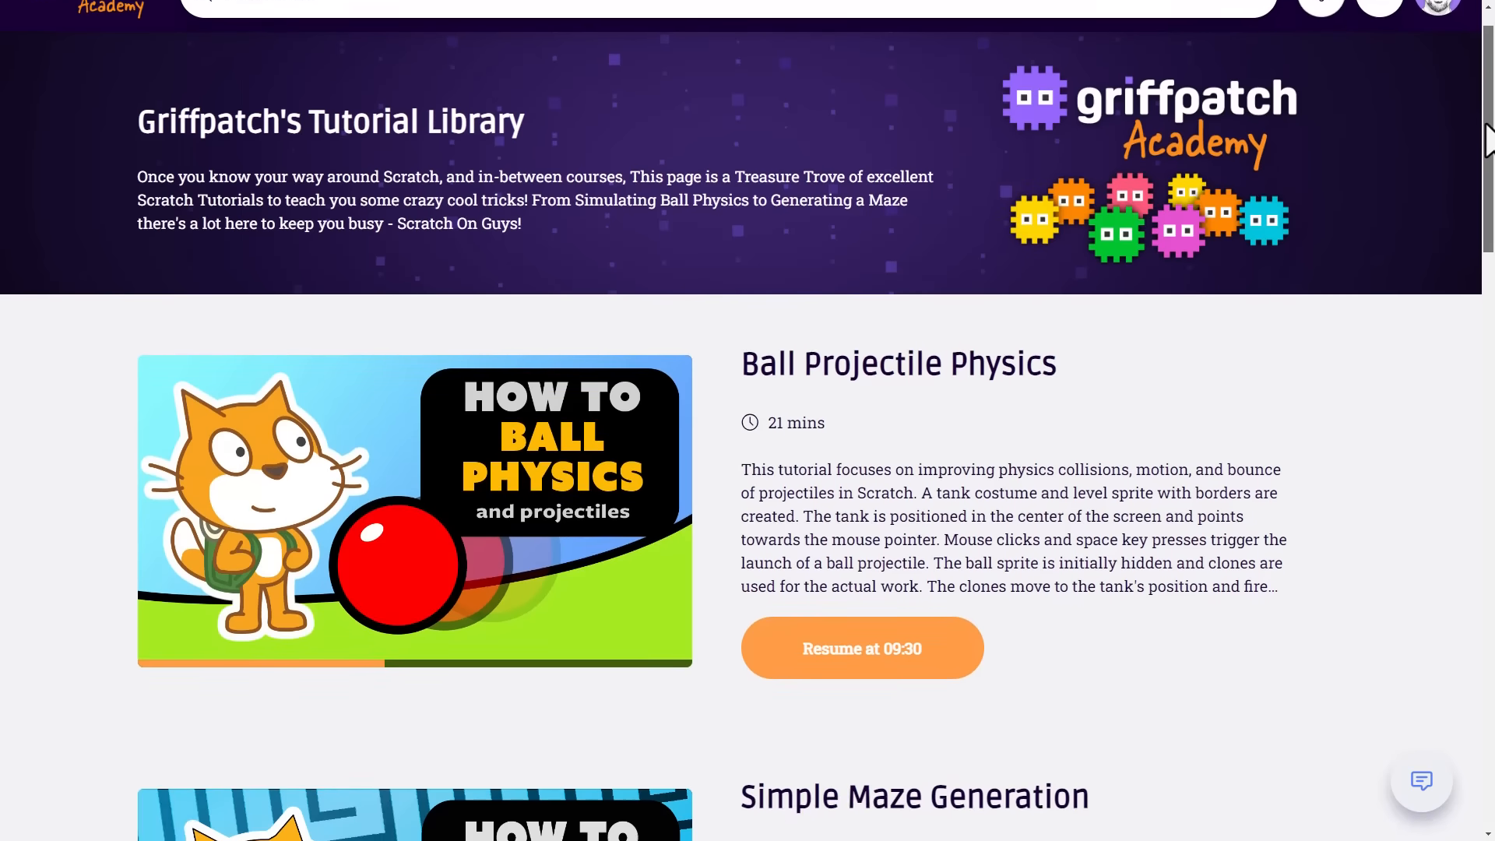
pyautogui.scroll(-3)
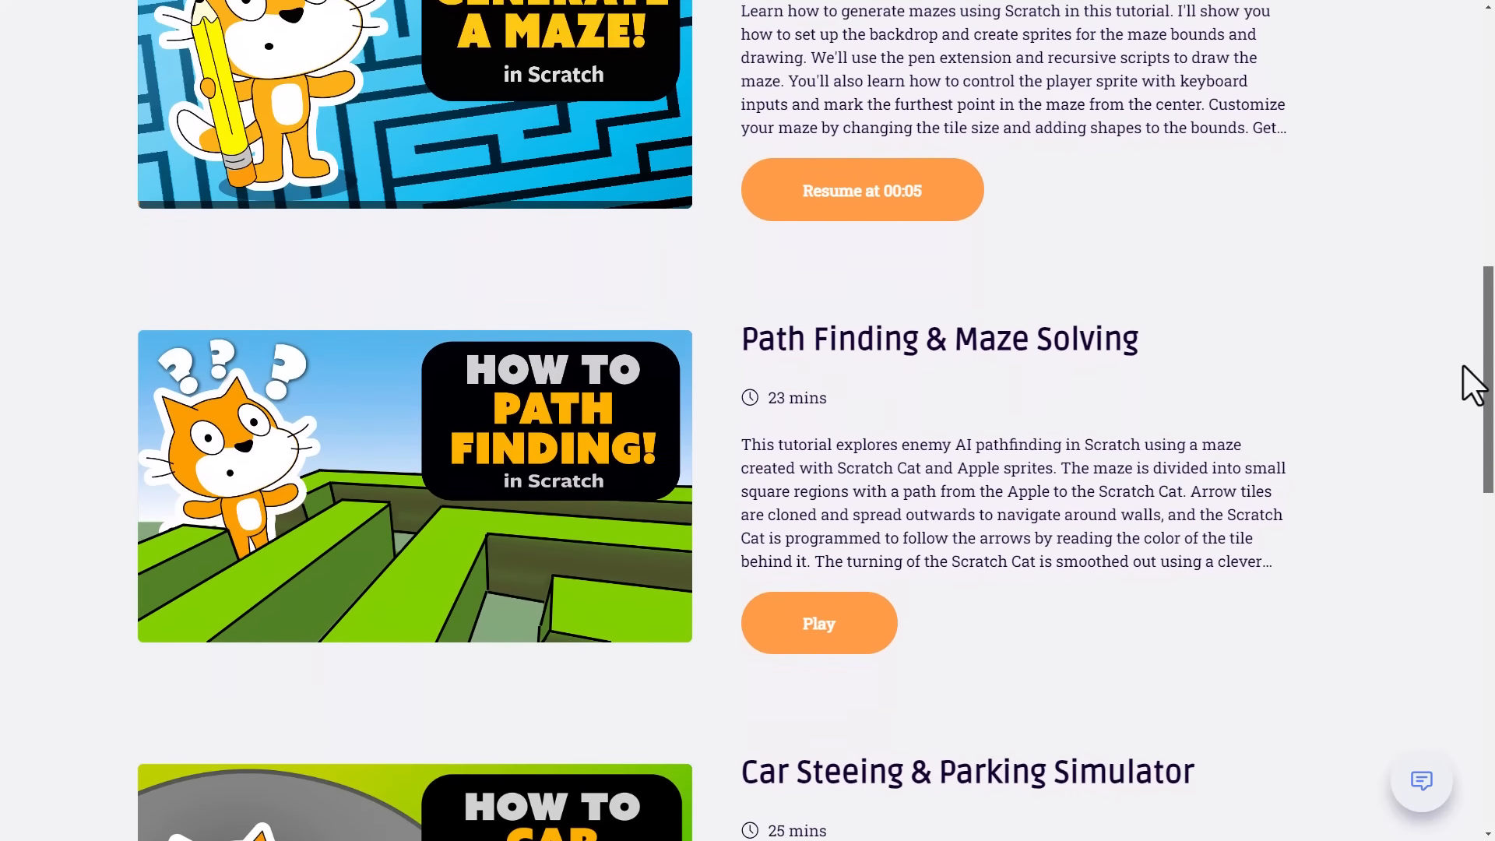
pyautogui.scroll(-3)
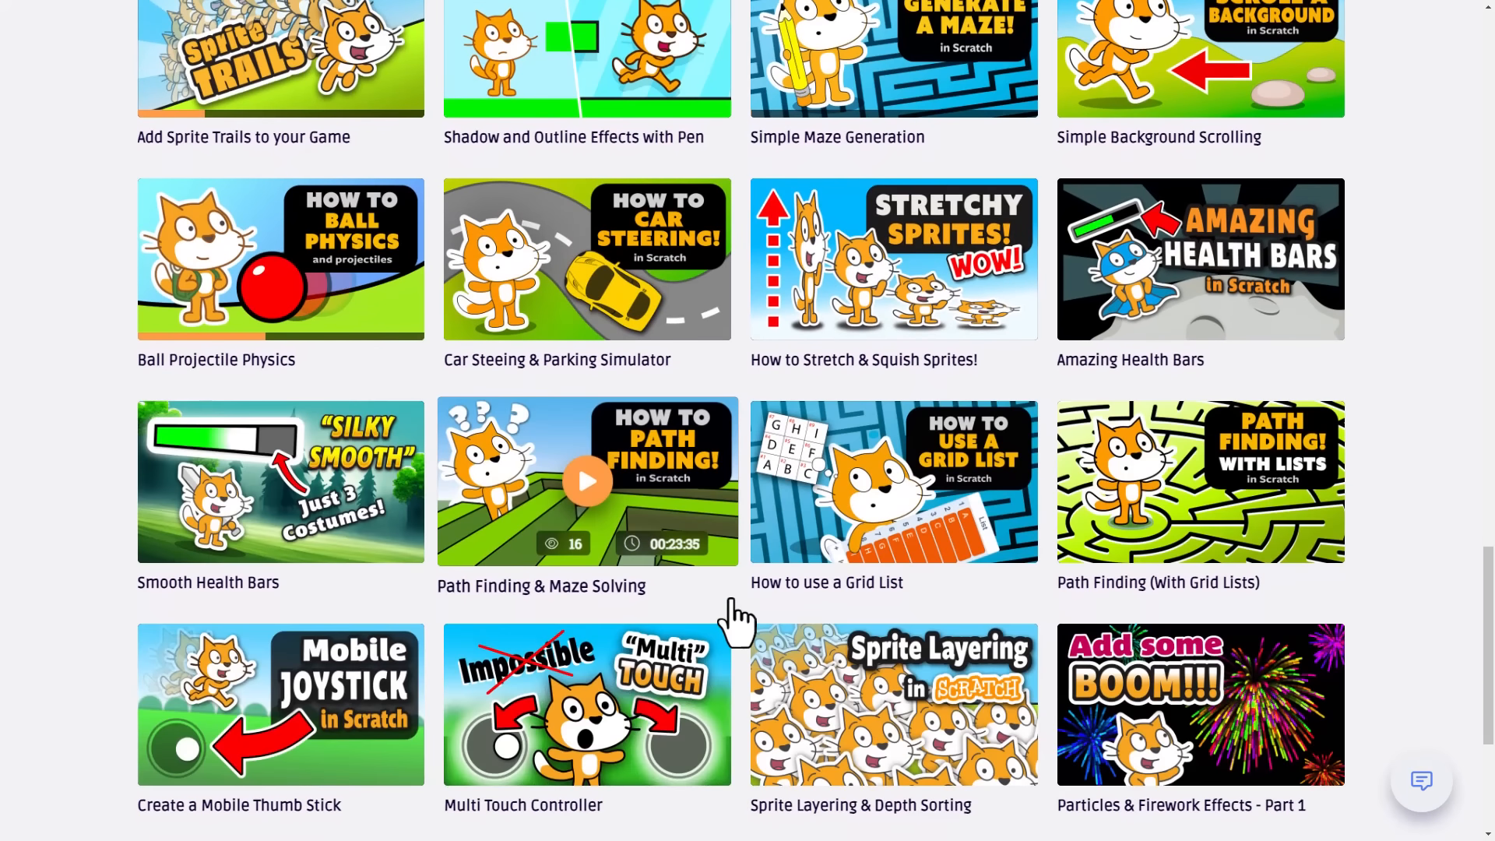
pyautogui.click(586, 481)
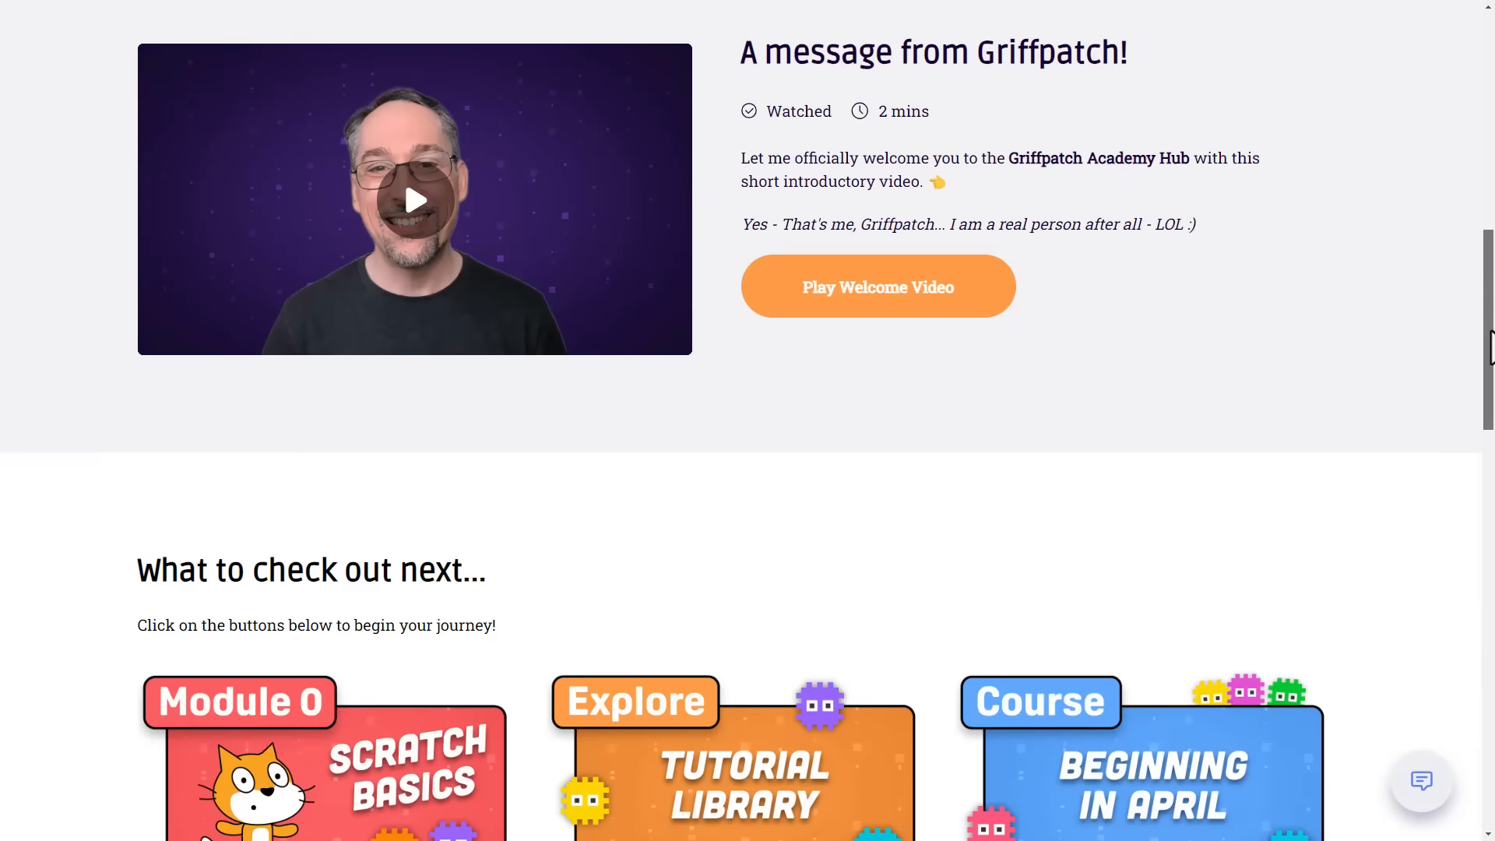
# - Scroll the hub home page and start the 'Beginning in April' course promo
pyautogui.scroll(-3)
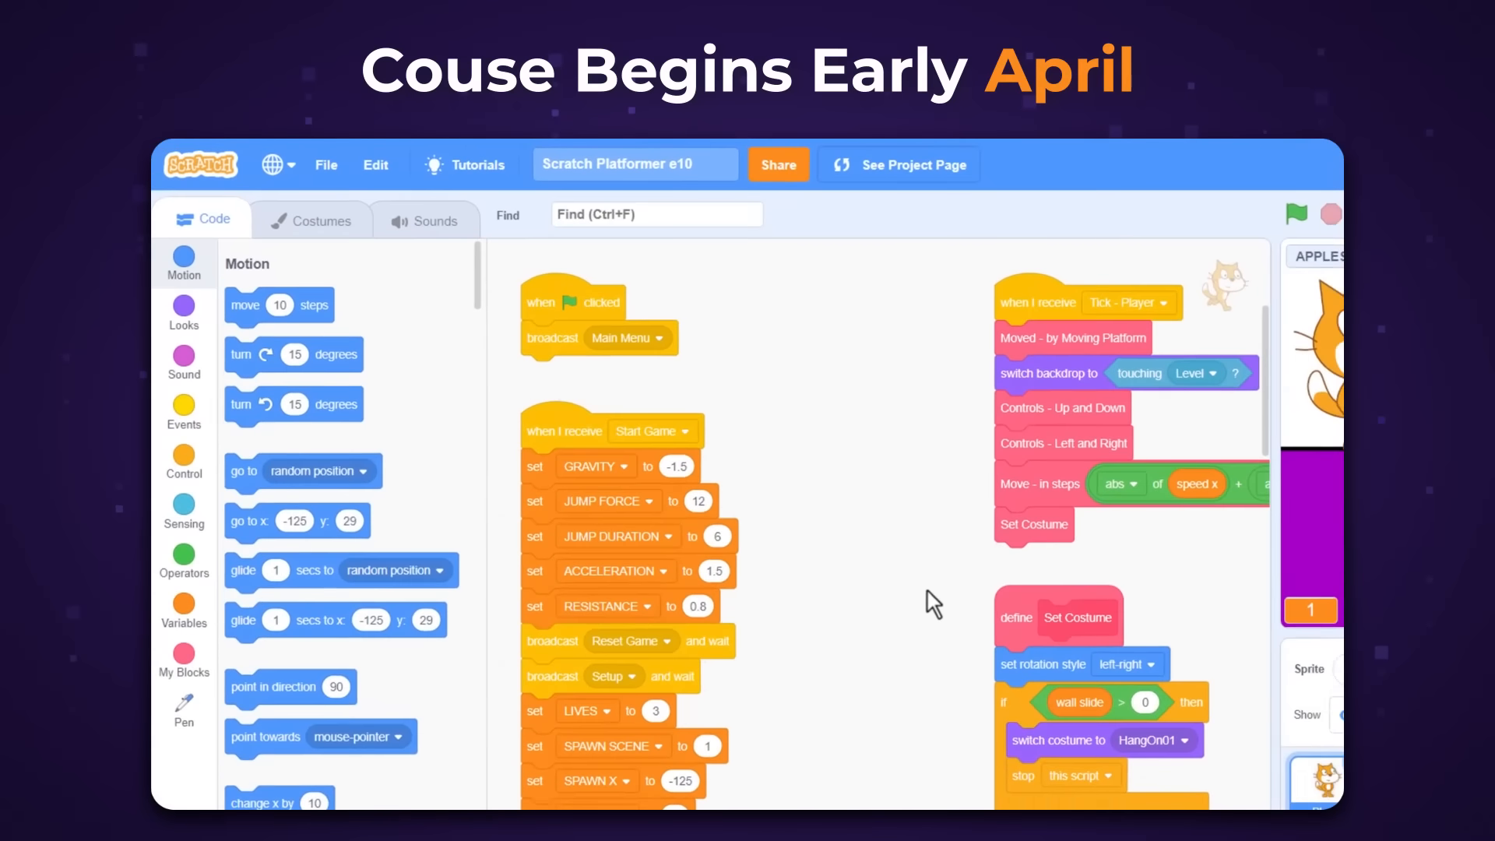
pyautogui.click(327, 164)
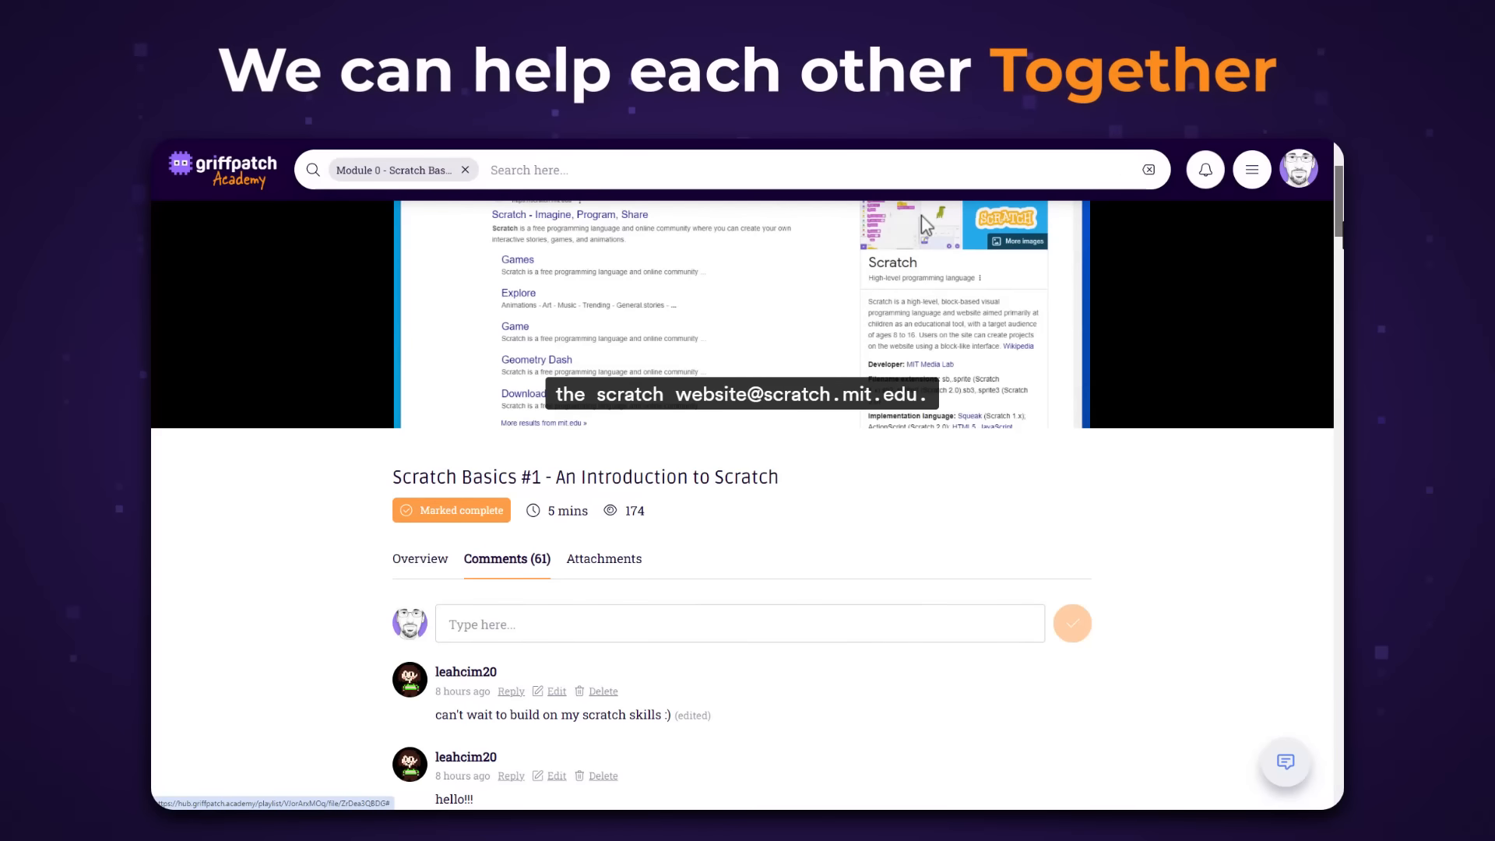
pyautogui.scroll(-3)
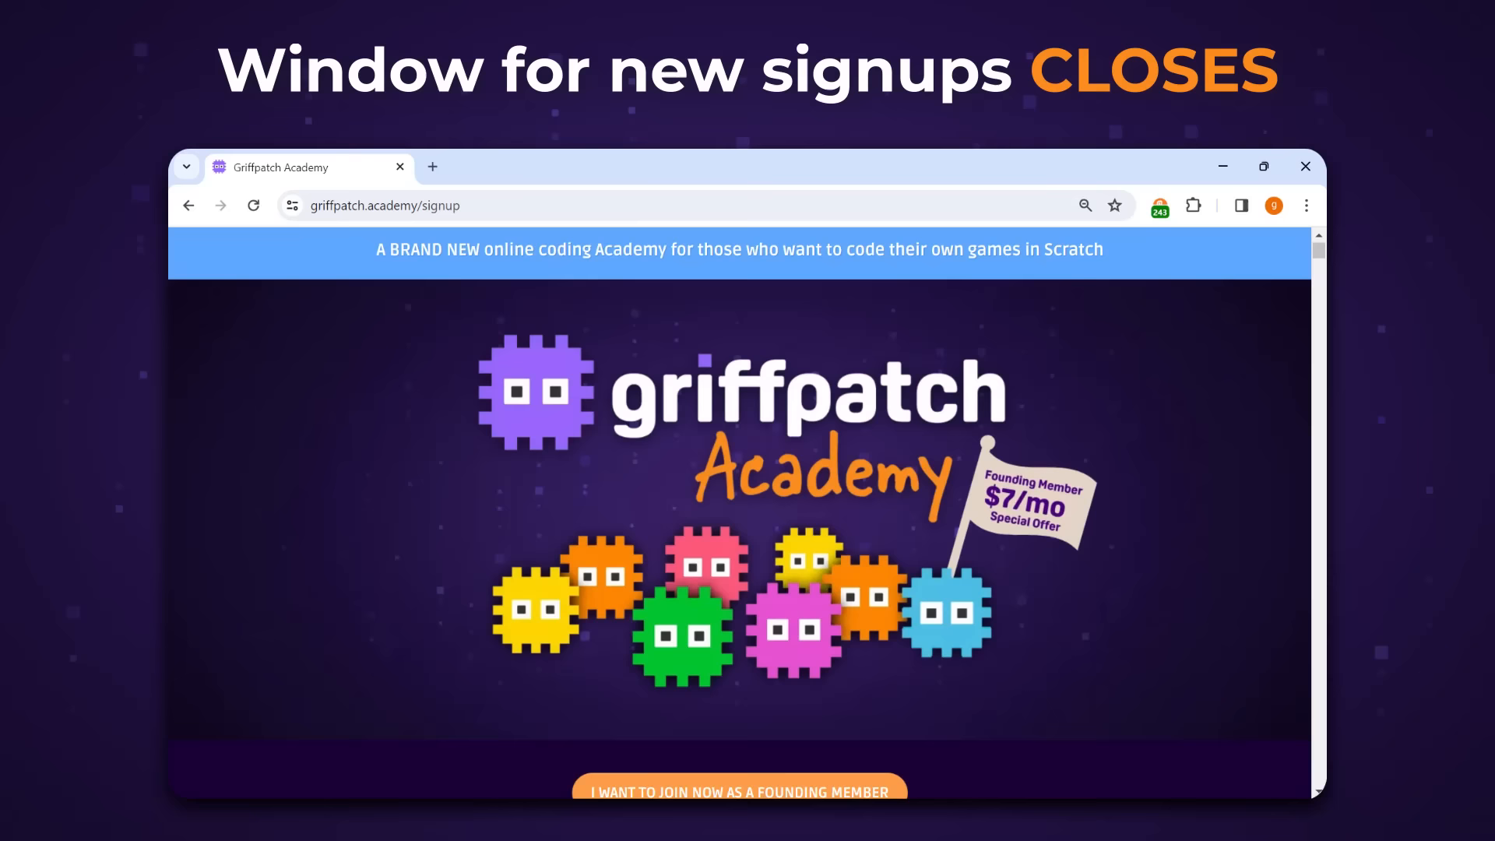
# - Join as a founding member from the landing page, choosing the $7 every-month plan
pyautogui.scroll(-3)
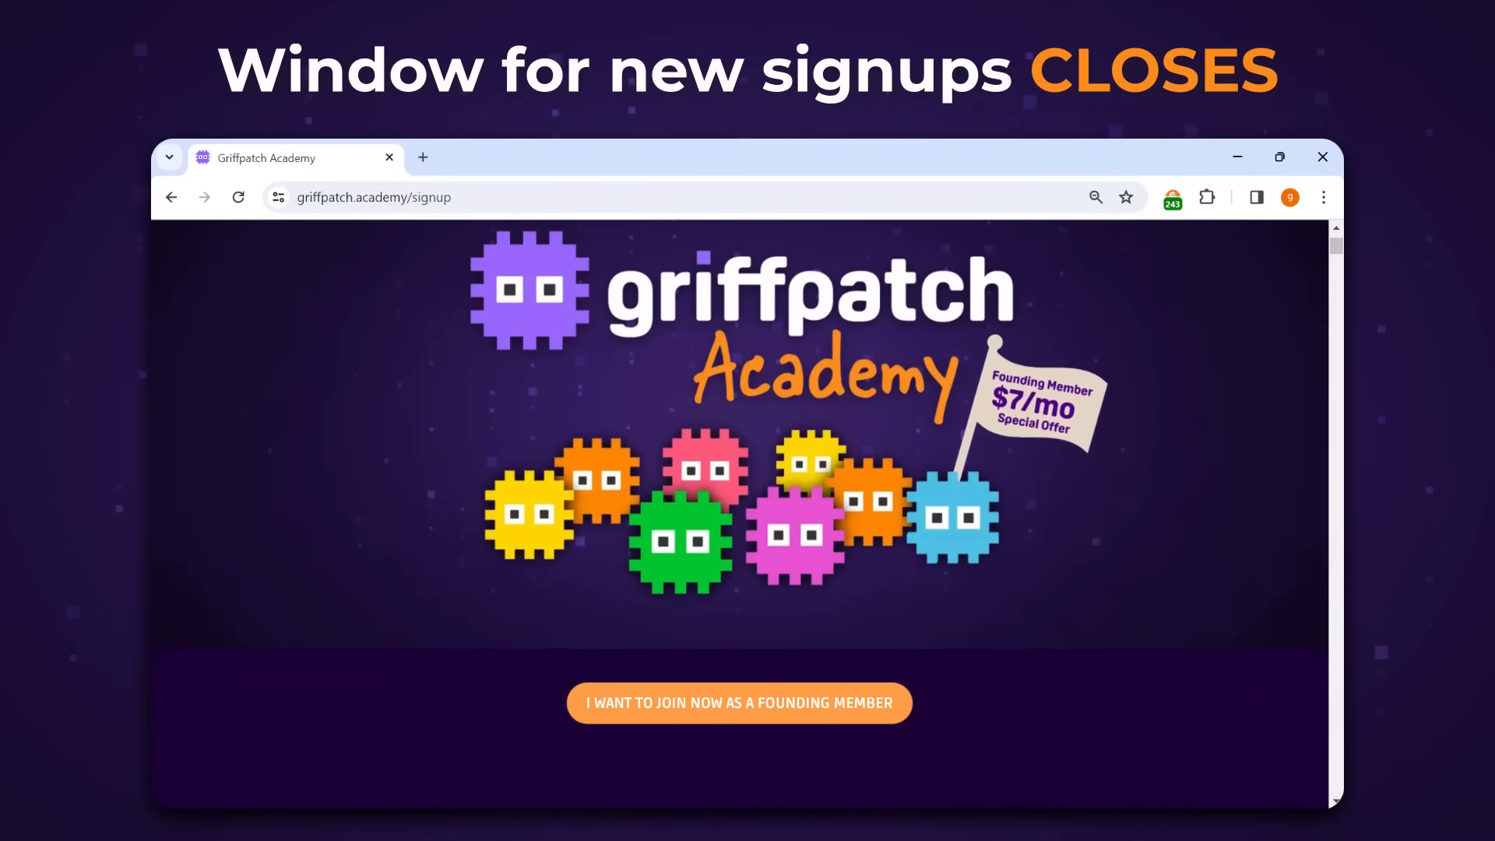
pyautogui.scroll(-3)
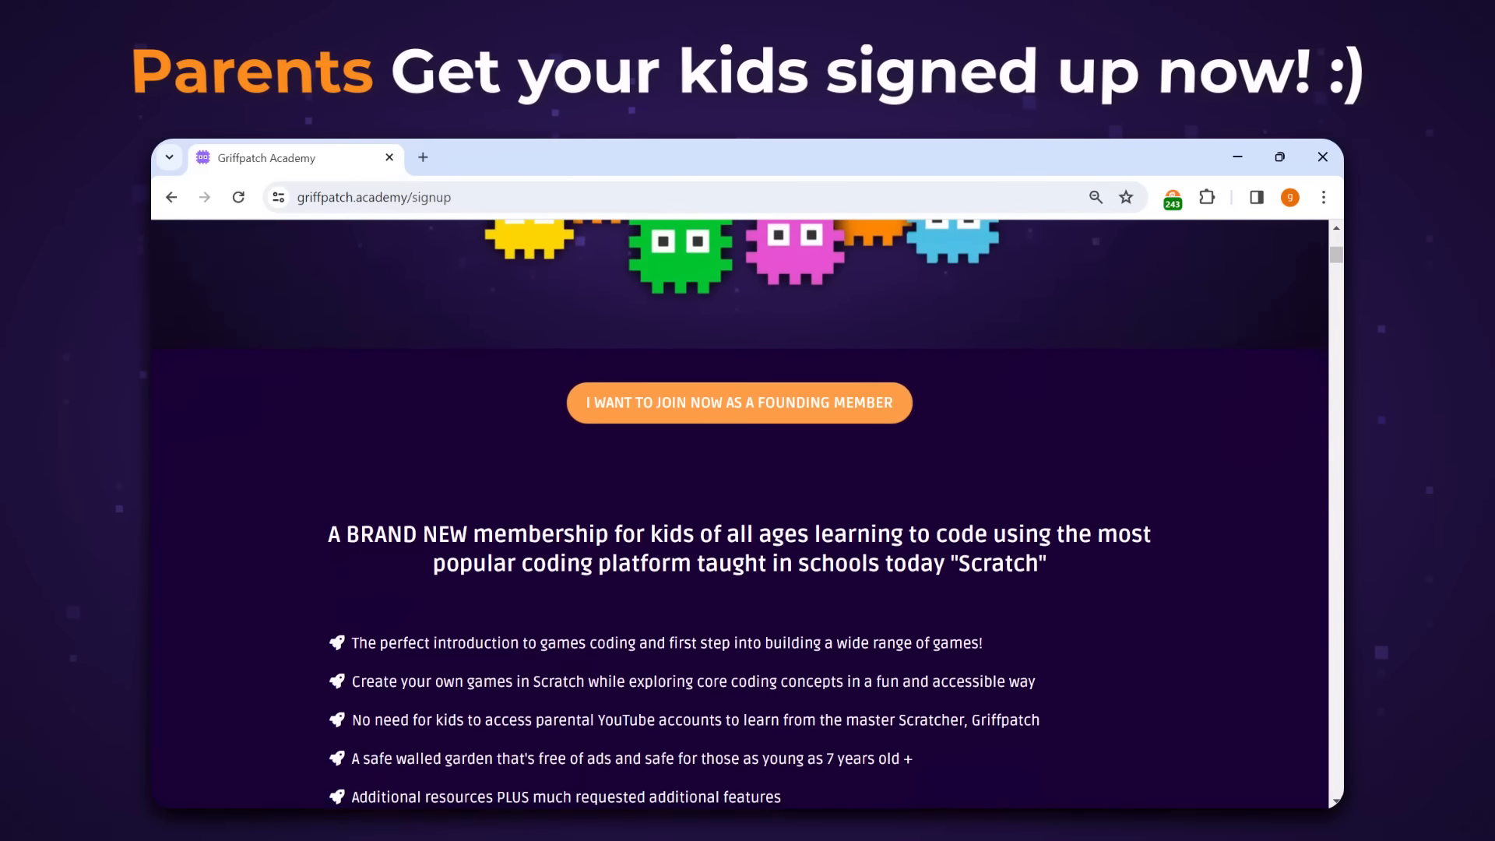
pyautogui.scroll(-3)
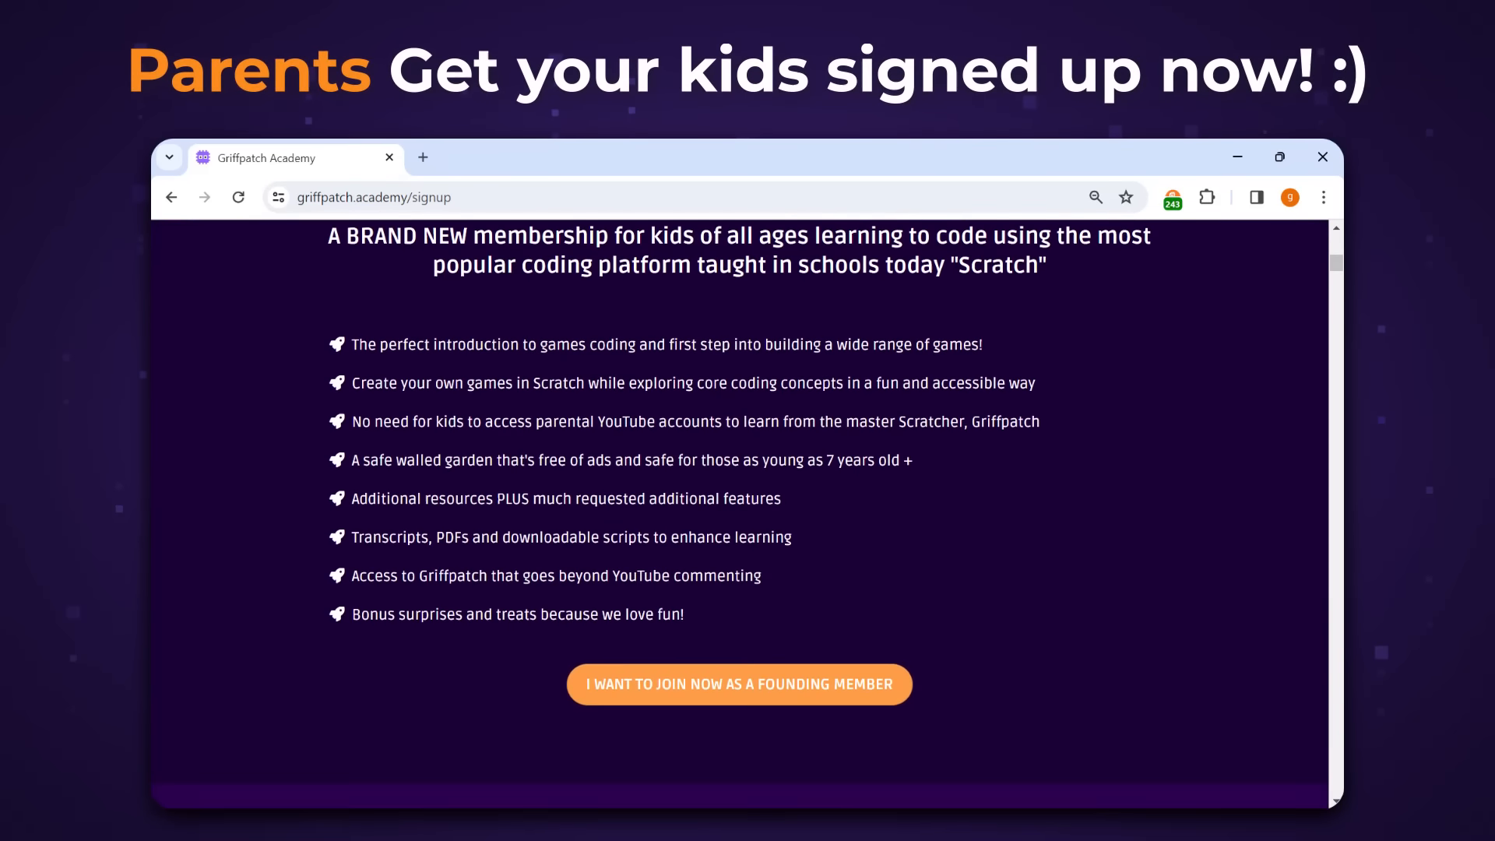
pyautogui.click(738, 683)
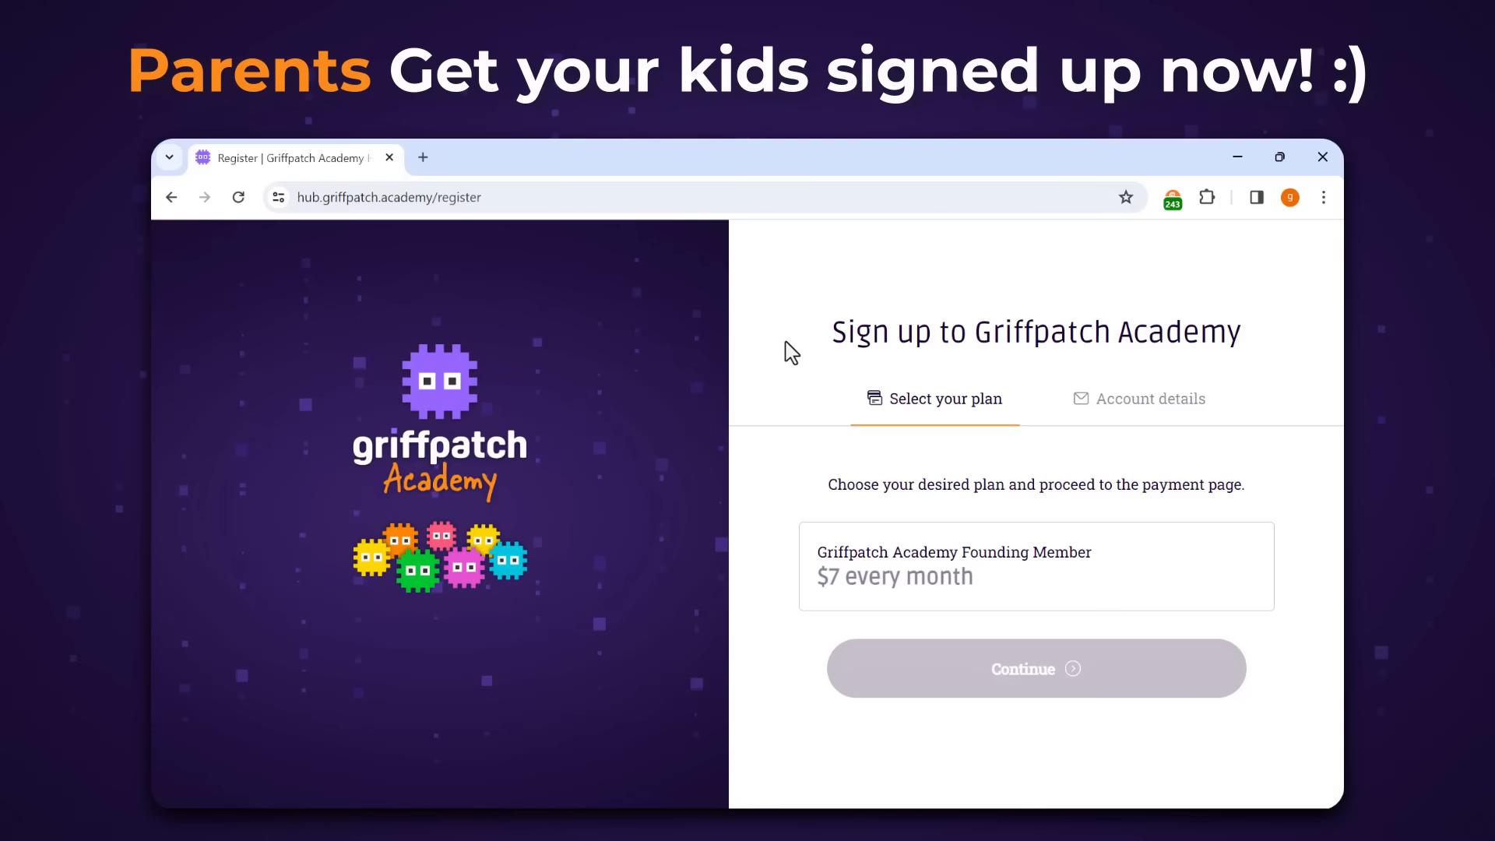
pyautogui.click(1035, 566)
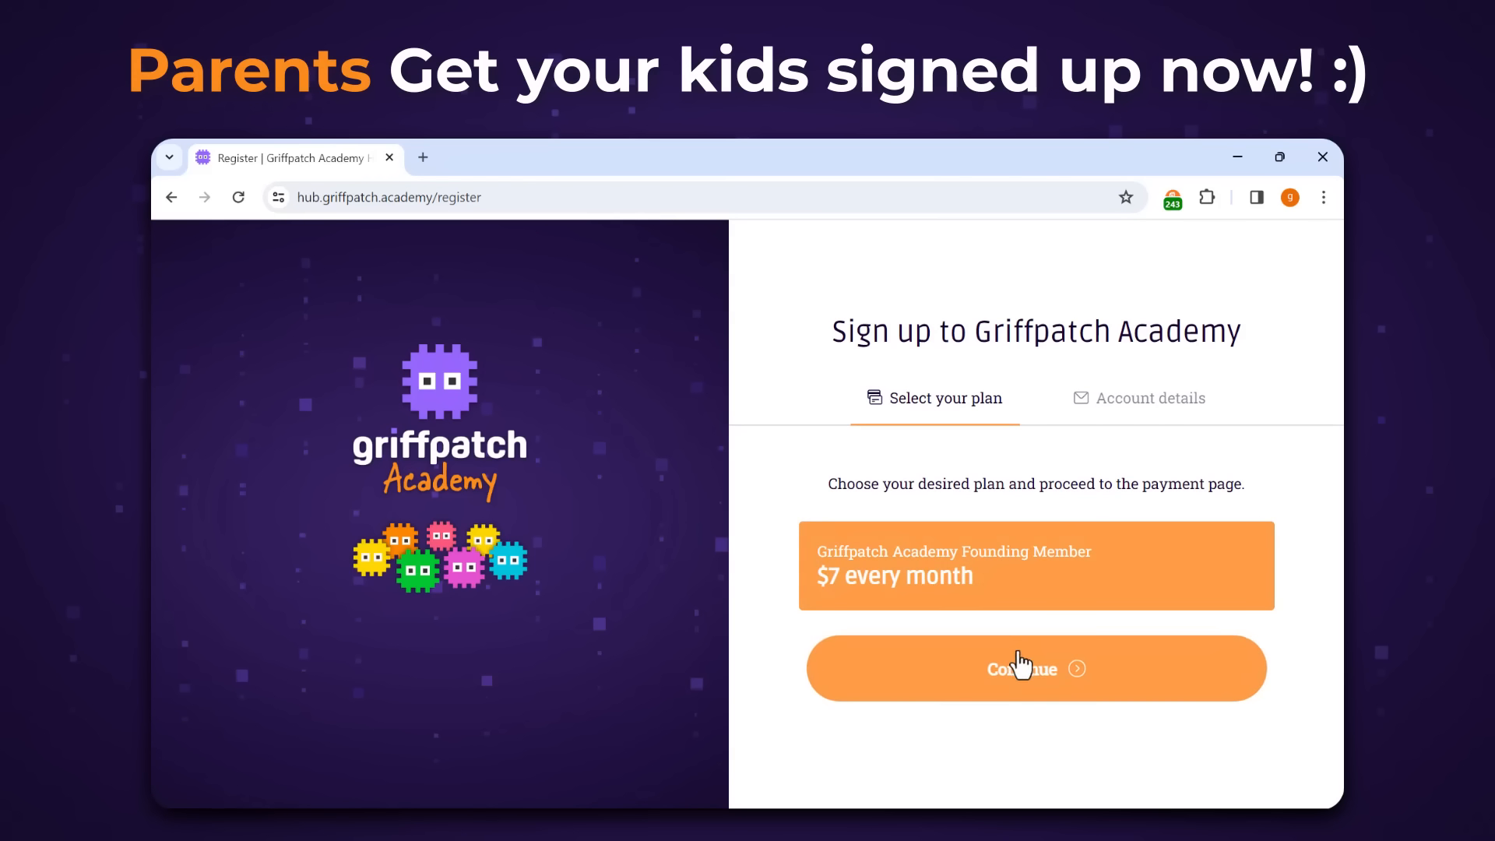
pyautogui.click(1036, 667)
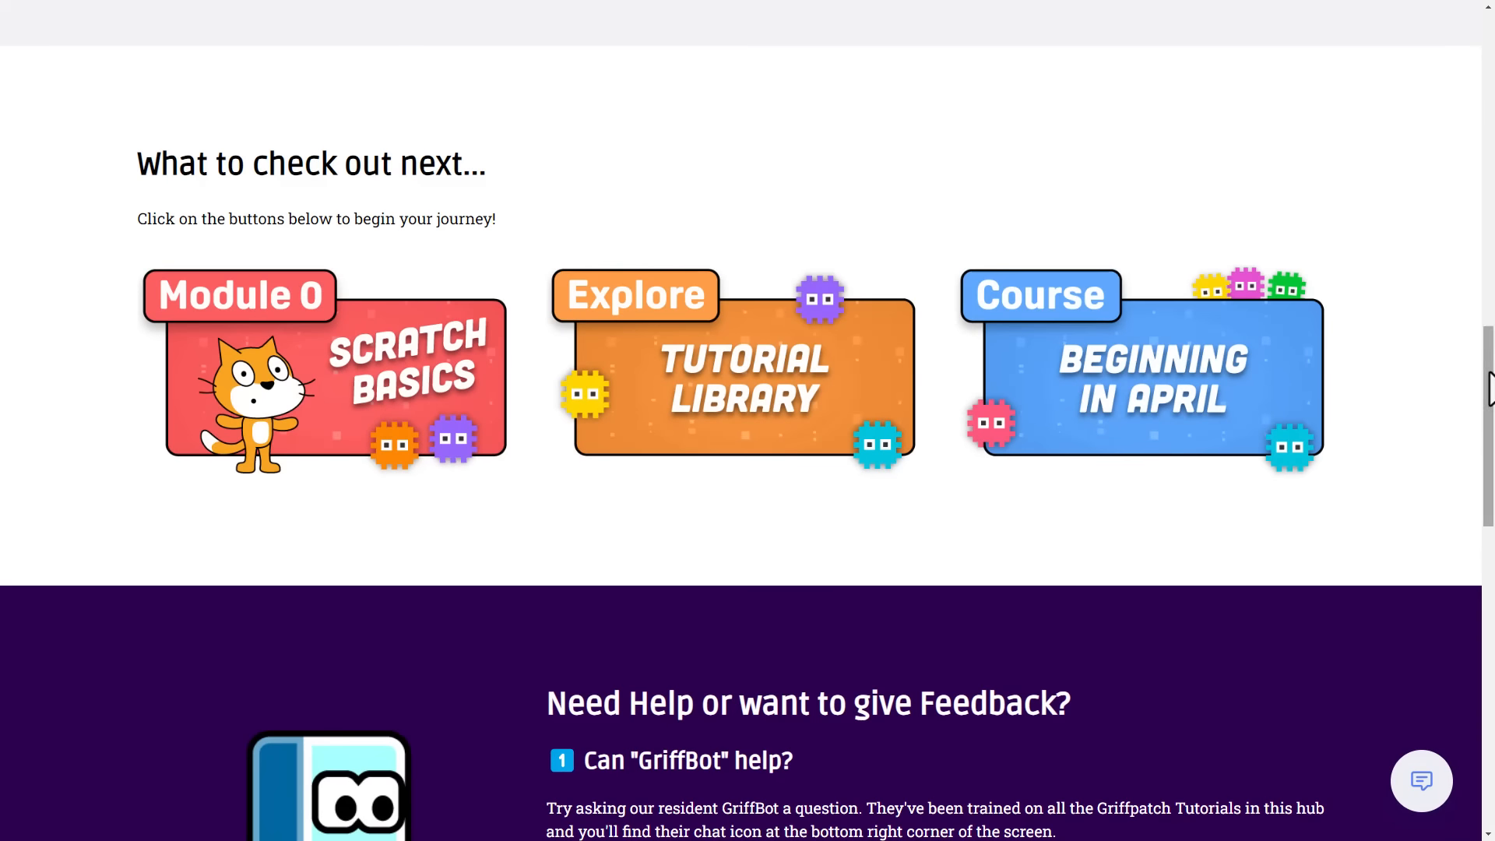
# - Ask GriffBot 'What does the join block do?' and expand its tutorial references
pyautogui.scroll(-3)
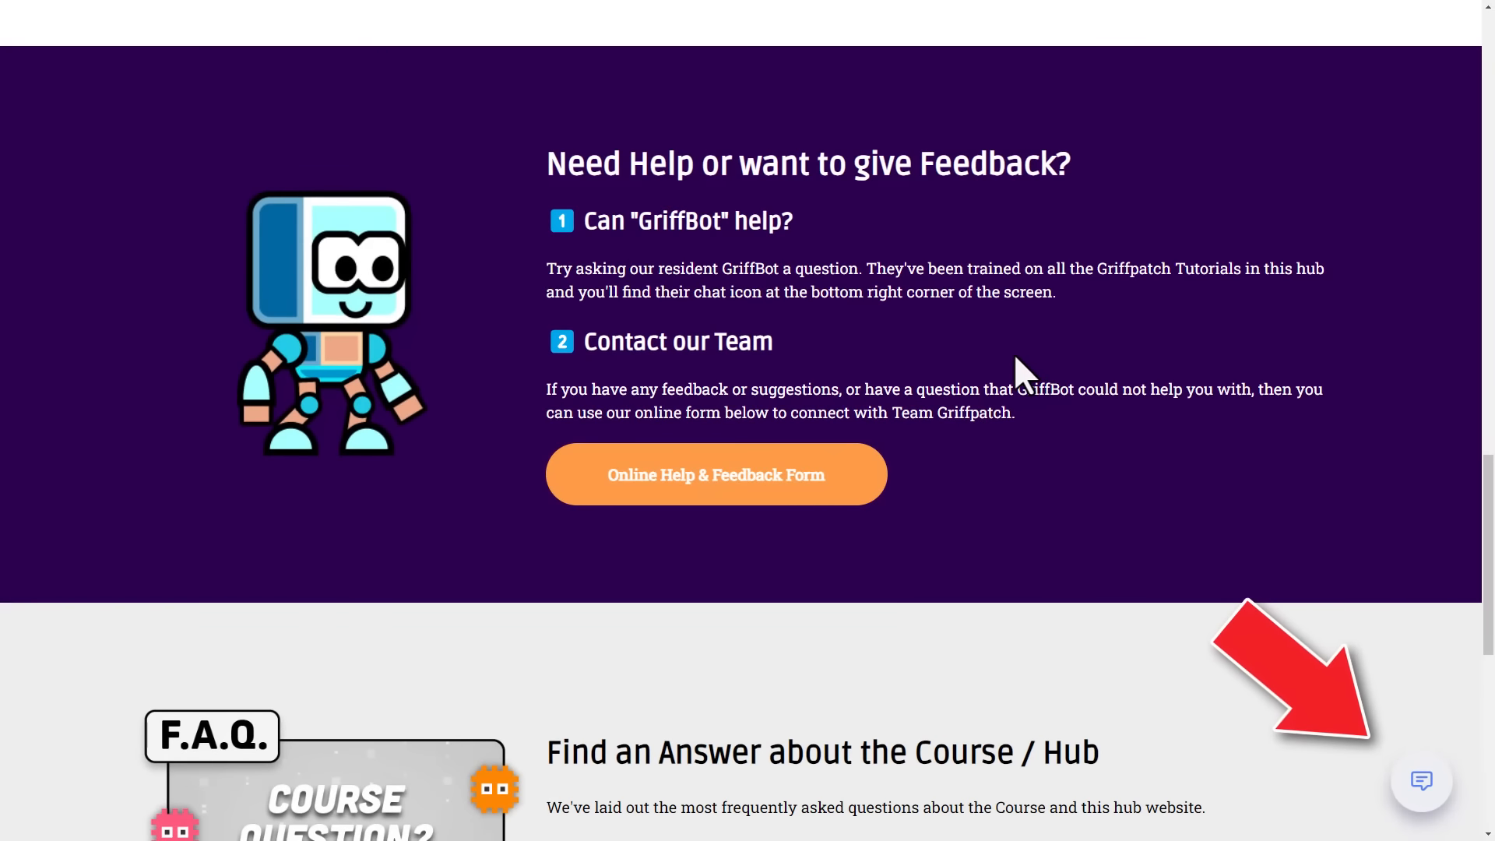
pyautogui.click(1420, 781)
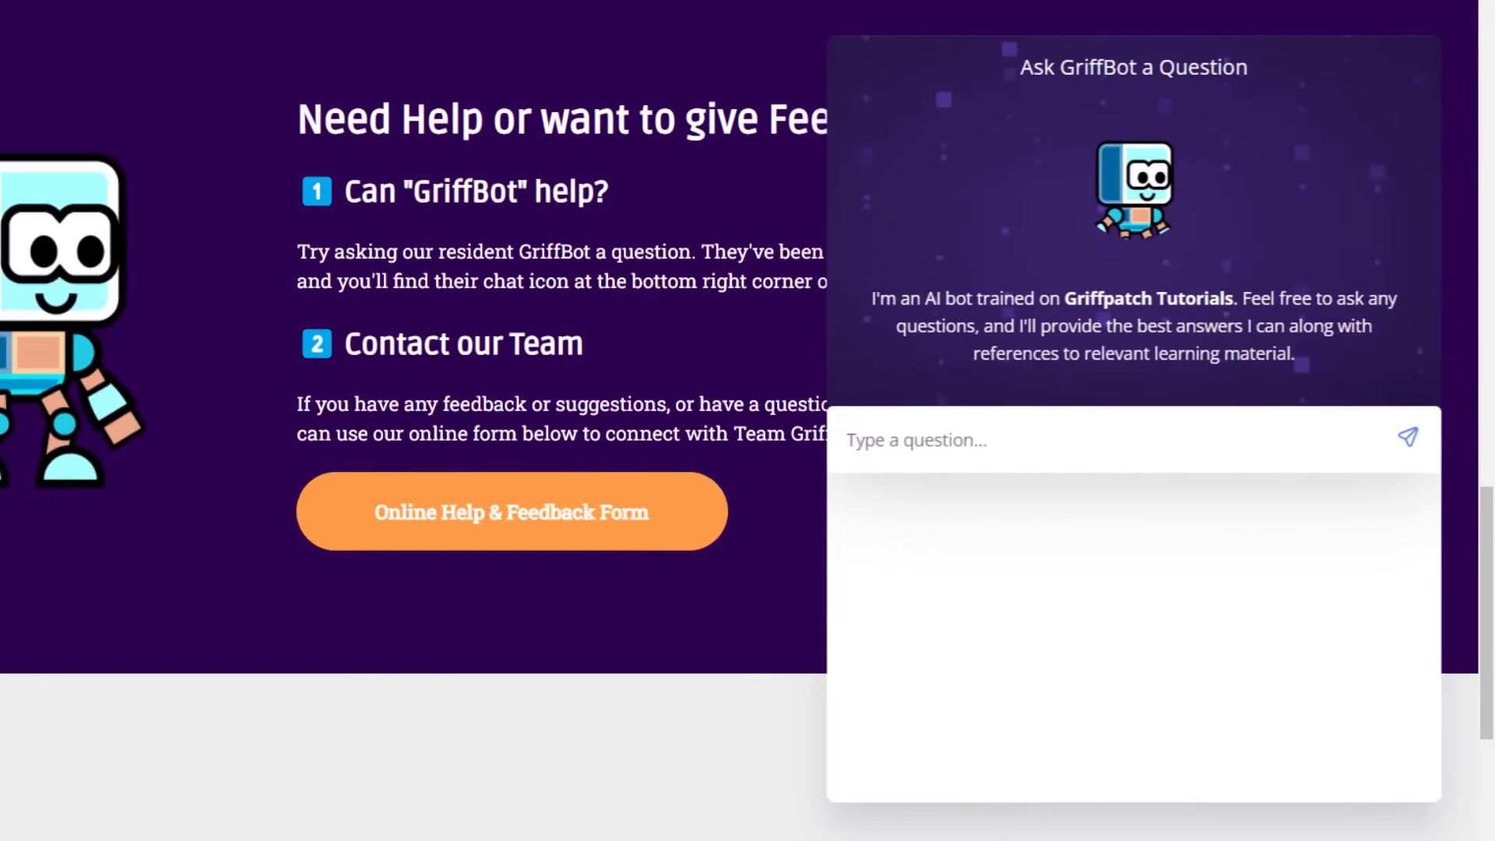
pyautogui.write('What does the join block')
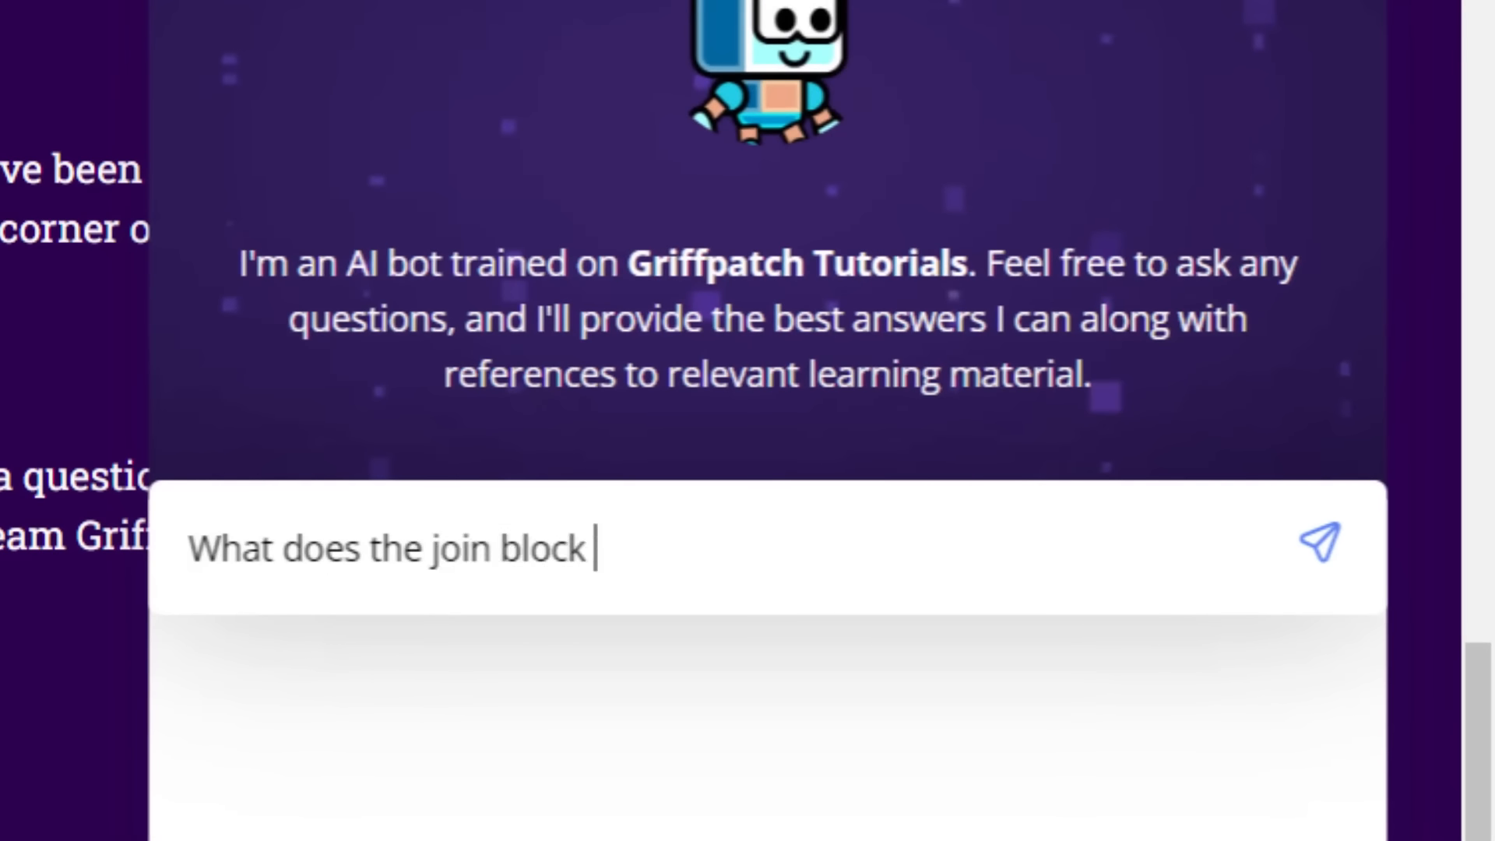
pyautogui.click(1324, 547)
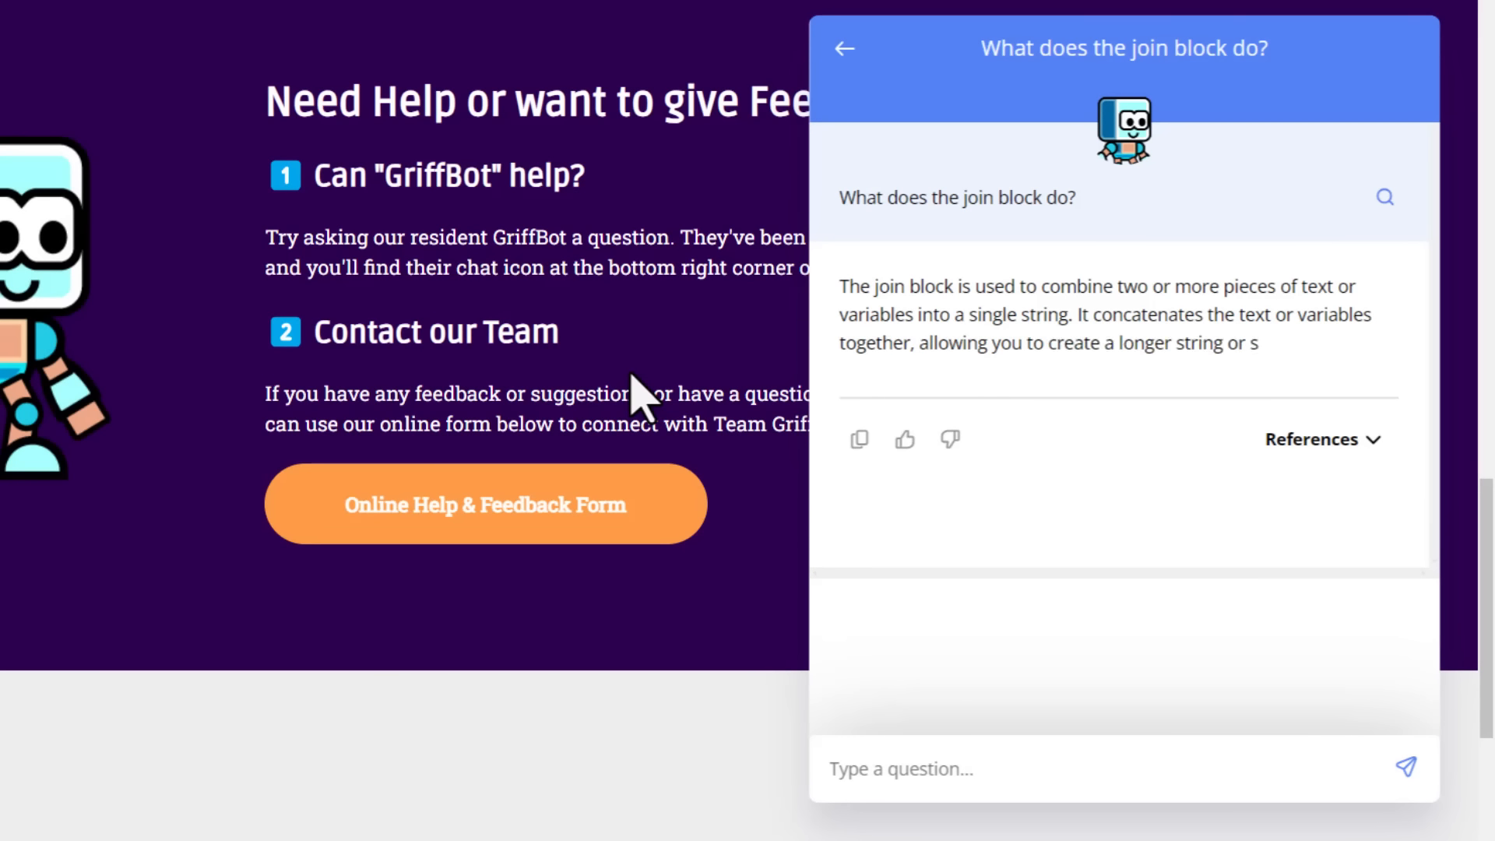
pyautogui.click(1319, 439)
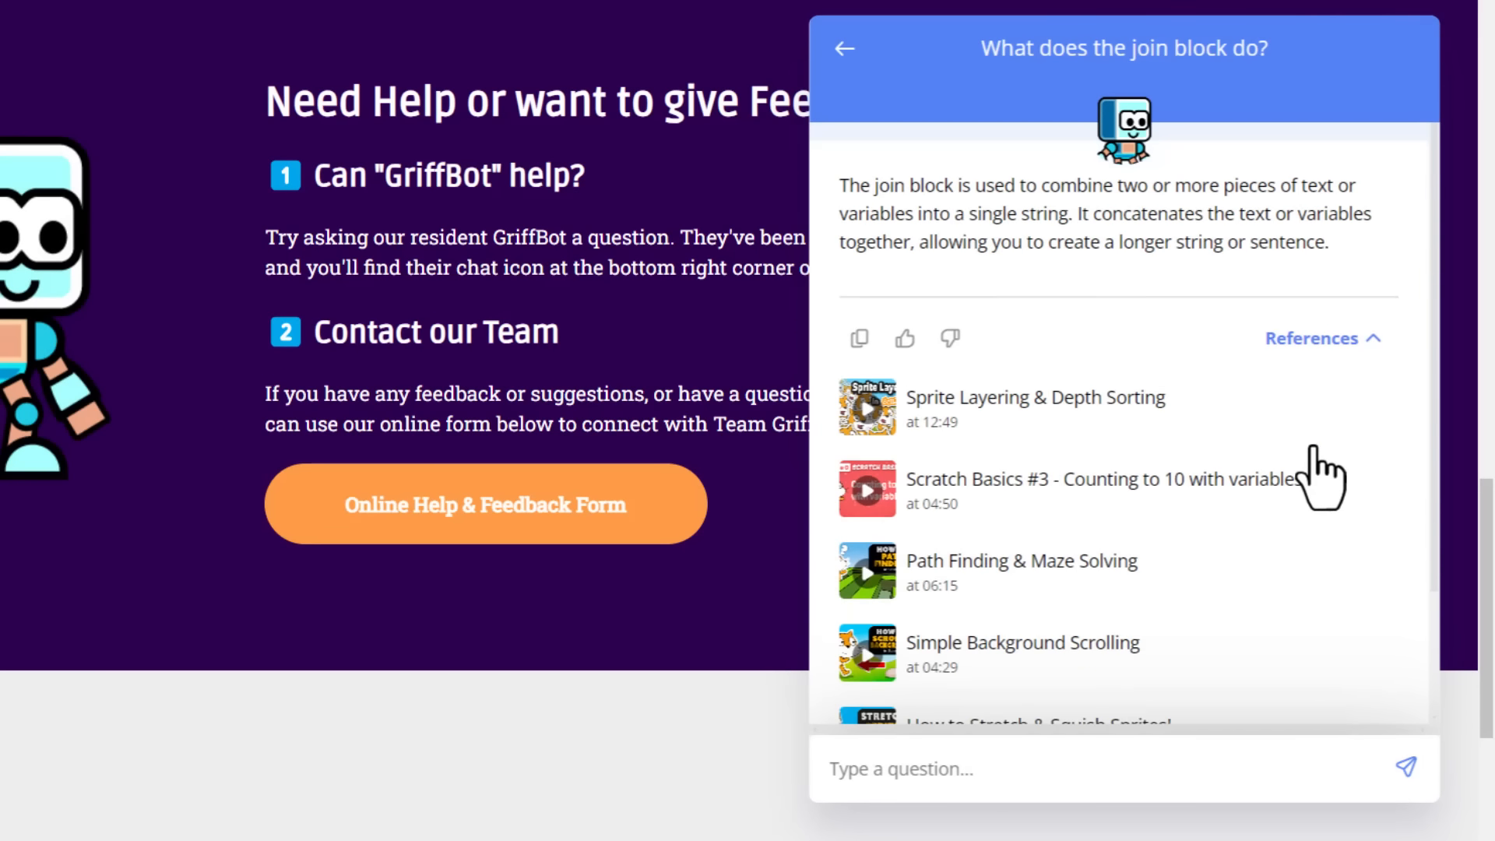
pyautogui.scroll(-3)
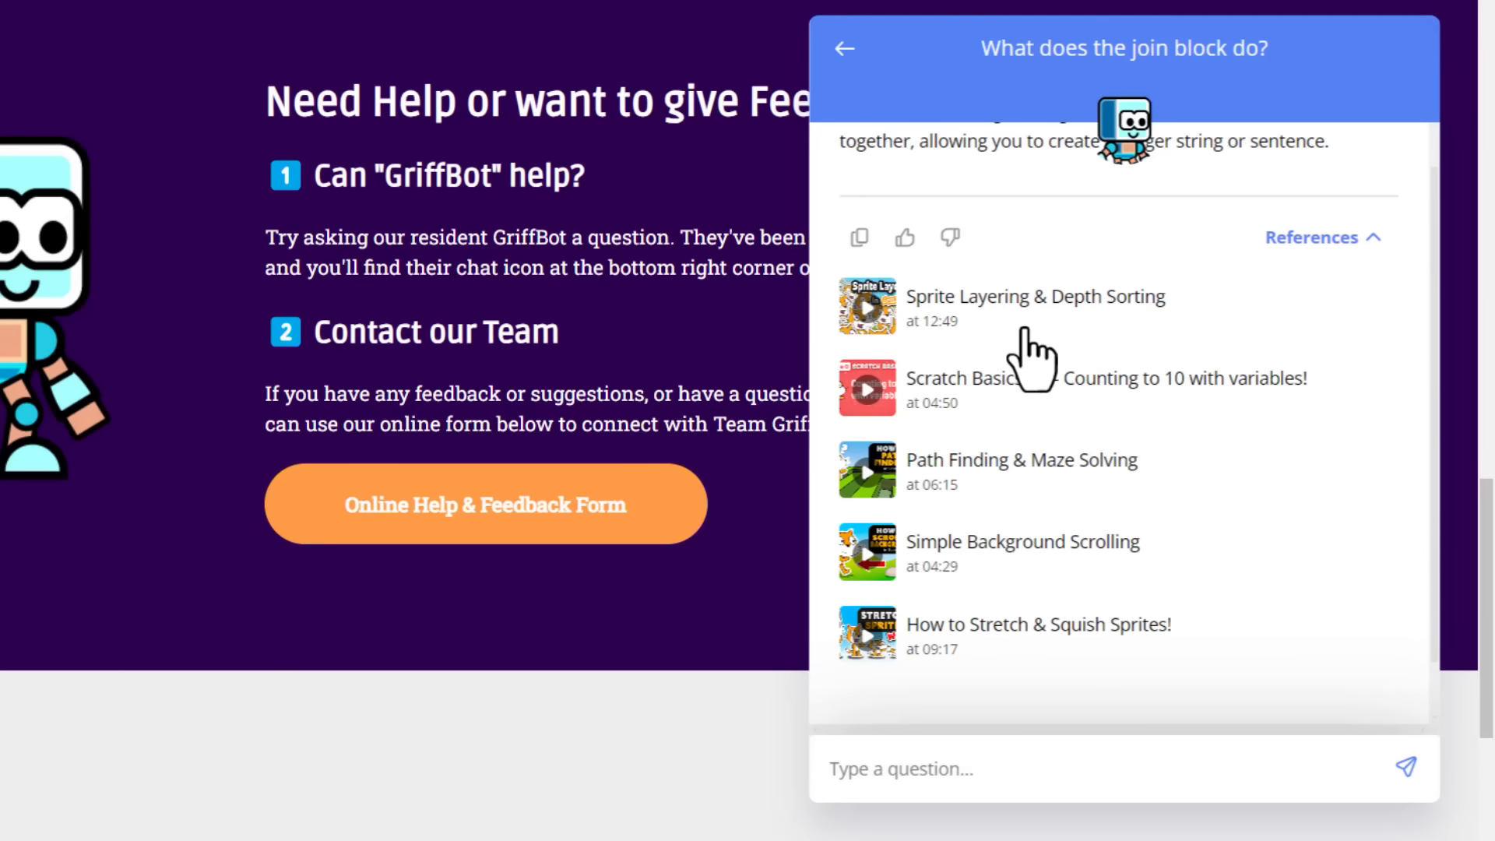
pyautogui.moveTo(1044, 667)
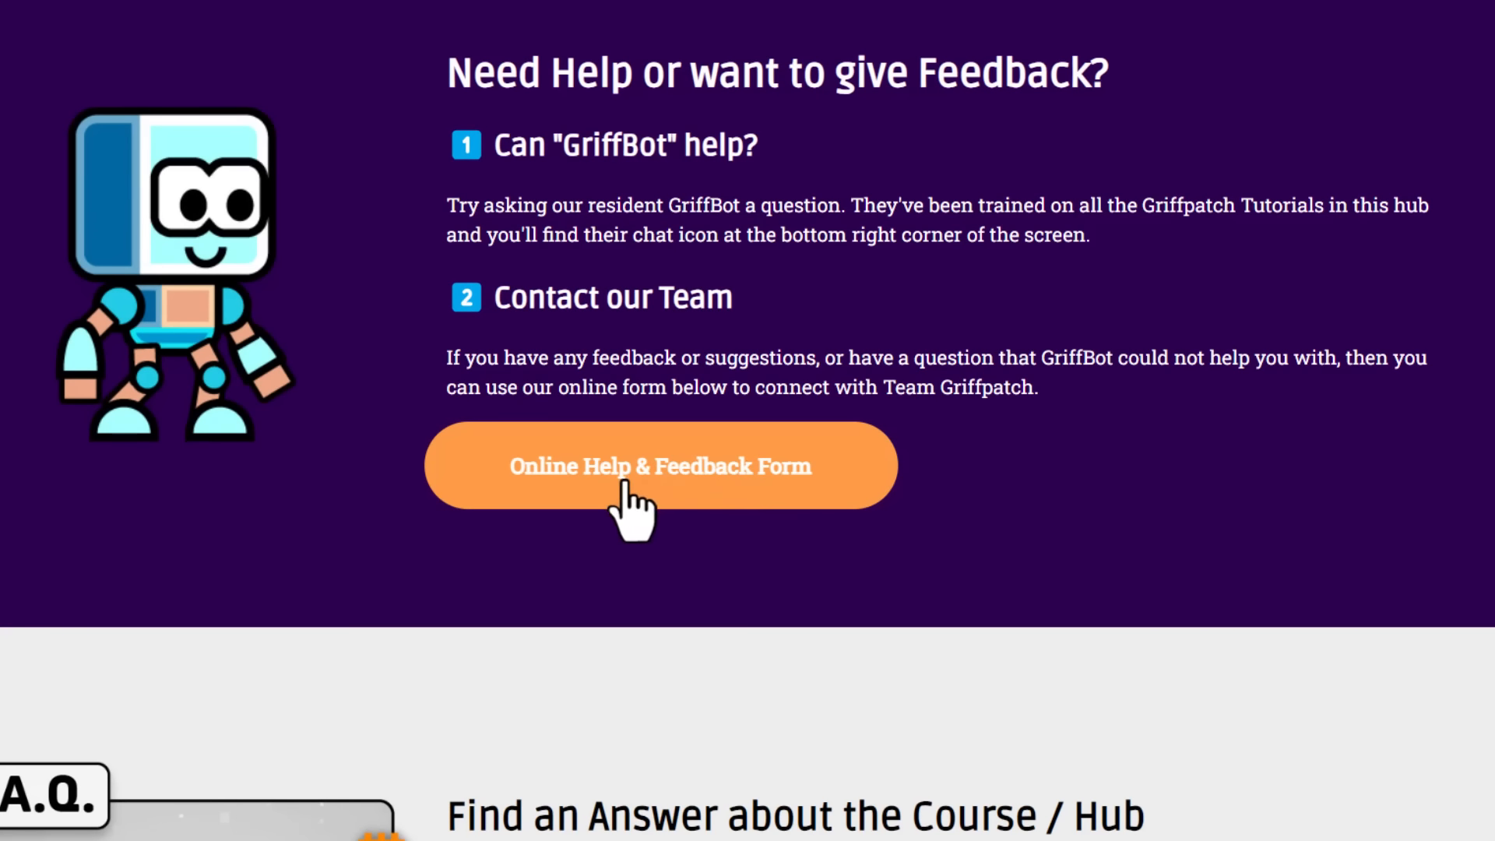
# - Open the Online Help & Feedback Form and scroll down through it
pyautogui.click(659, 467)
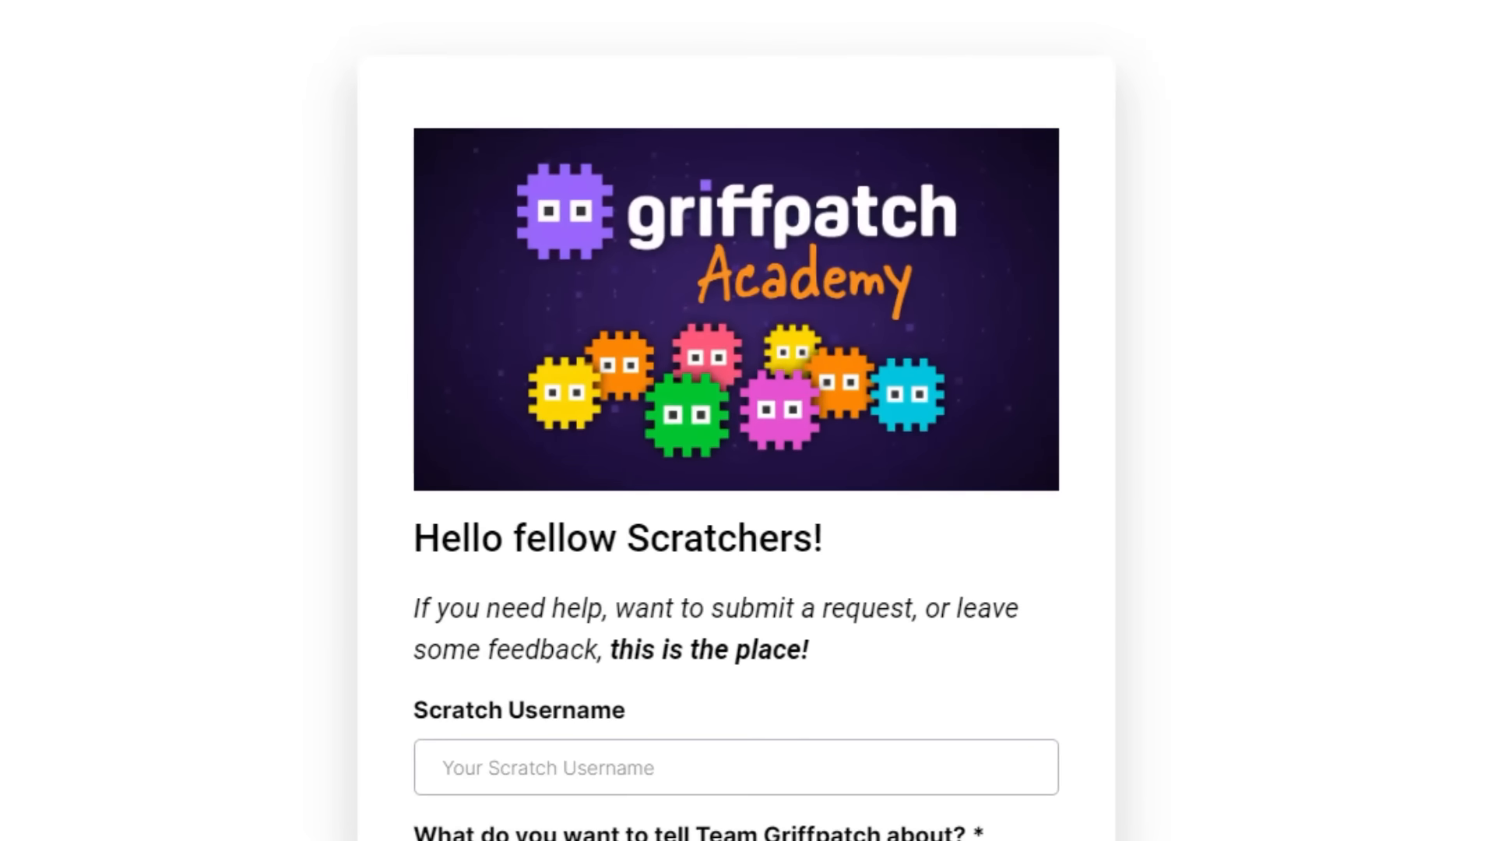
pyautogui.scroll(-3)
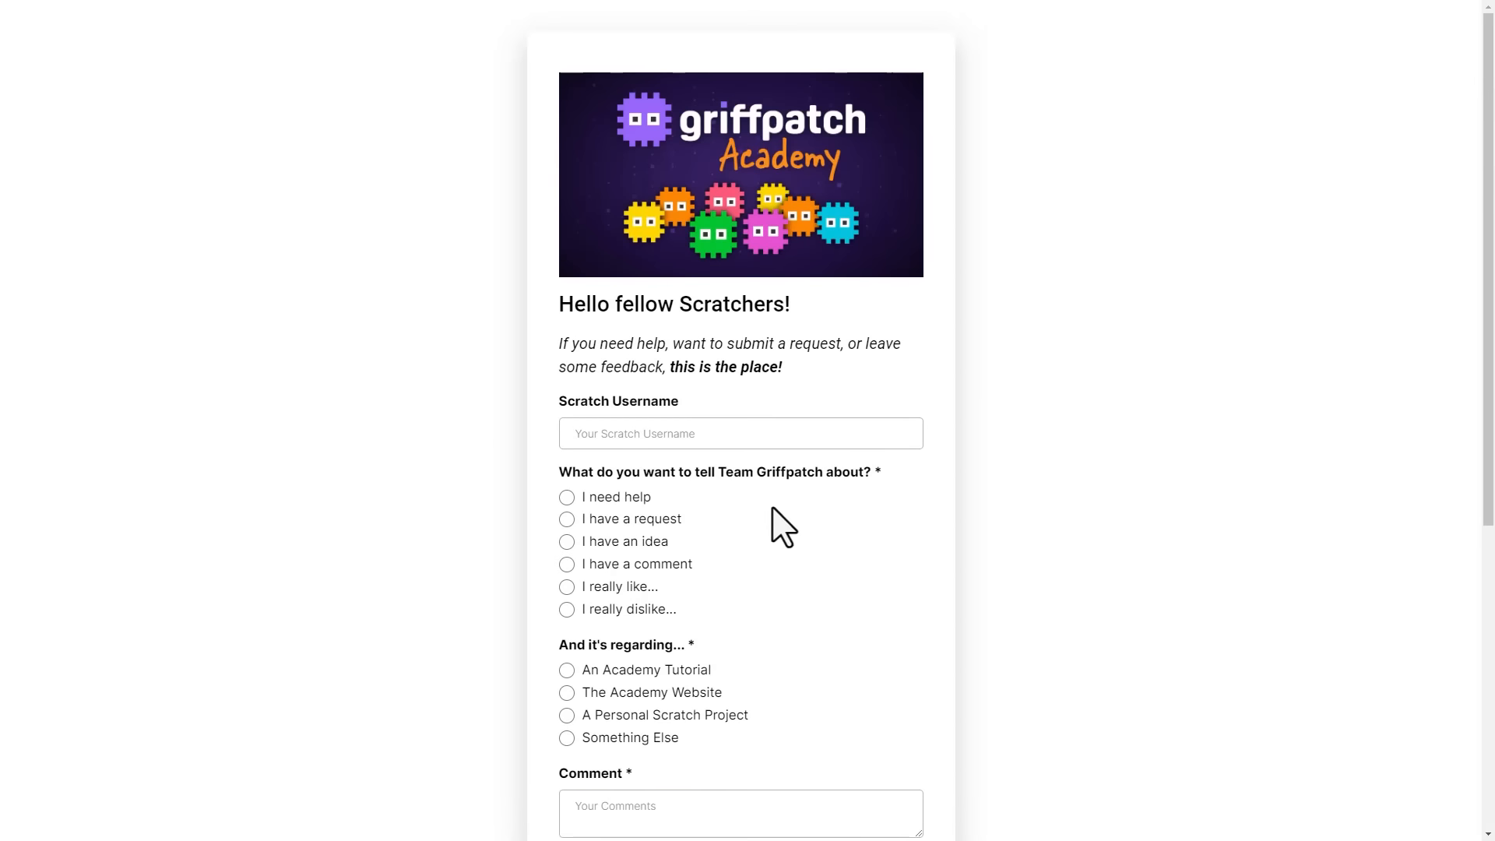
pyautogui.scroll(-3)
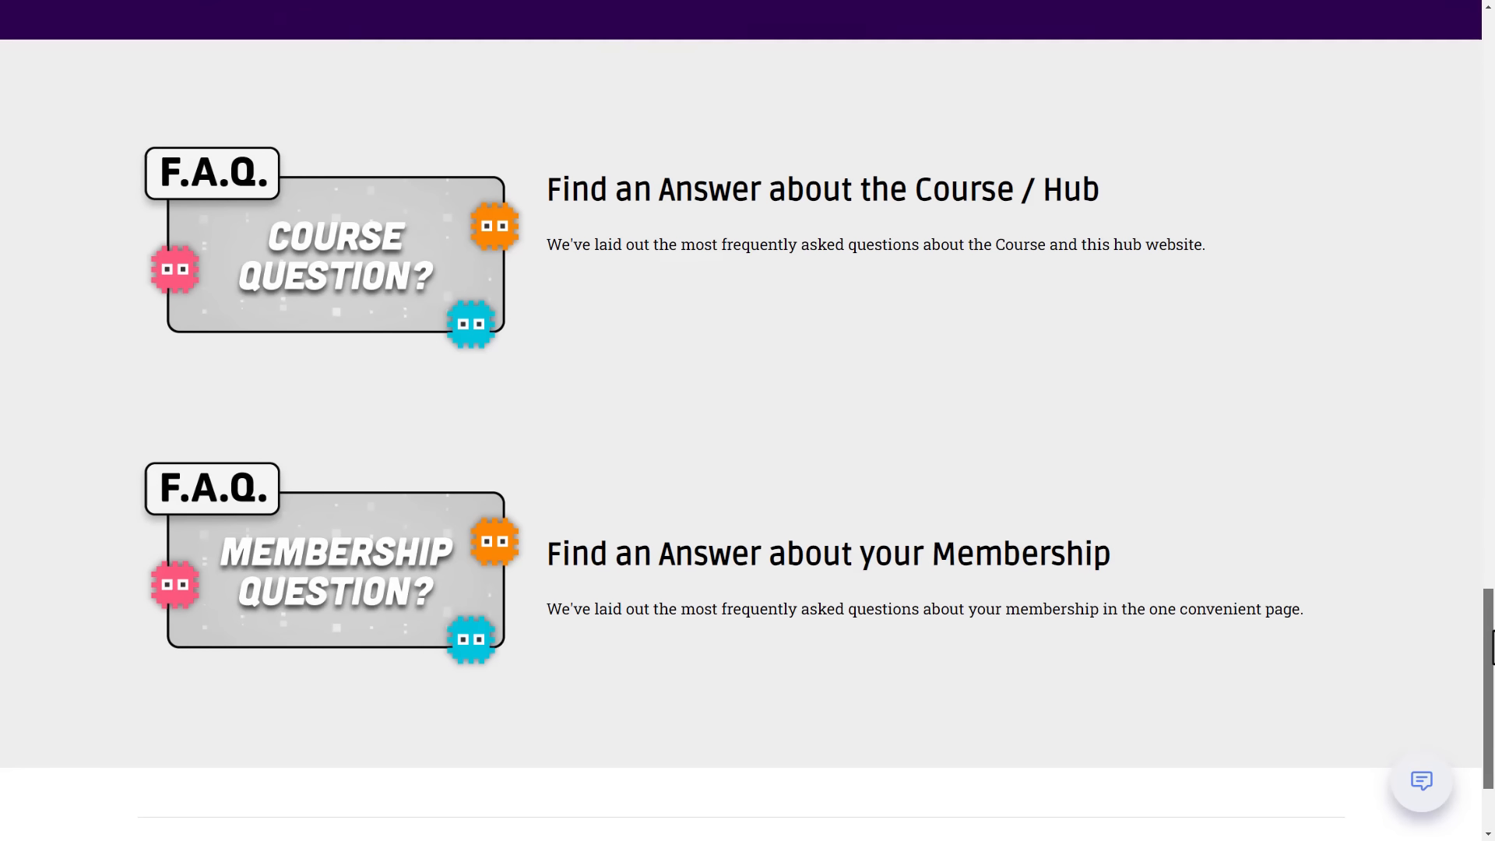
# - Scroll down through the Content & Course FAQ answers
pyautogui.scroll(-3)
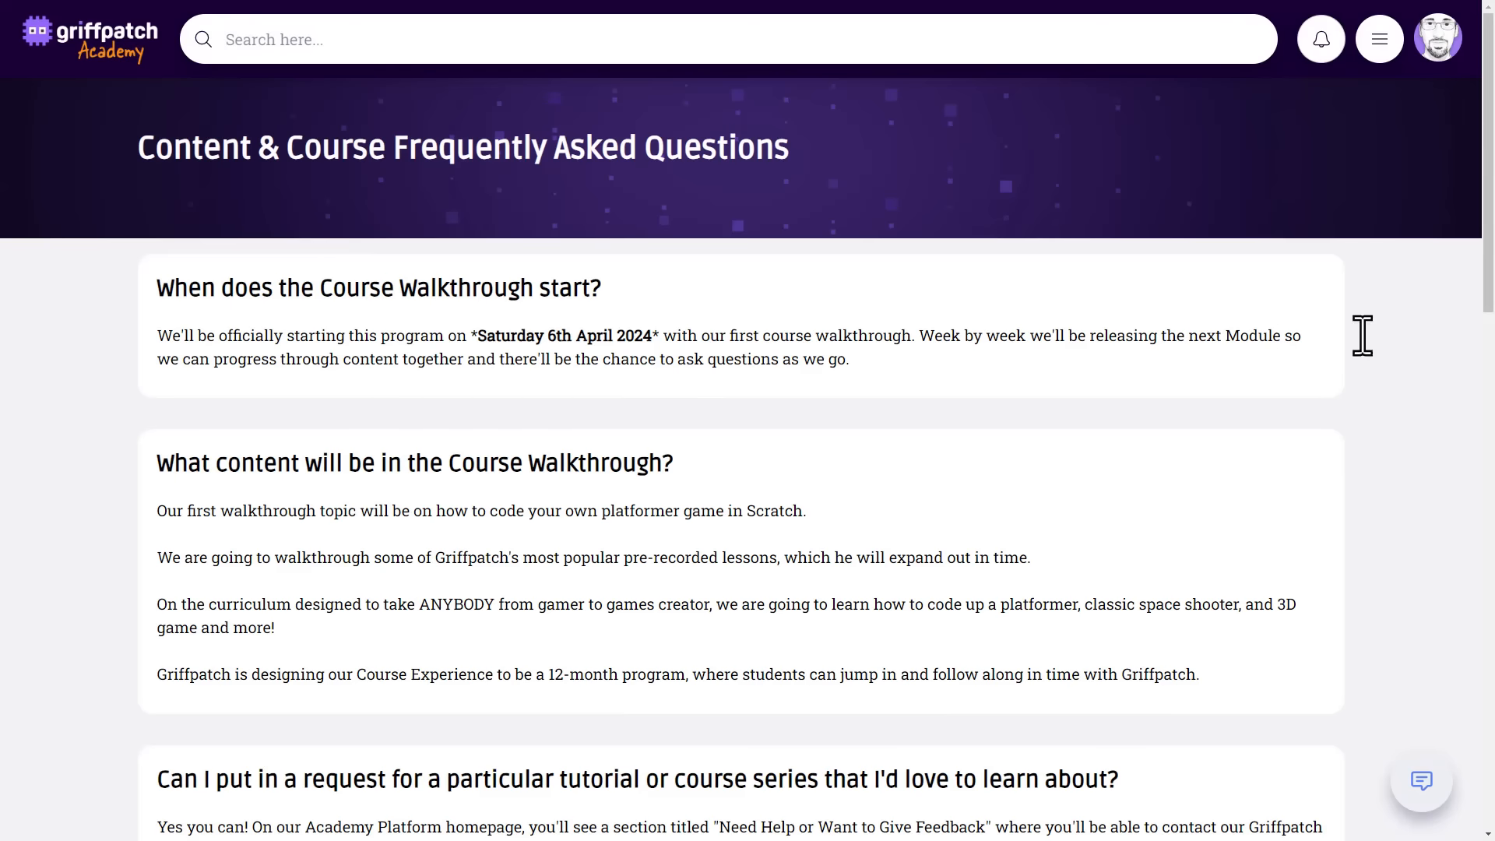
pyautogui.scroll(-3)
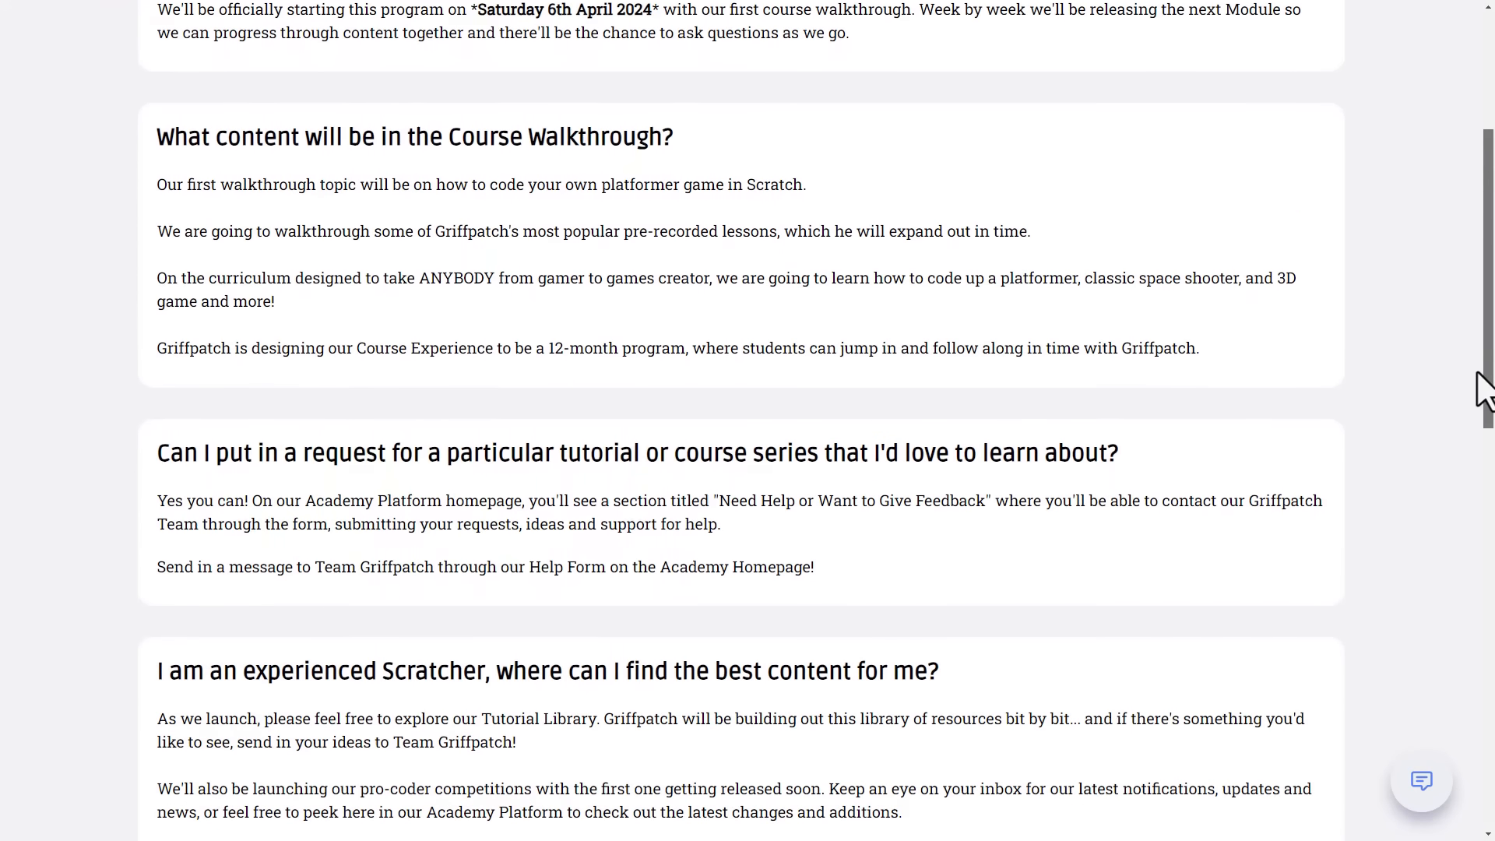
pyautogui.scroll(-3)
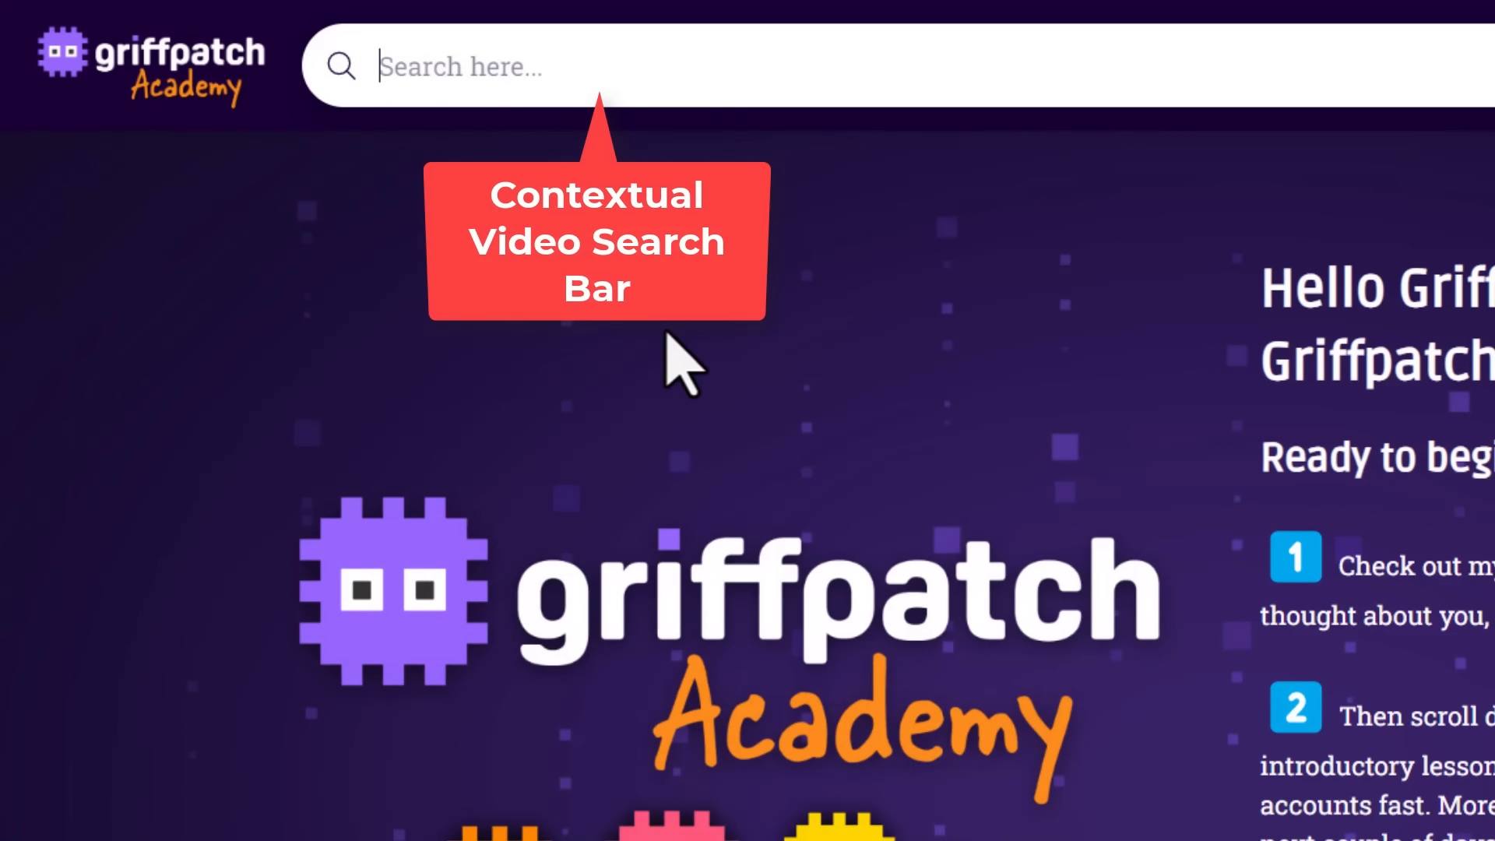
# - Search the transcripts for 'phys', finding 4 physics keywords across 2 tutorials
pyautogui.write('phys')
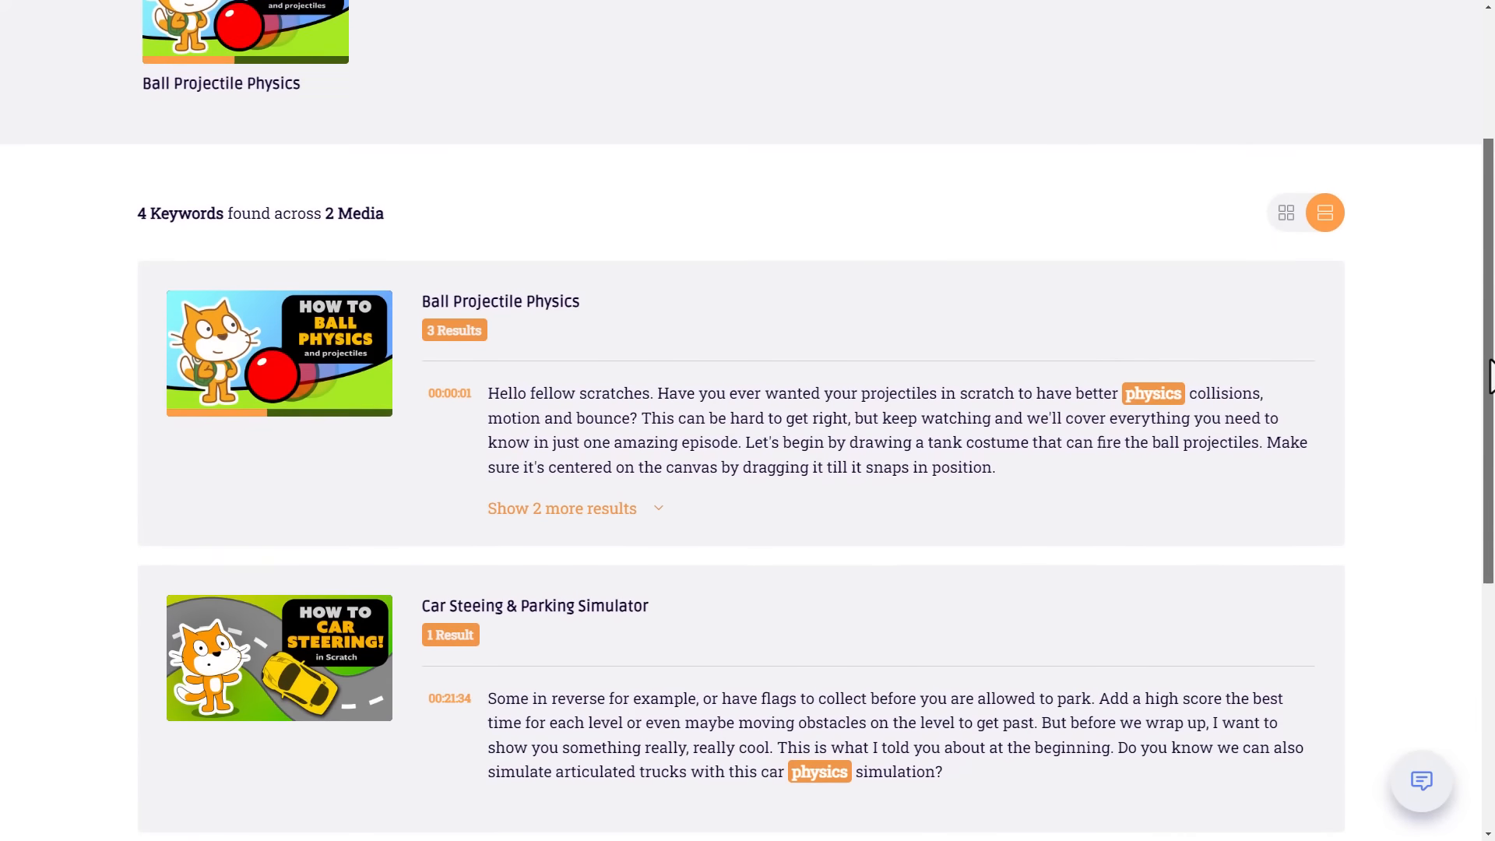
pyautogui.click(562, 507)
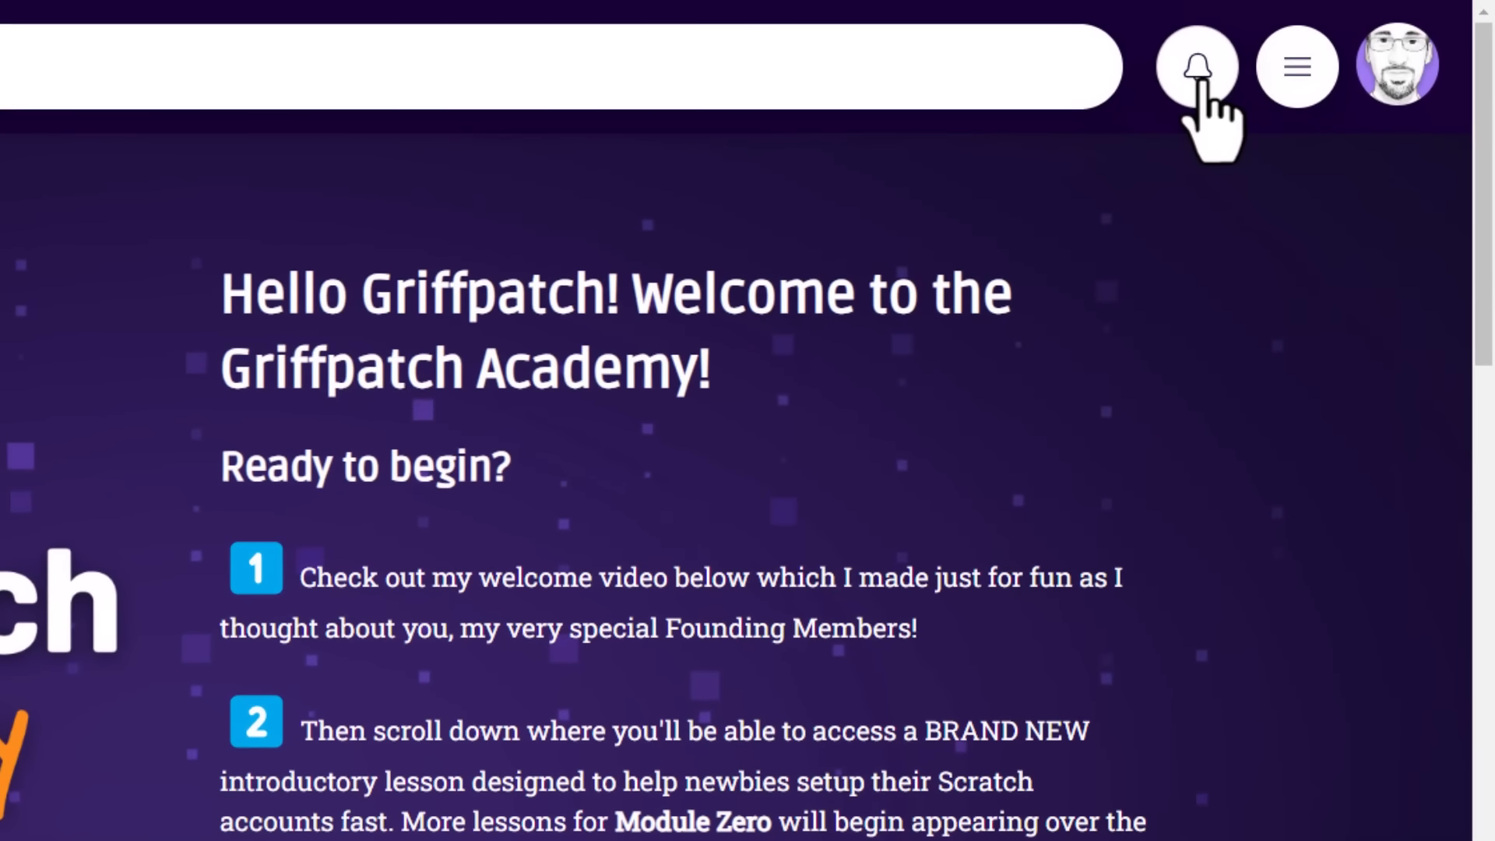
# - Check notifications, then open Account Settings showing 22 media played and 7 completed
pyautogui.click(1197, 67)
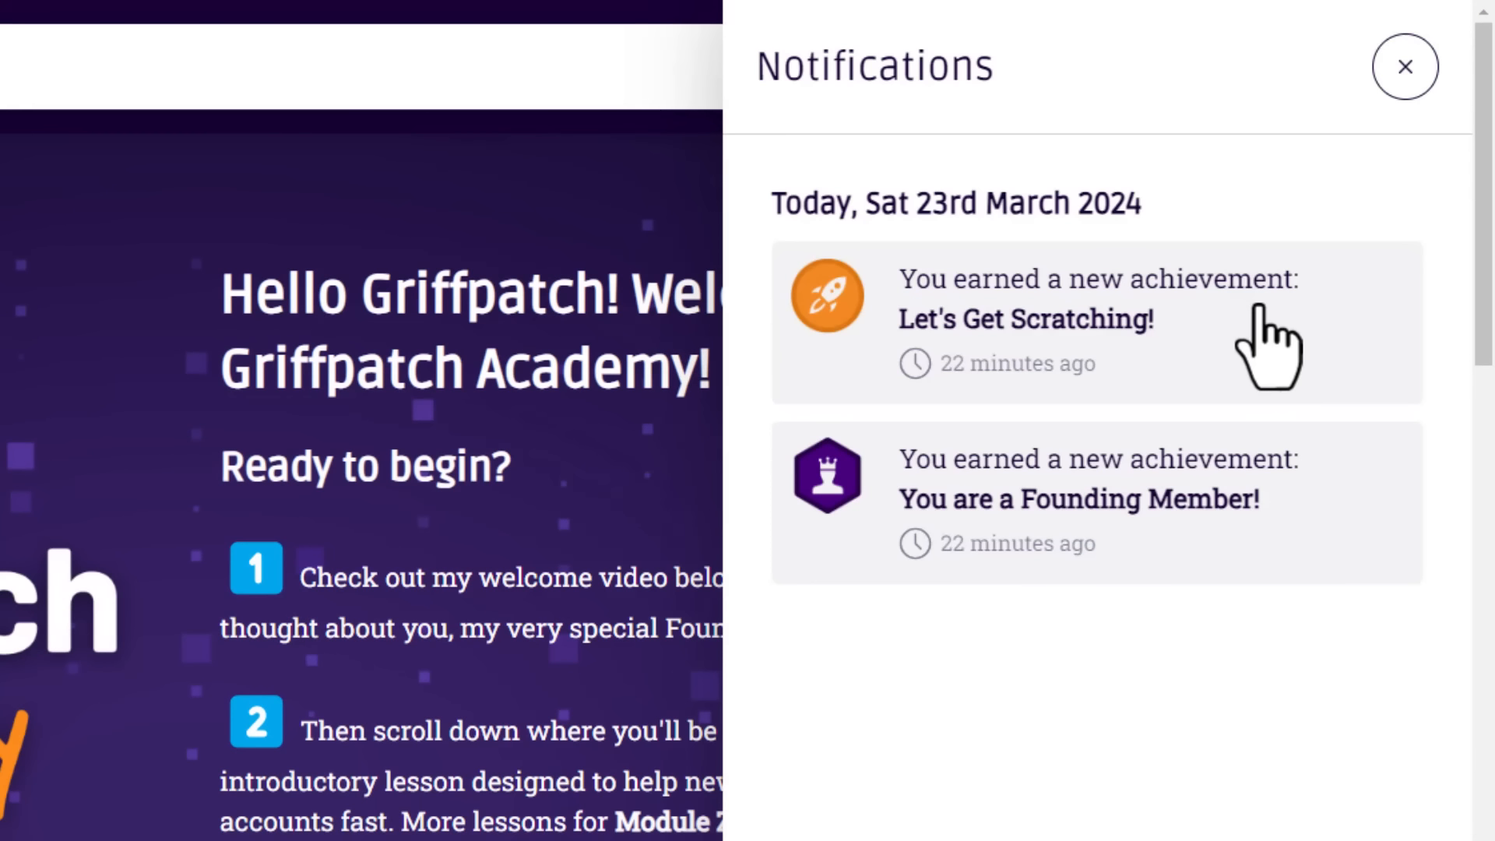
pyautogui.click(1403, 67)
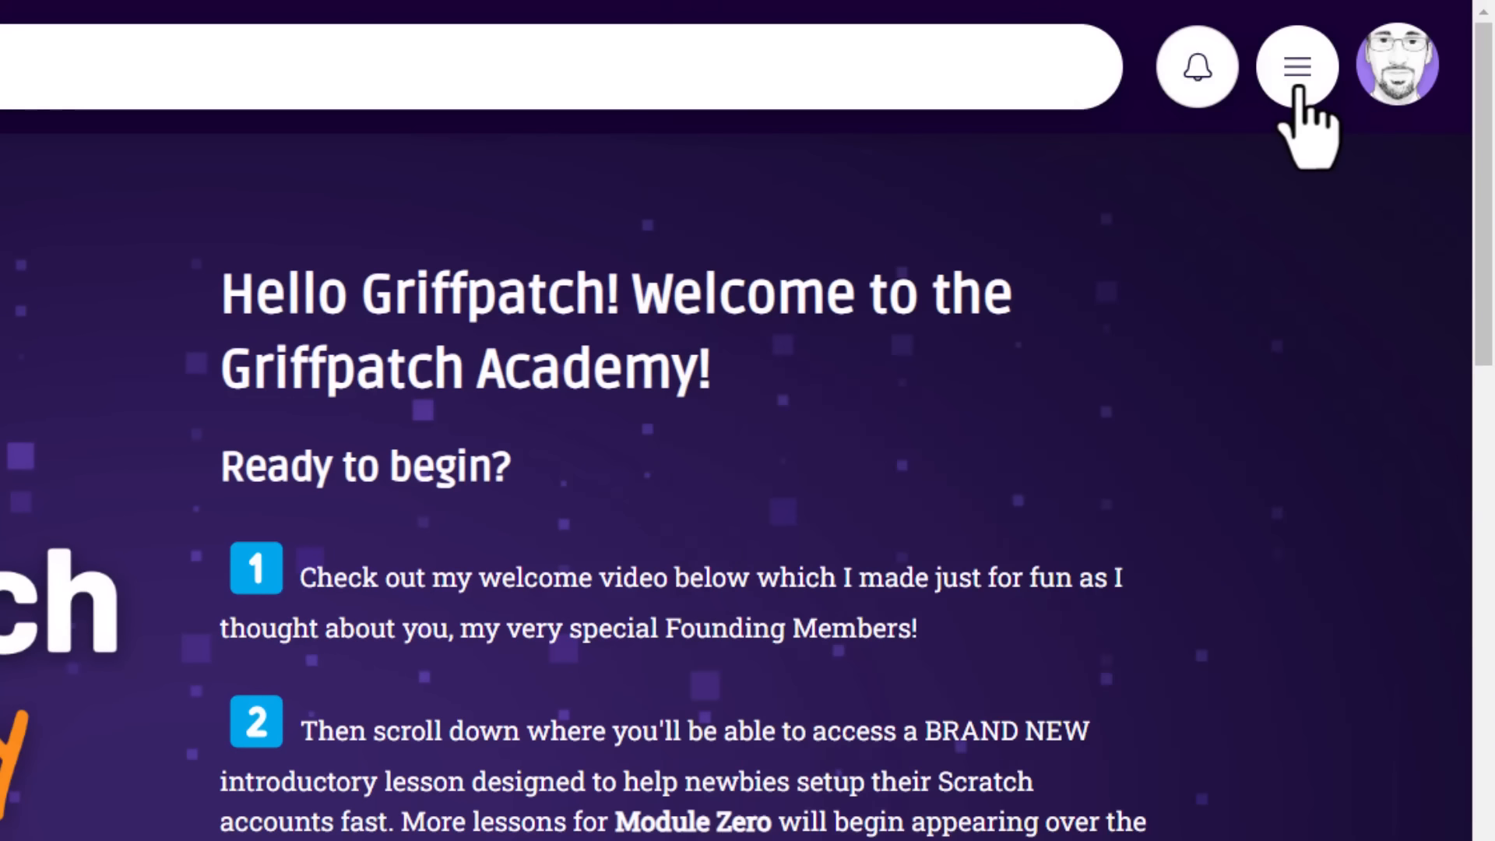
pyautogui.click(1296, 67)
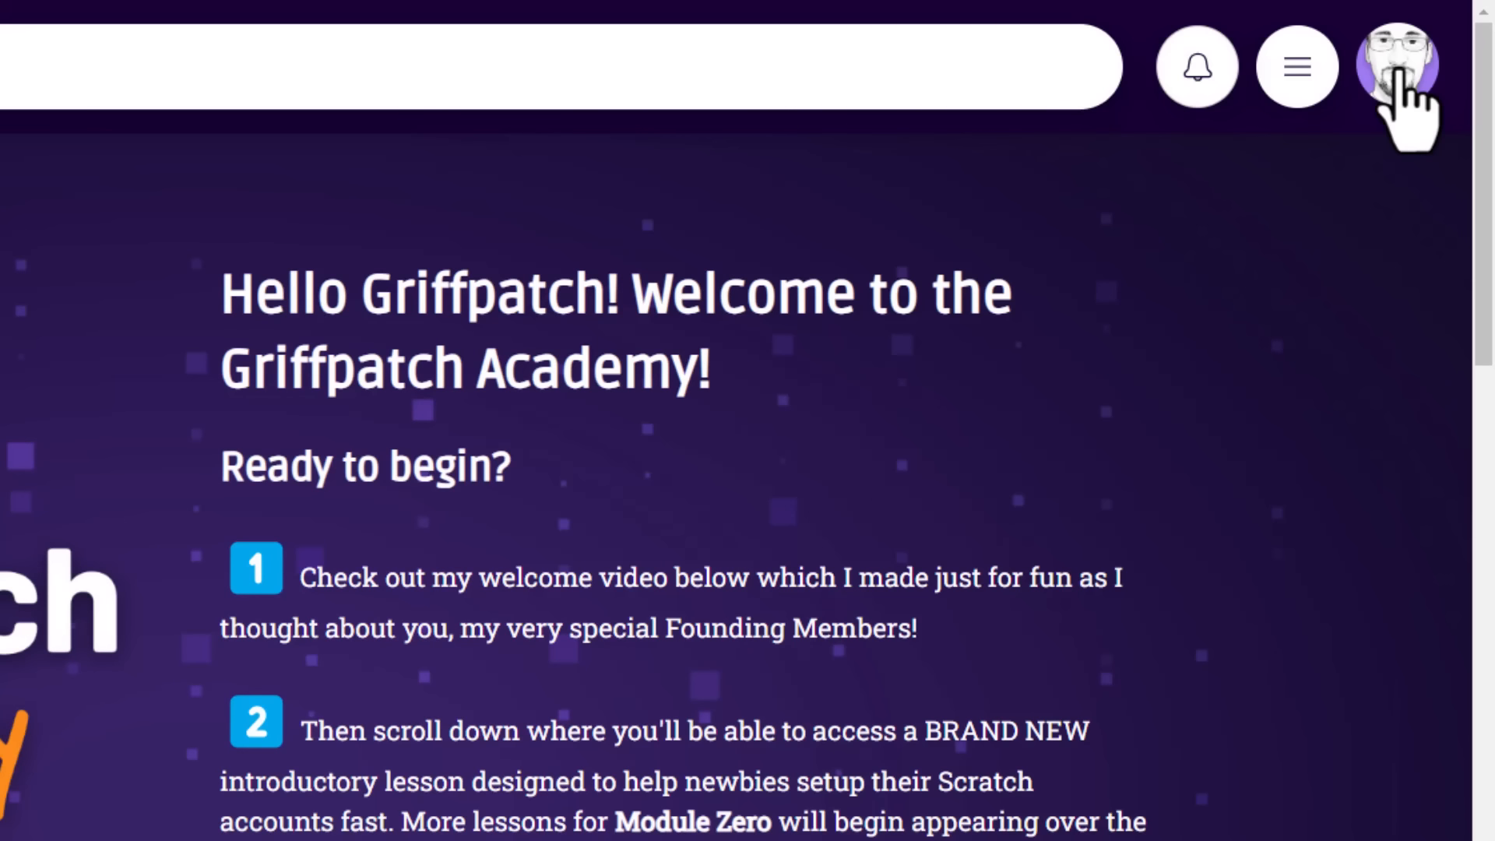
pyautogui.click(1396, 67)
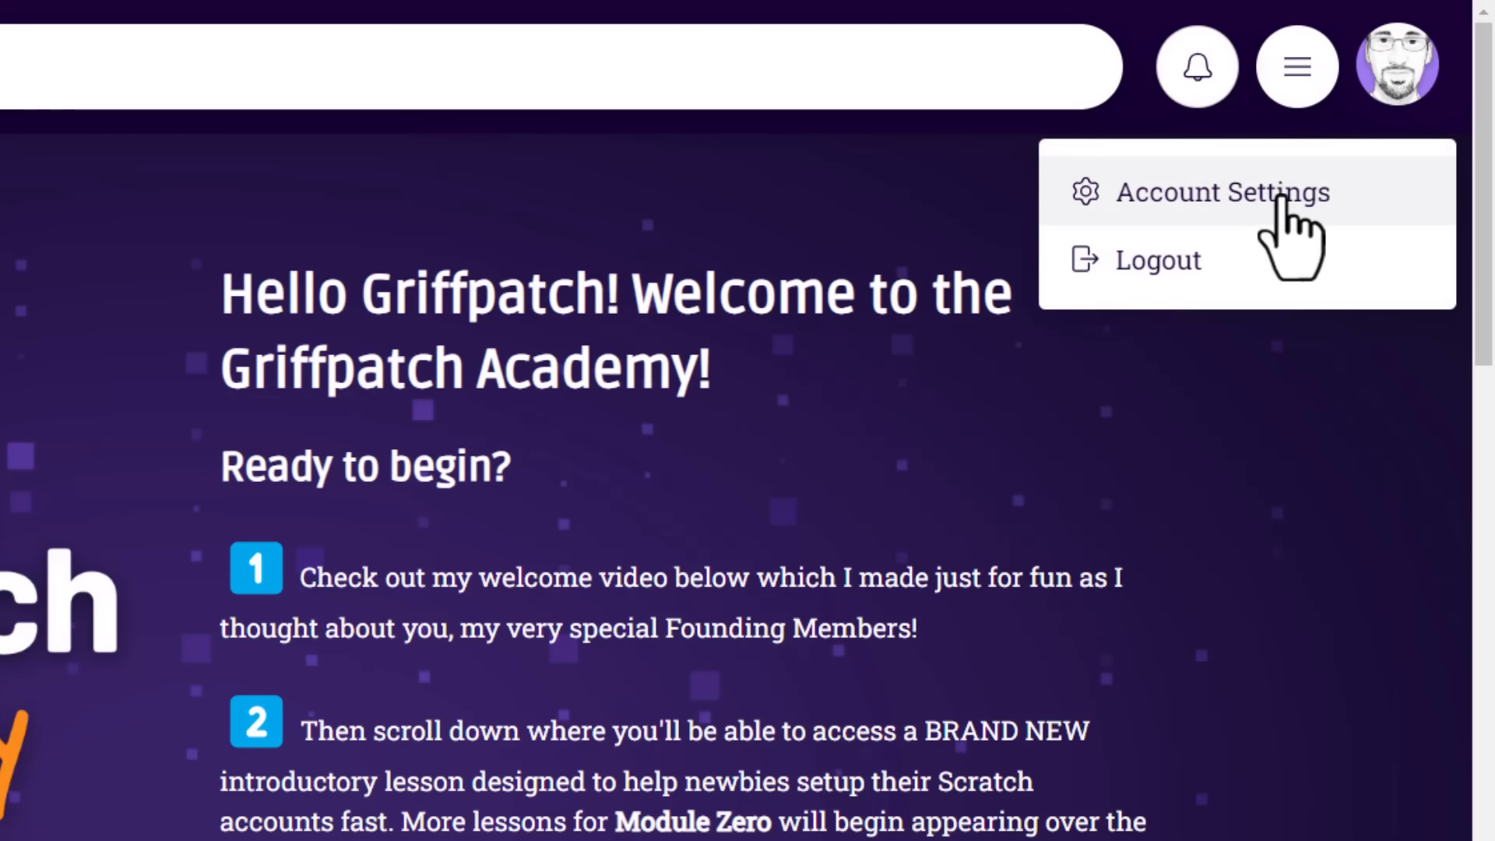
pyautogui.click(1222, 192)
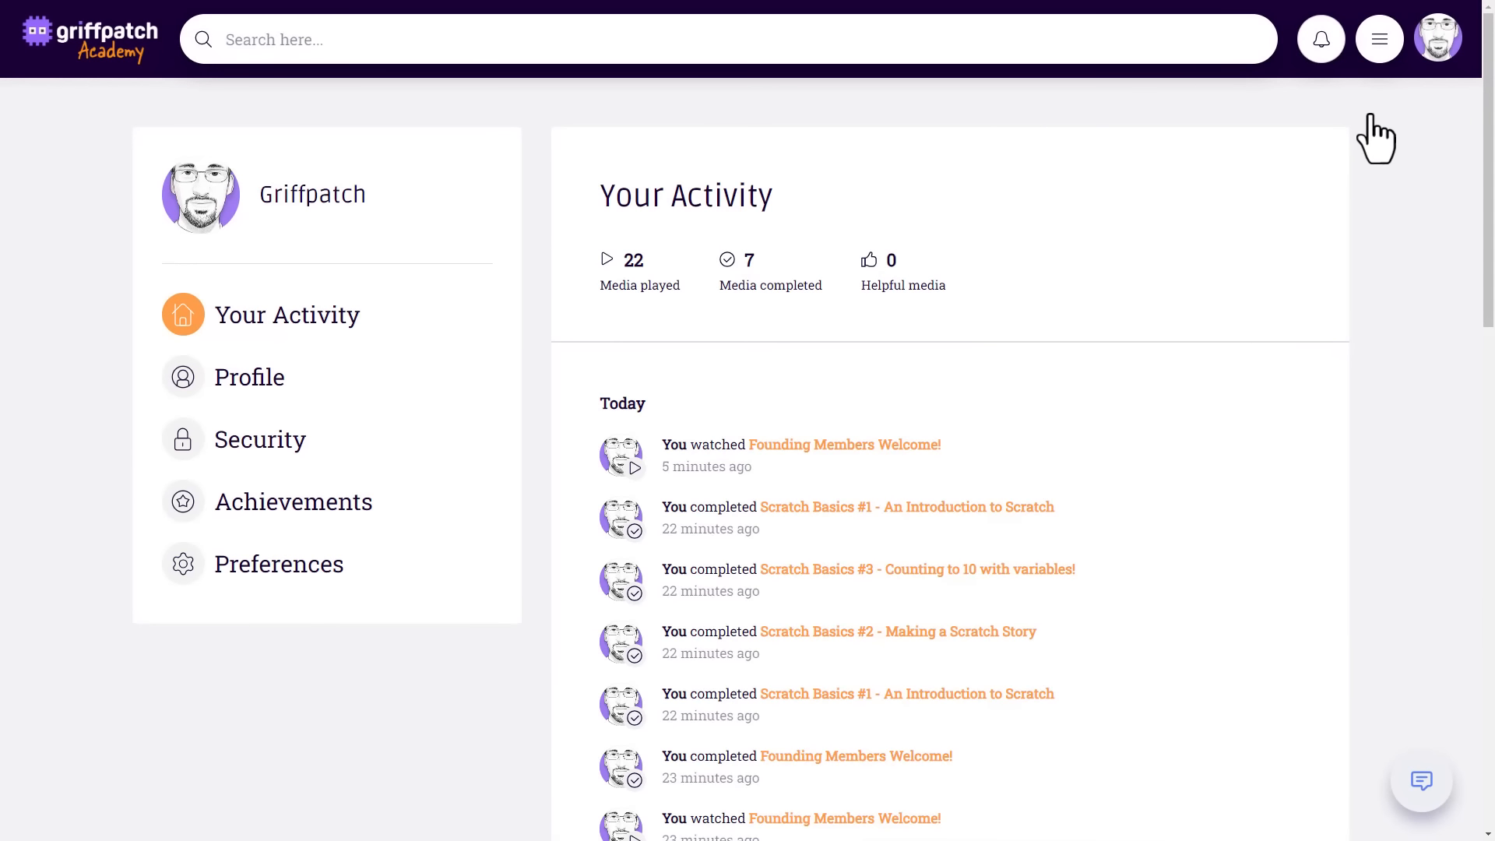
# - Browse the Profile page, then view the Security, Achievements and Preferences pages
pyautogui.click(250, 377)
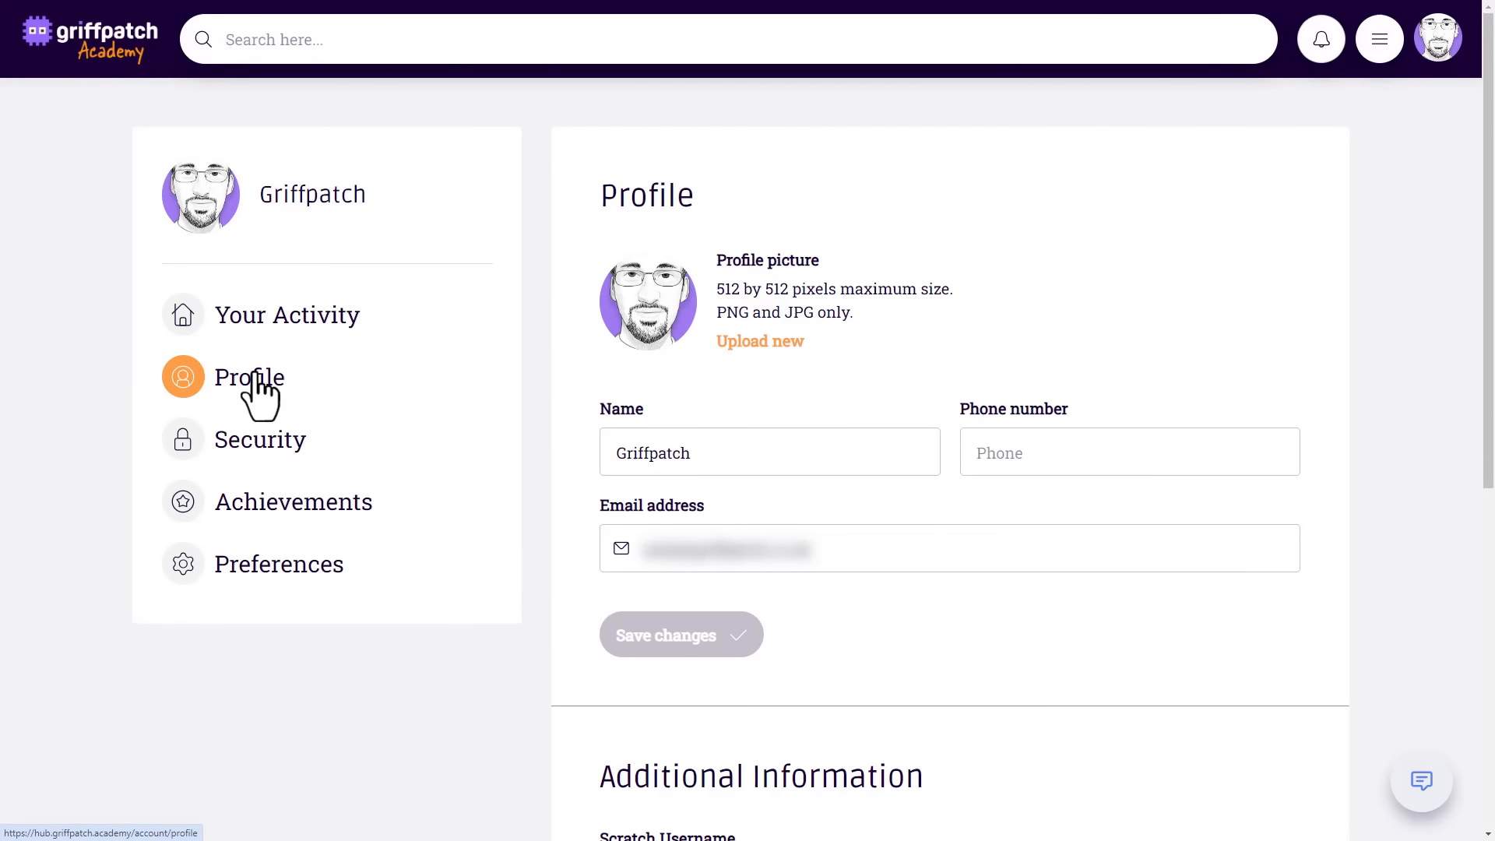
pyautogui.scroll(-3)
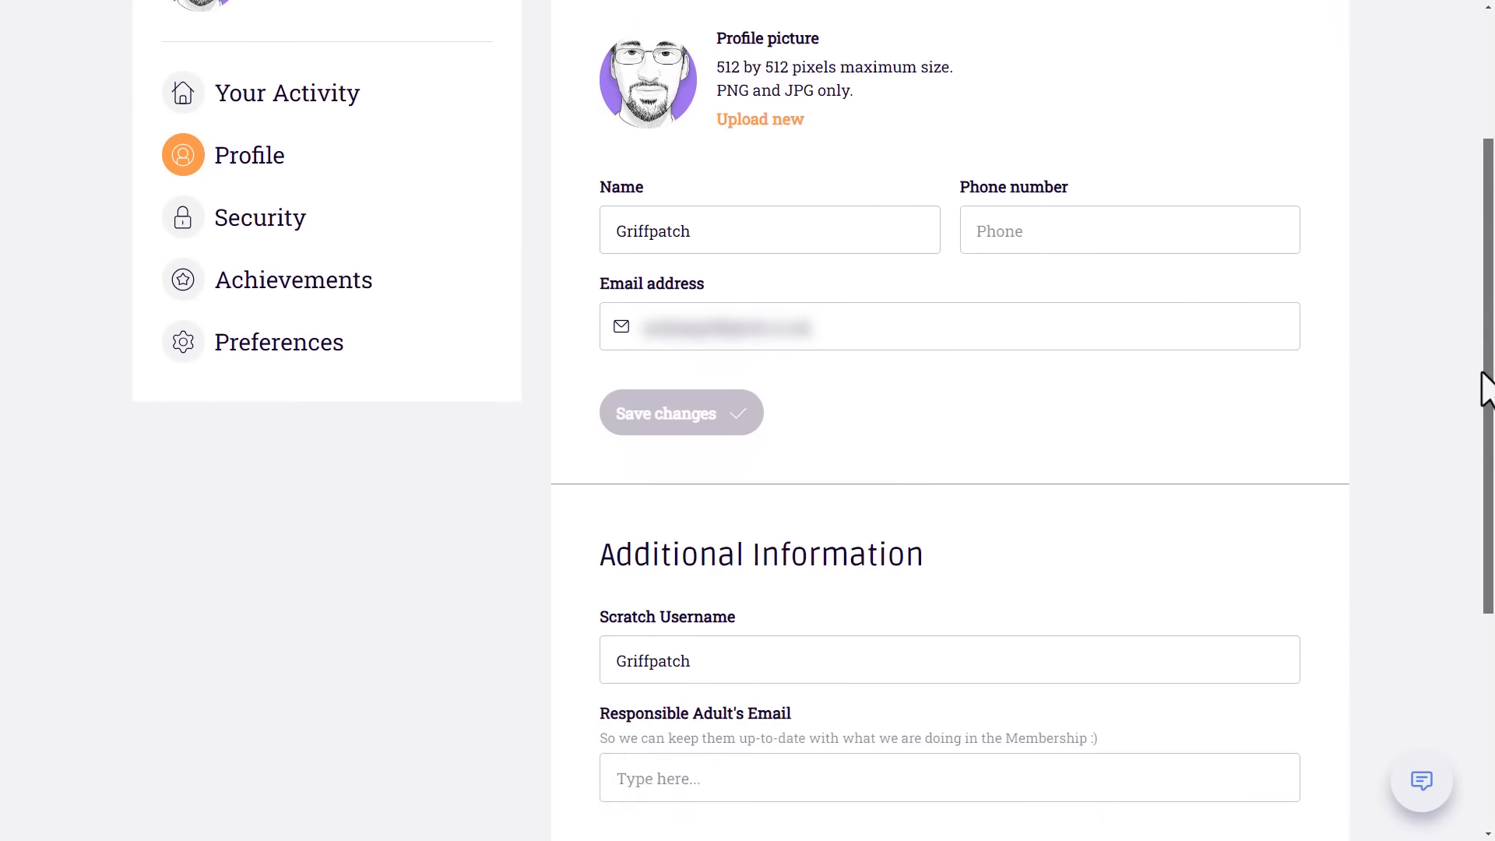
pyautogui.scroll(-3)
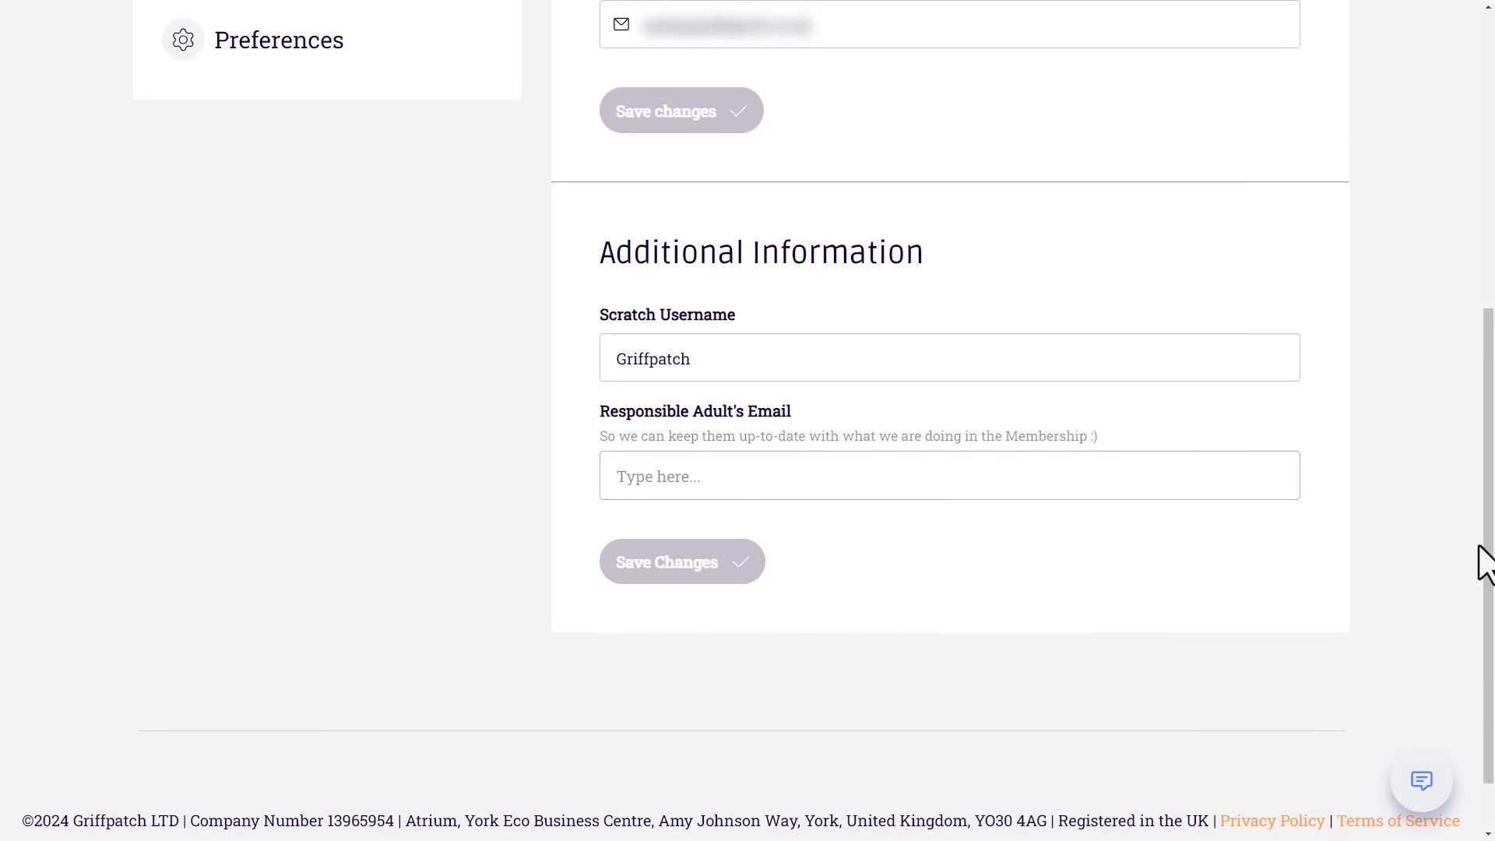
pyautogui.scroll(3)
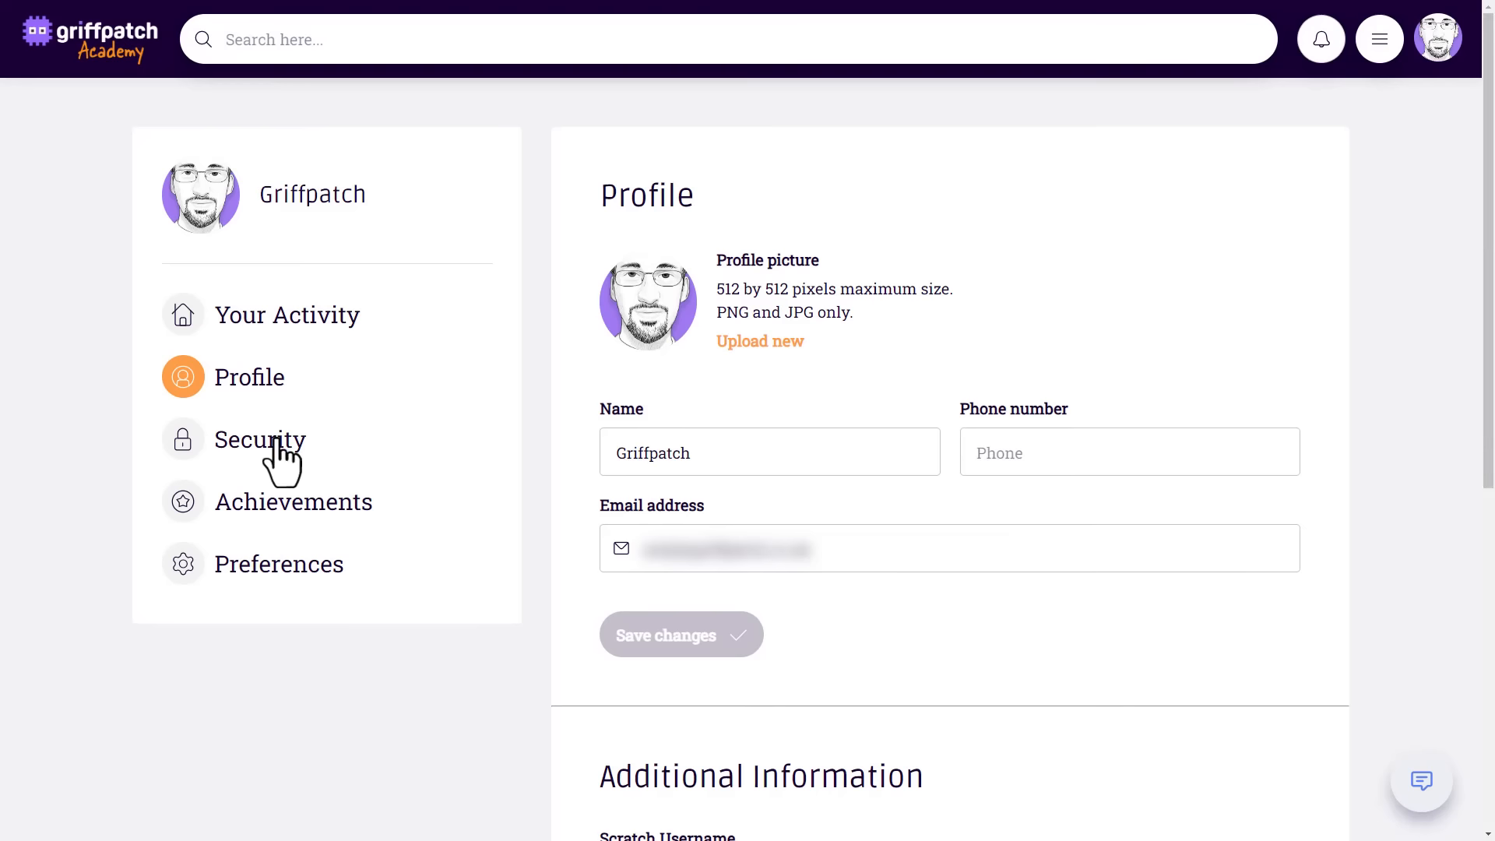
pyautogui.click(260, 440)
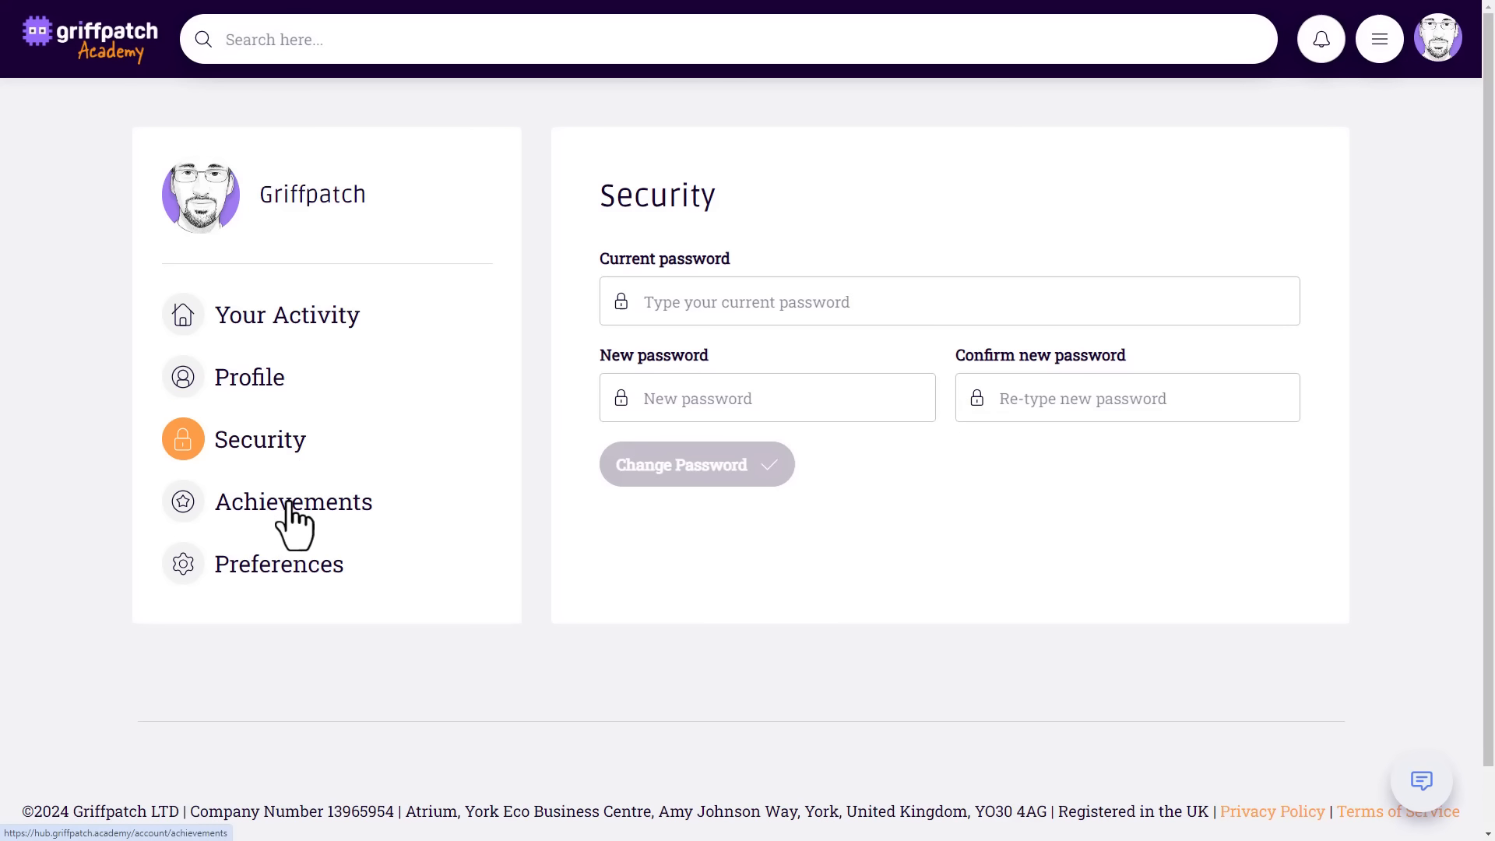
pyautogui.click(293, 501)
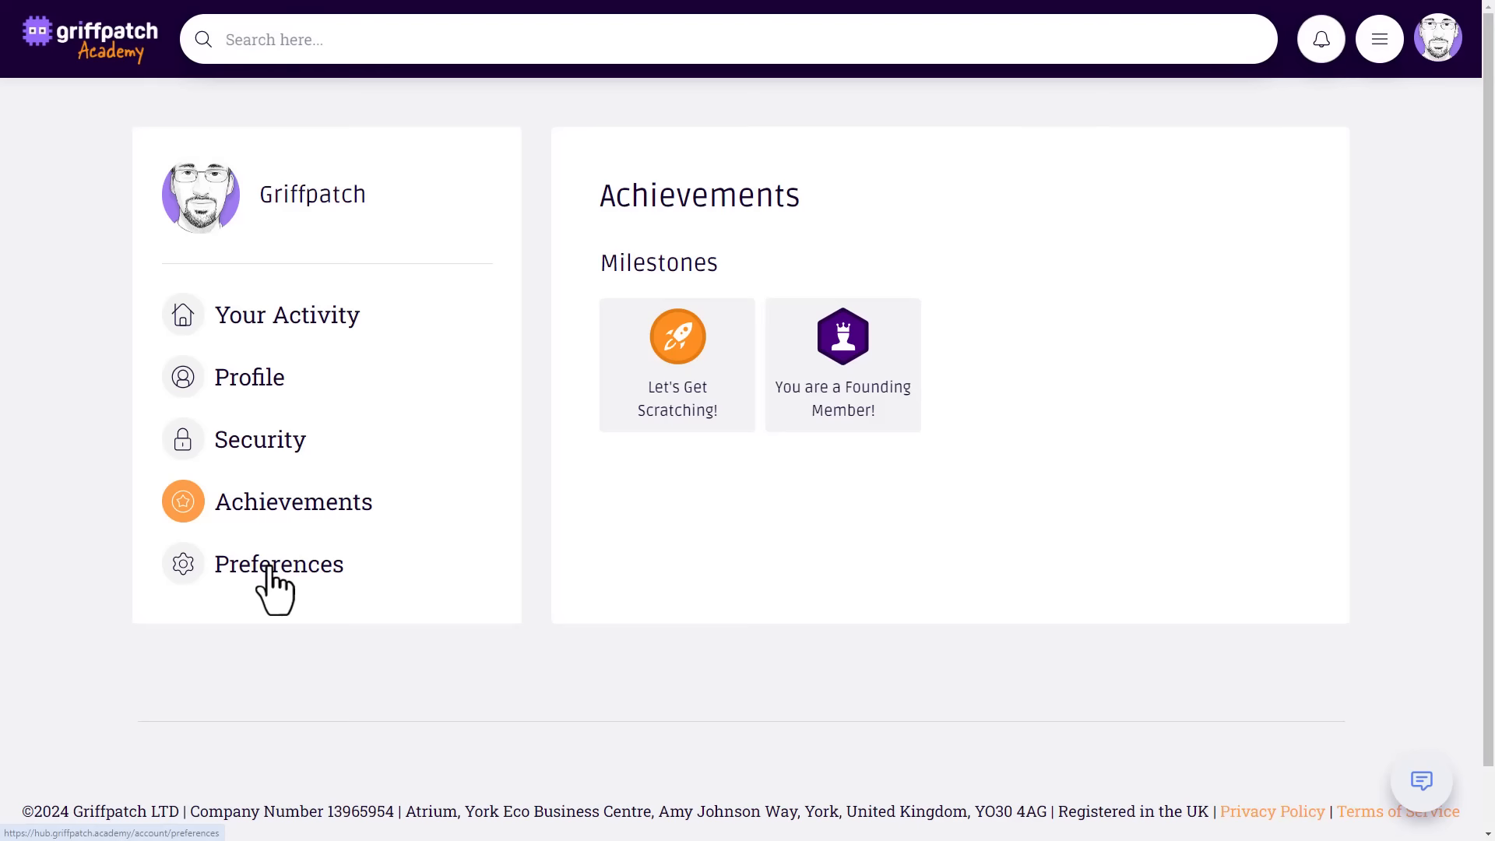
pyautogui.click(279, 563)
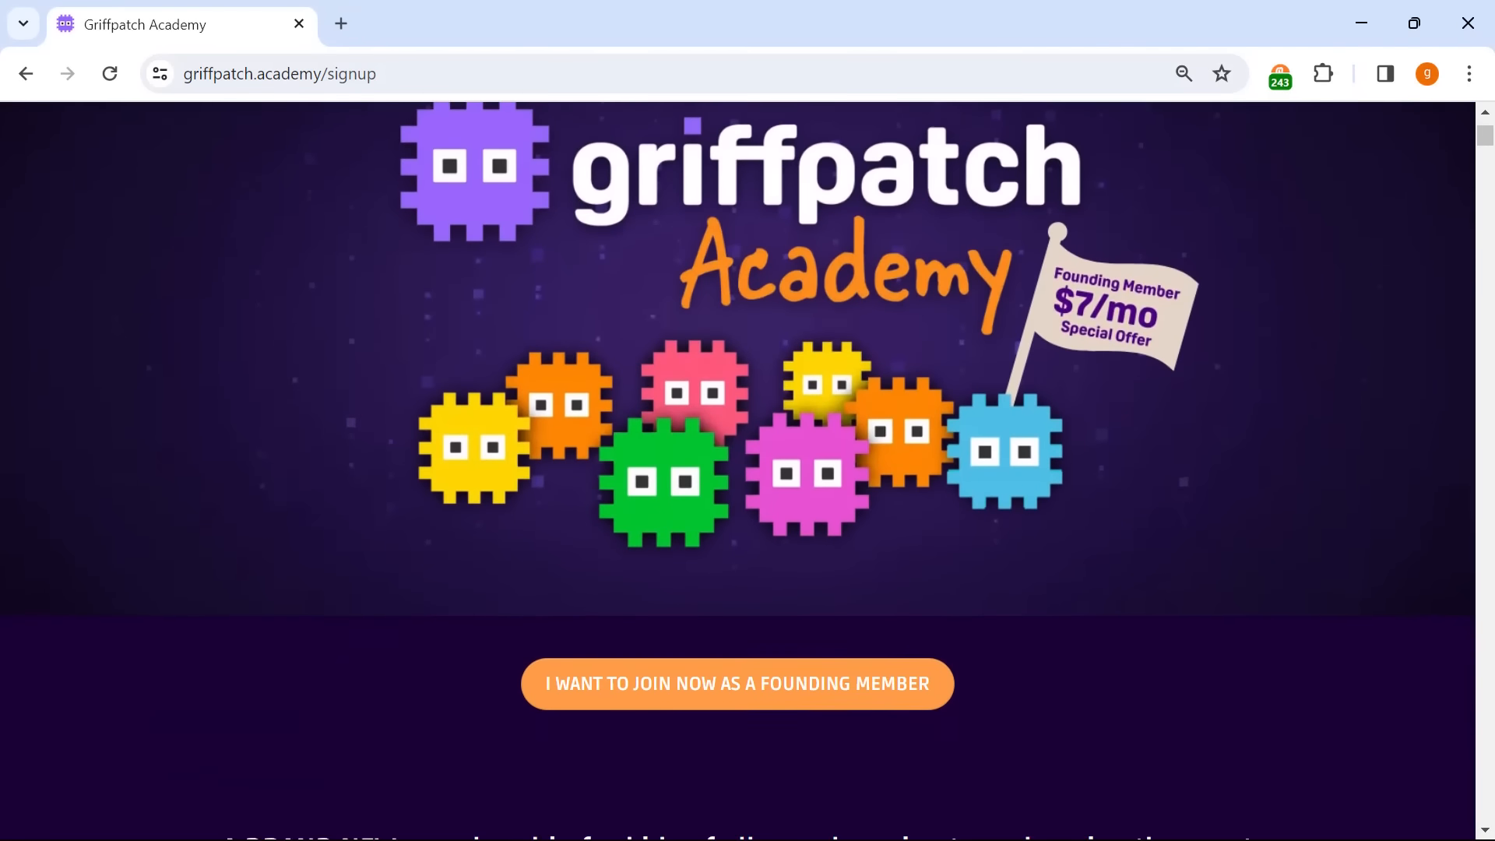
# - Scroll down through the founding-member signup page
pyautogui.scroll(-3)
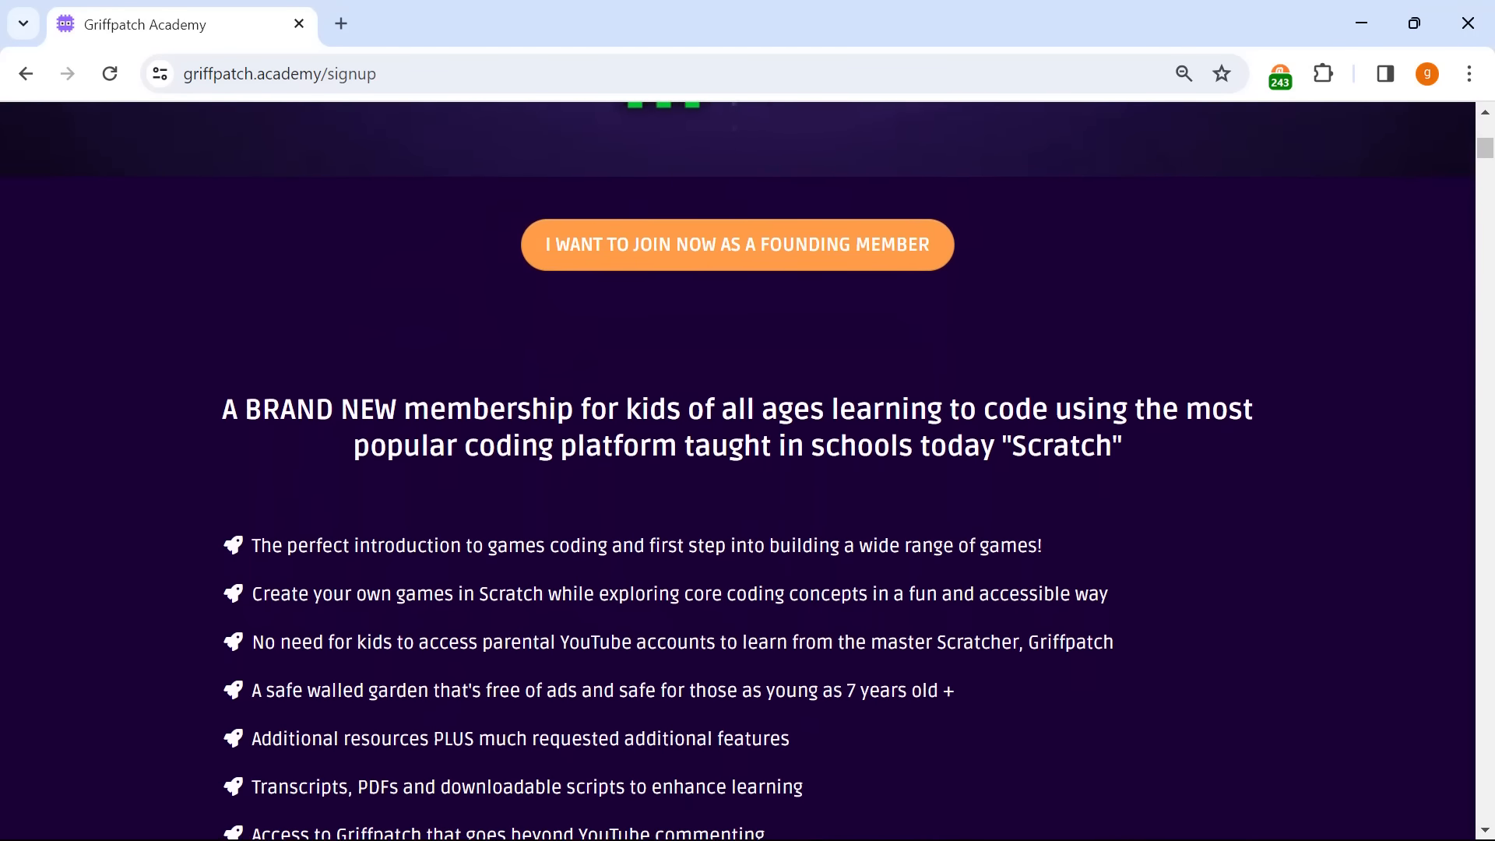
pyautogui.scroll(-3)
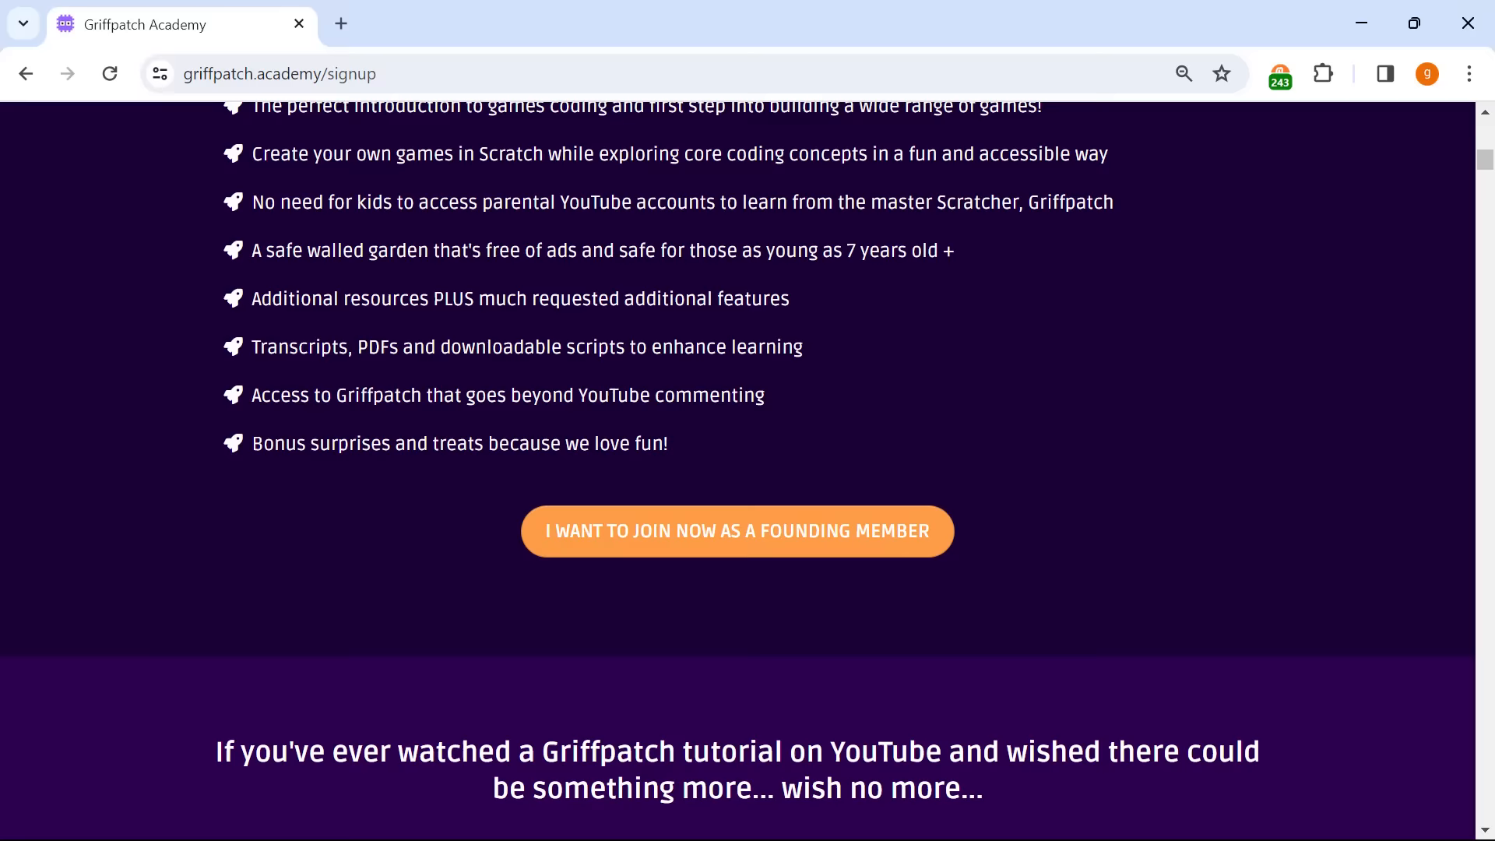
pyautogui.scroll(-3)
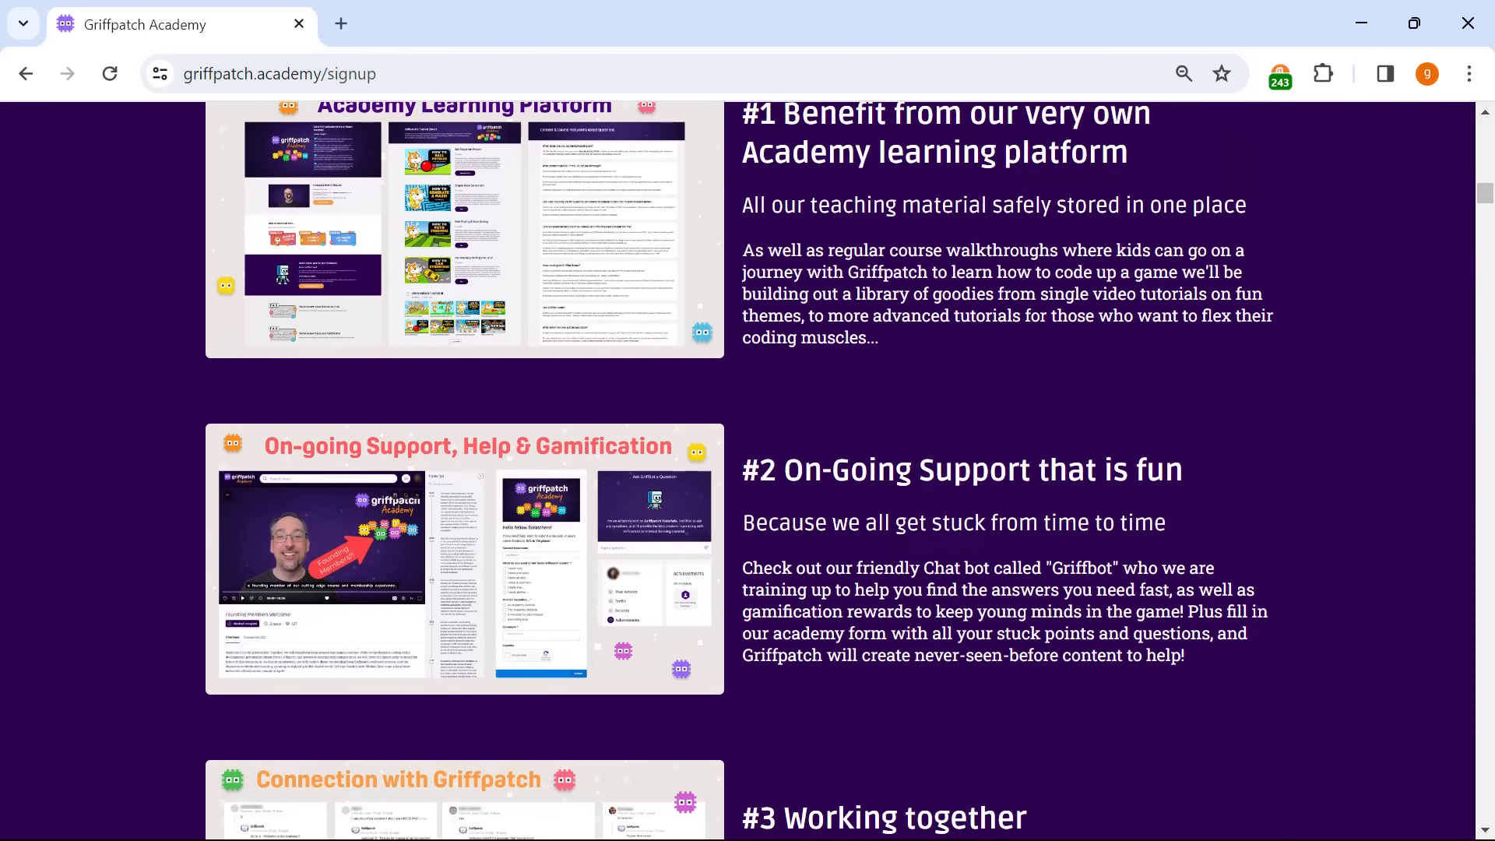
pyautogui.scroll(-3)
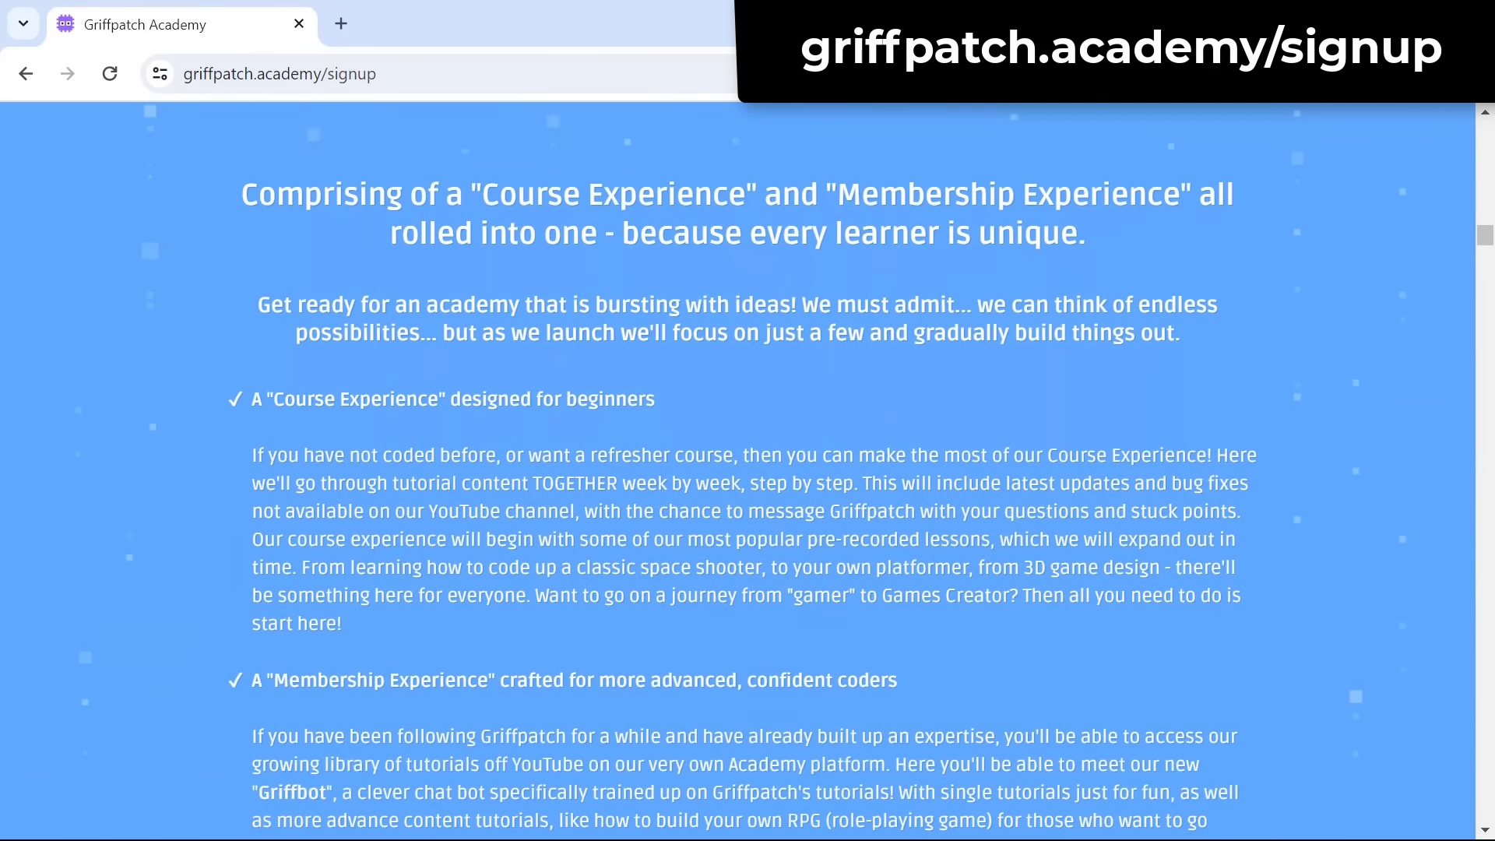
pyautogui.scroll(-3)
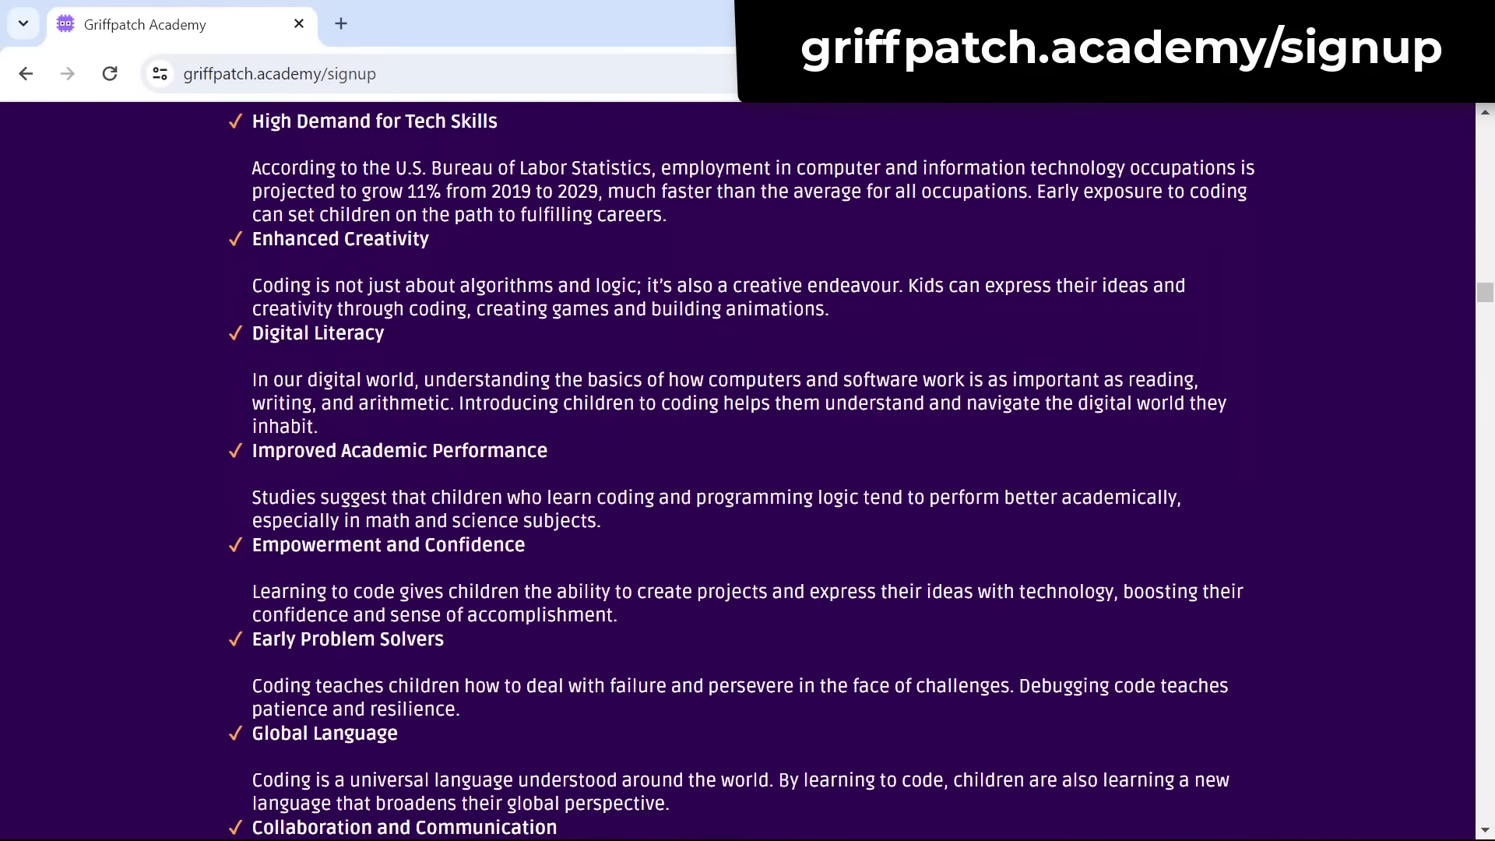
pyautogui.scroll(-3)
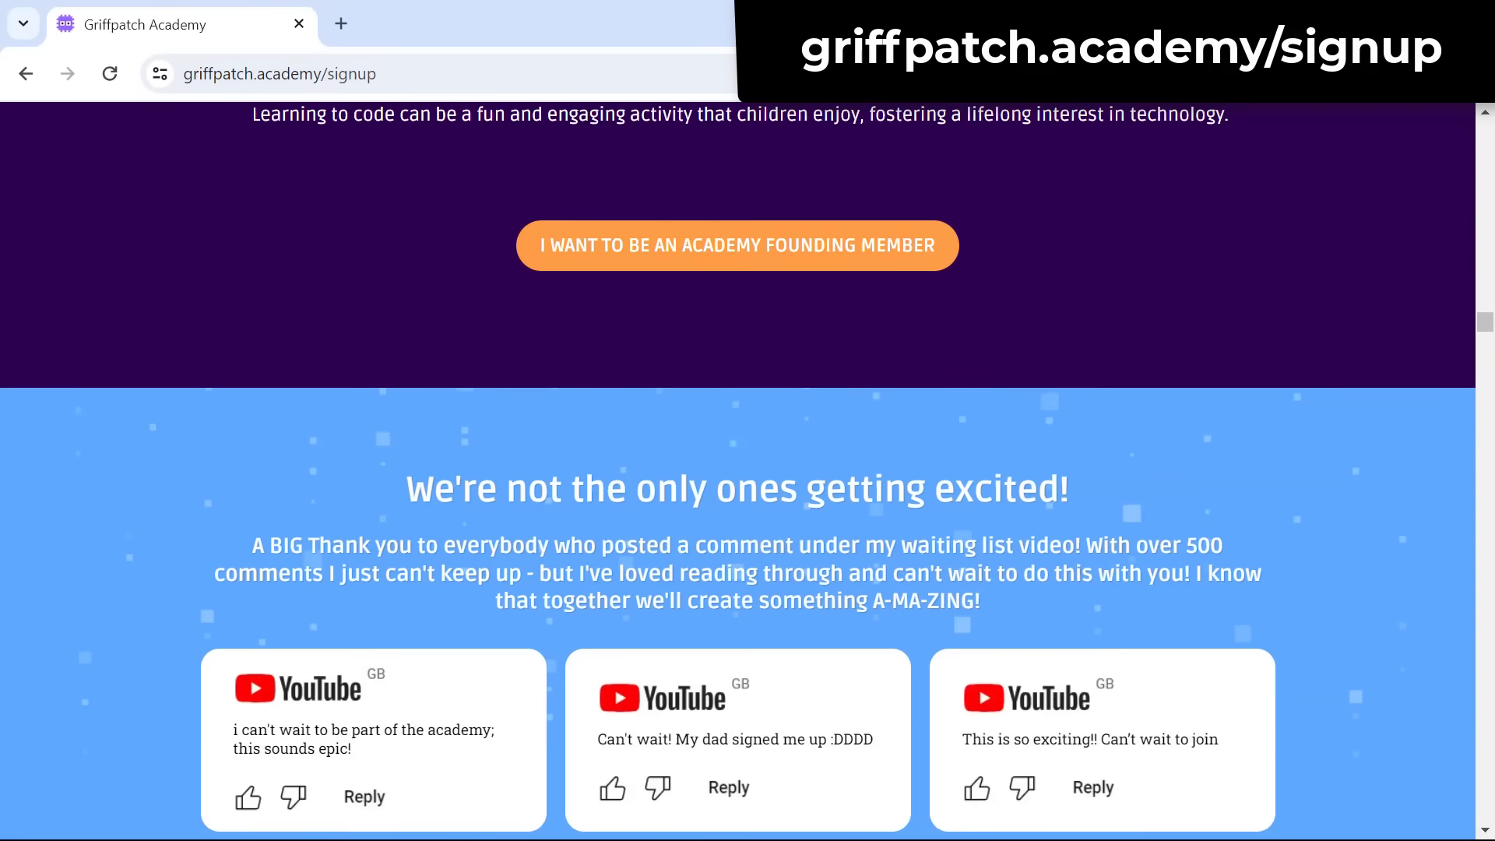
pyautogui.scroll(-3)
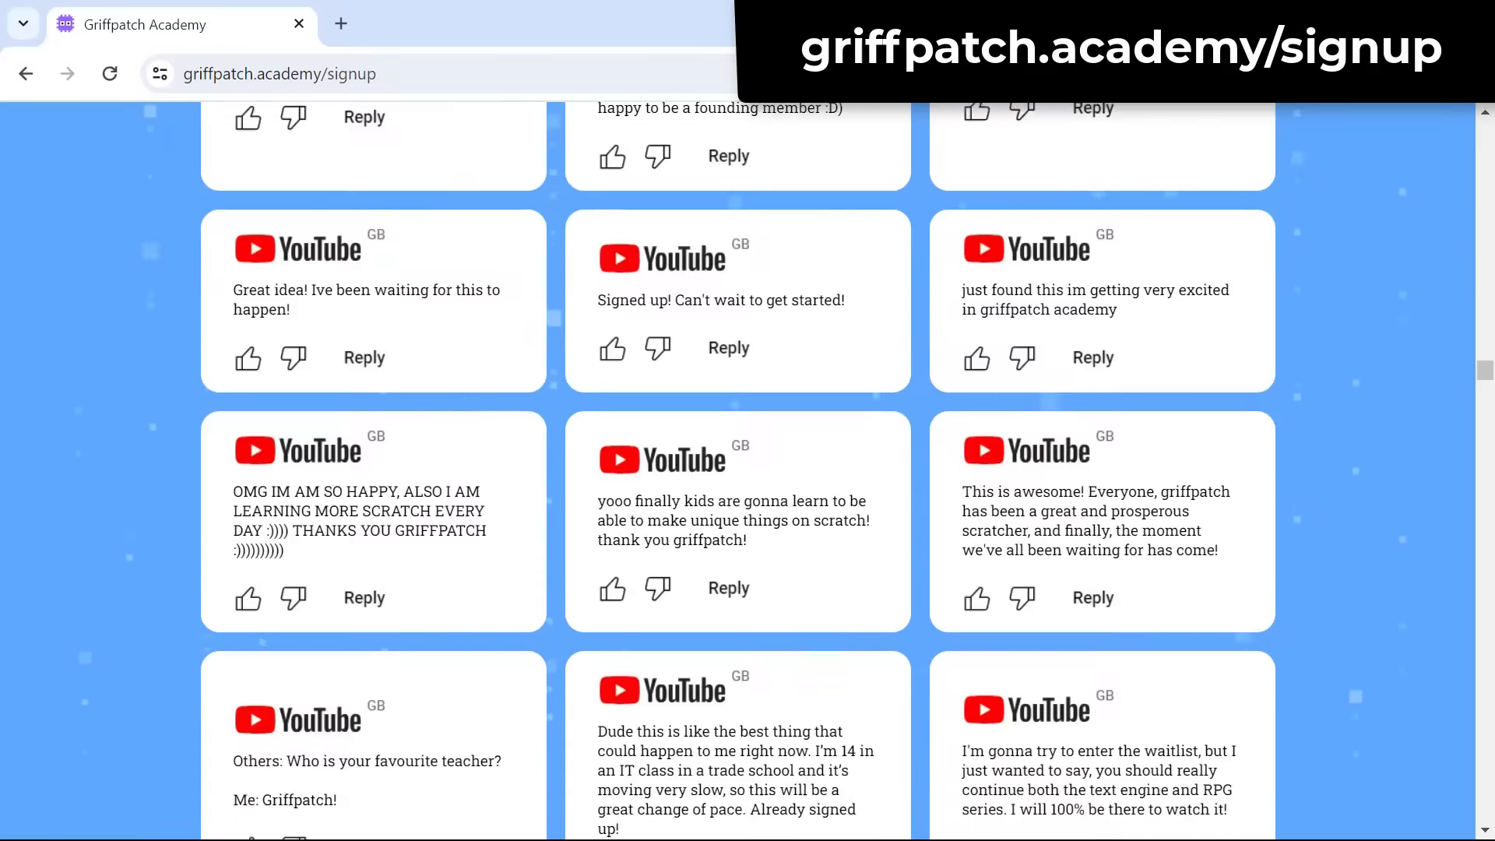
# - Reach the bottom, join as an Academy Founding Member, and pick the $7/month plan
pyautogui.scroll(3)
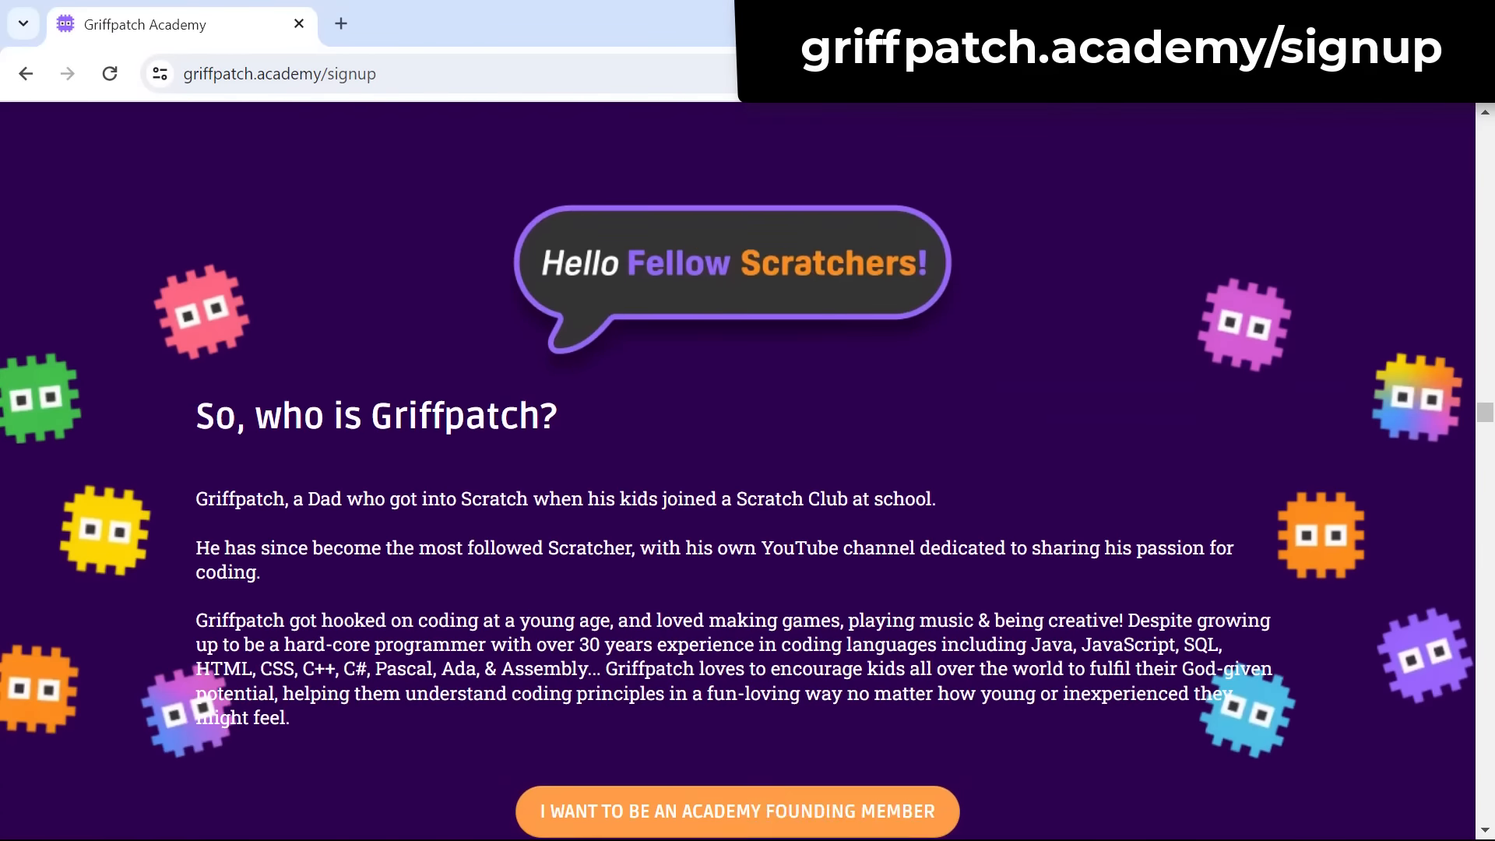
pyautogui.scroll(-3)
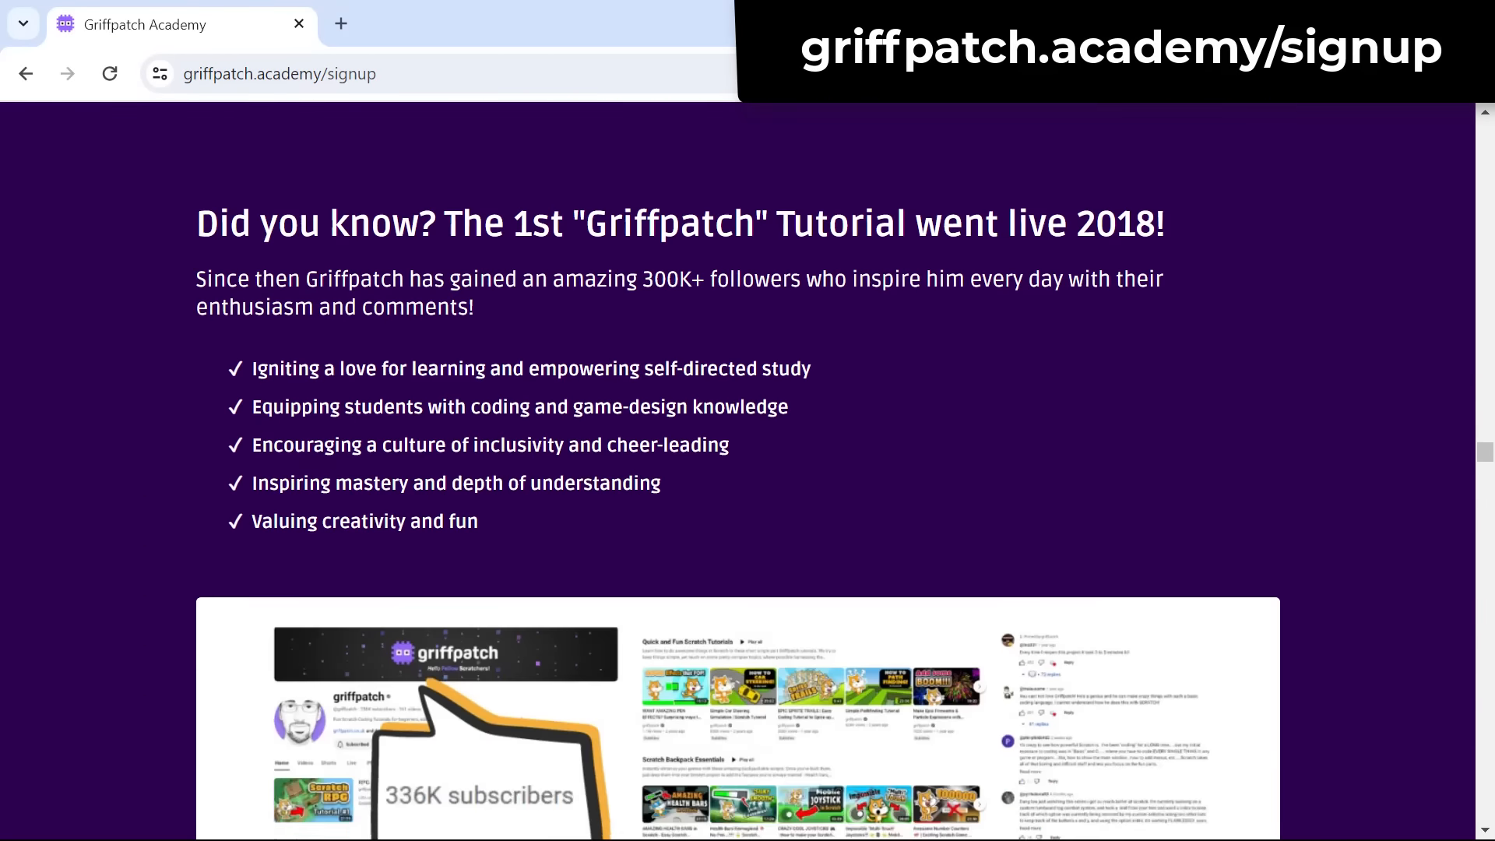
pyautogui.scroll(-3)
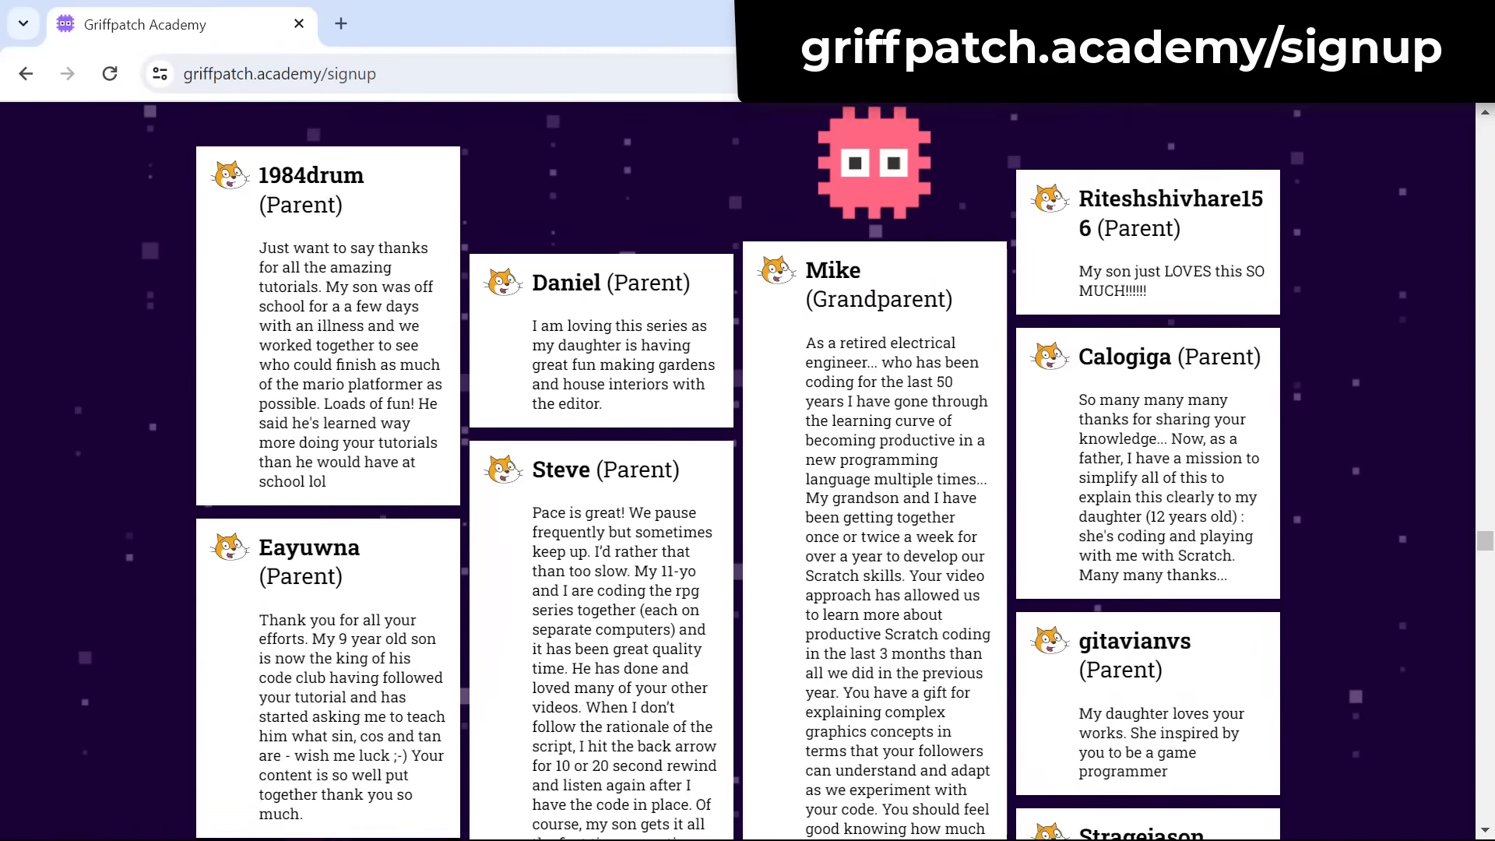
pyautogui.scroll(-3)
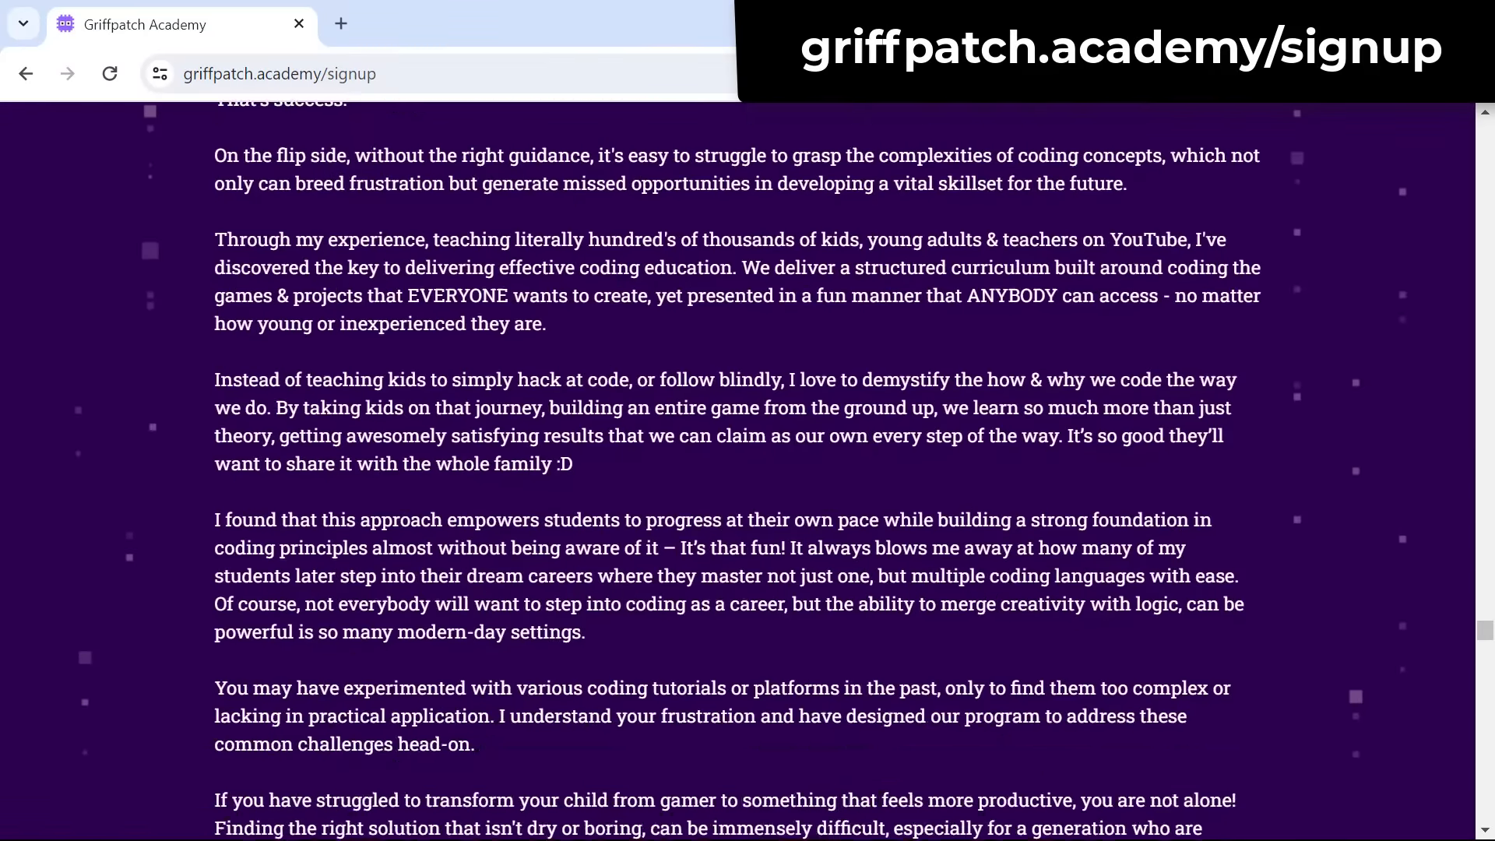
pyautogui.scroll(-3)
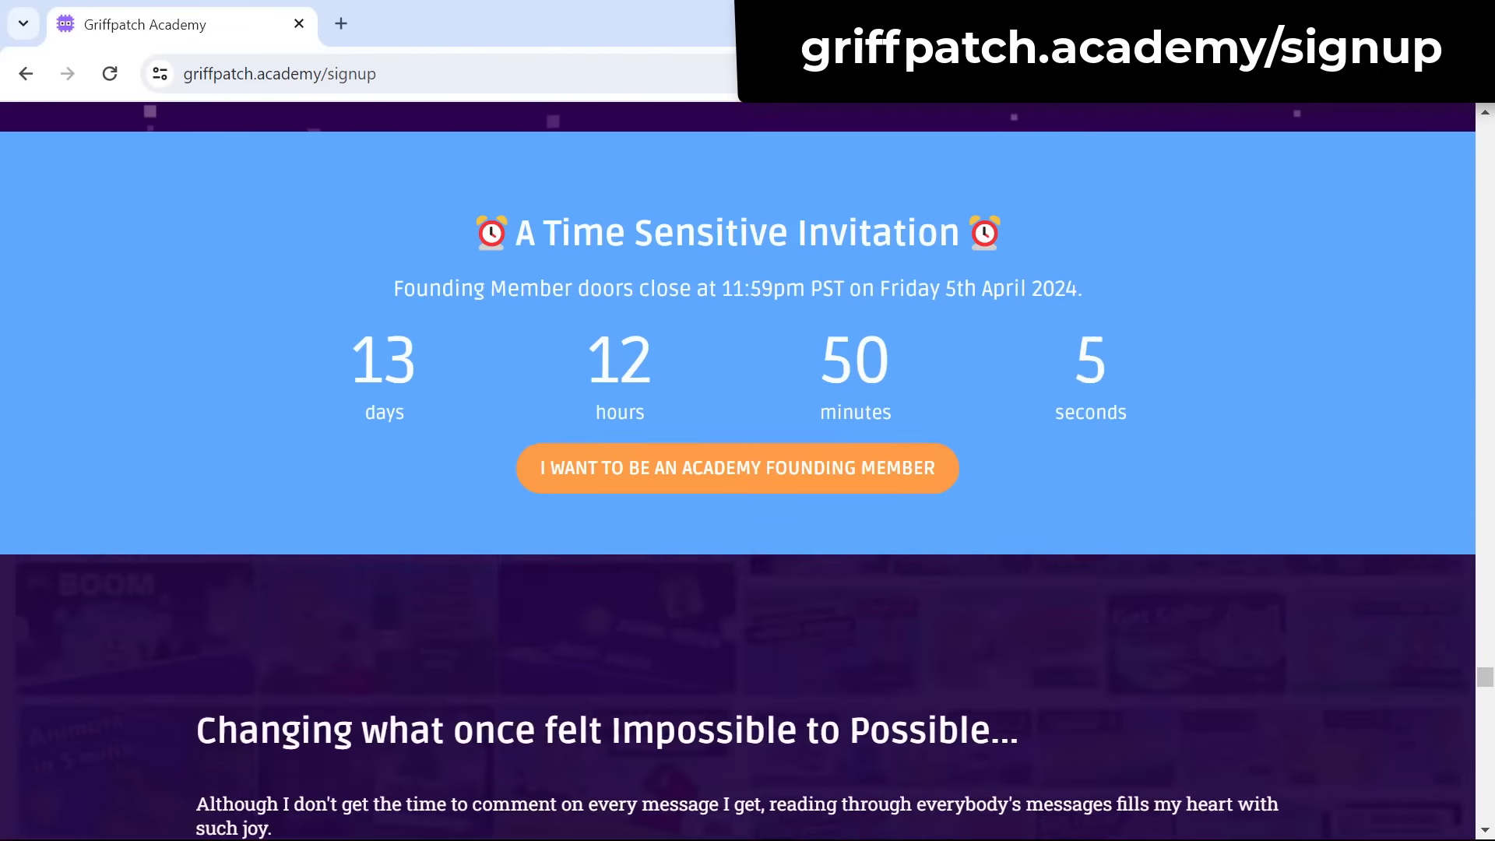
pyautogui.scroll(-3)
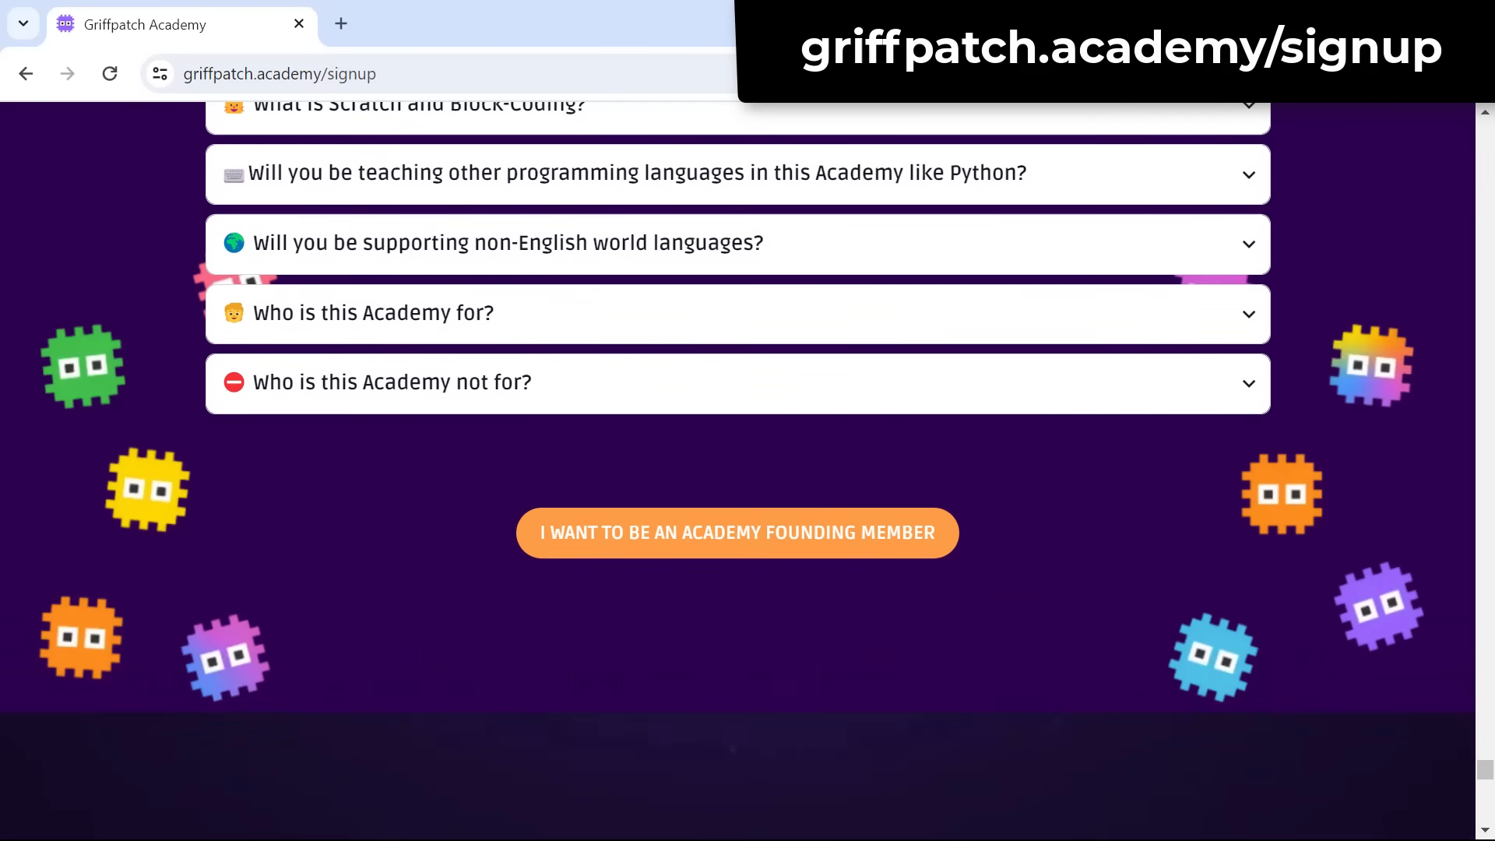
pyautogui.scroll(3)
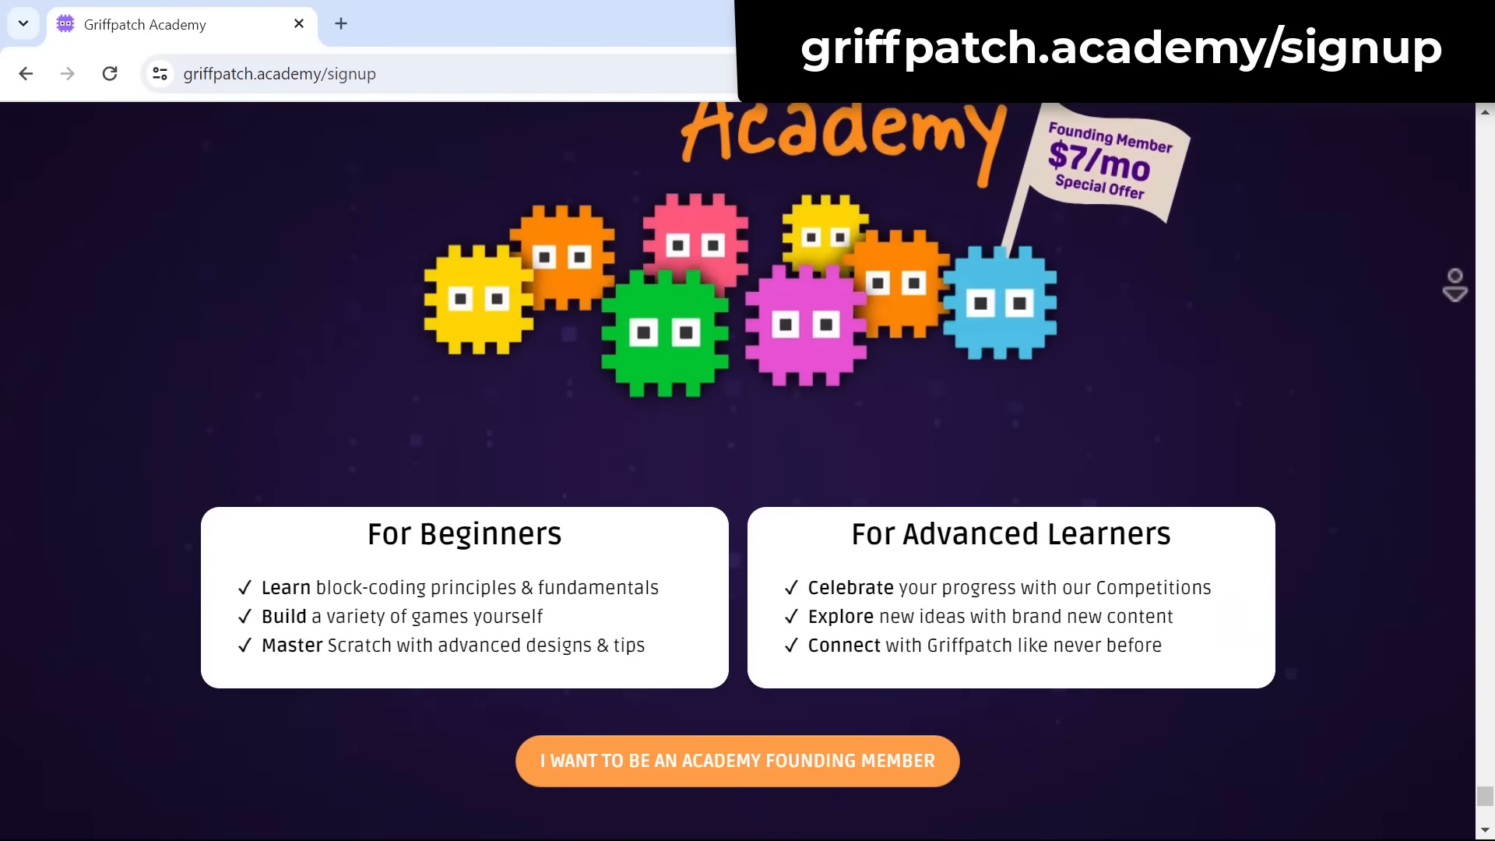
pyautogui.scroll(-3)
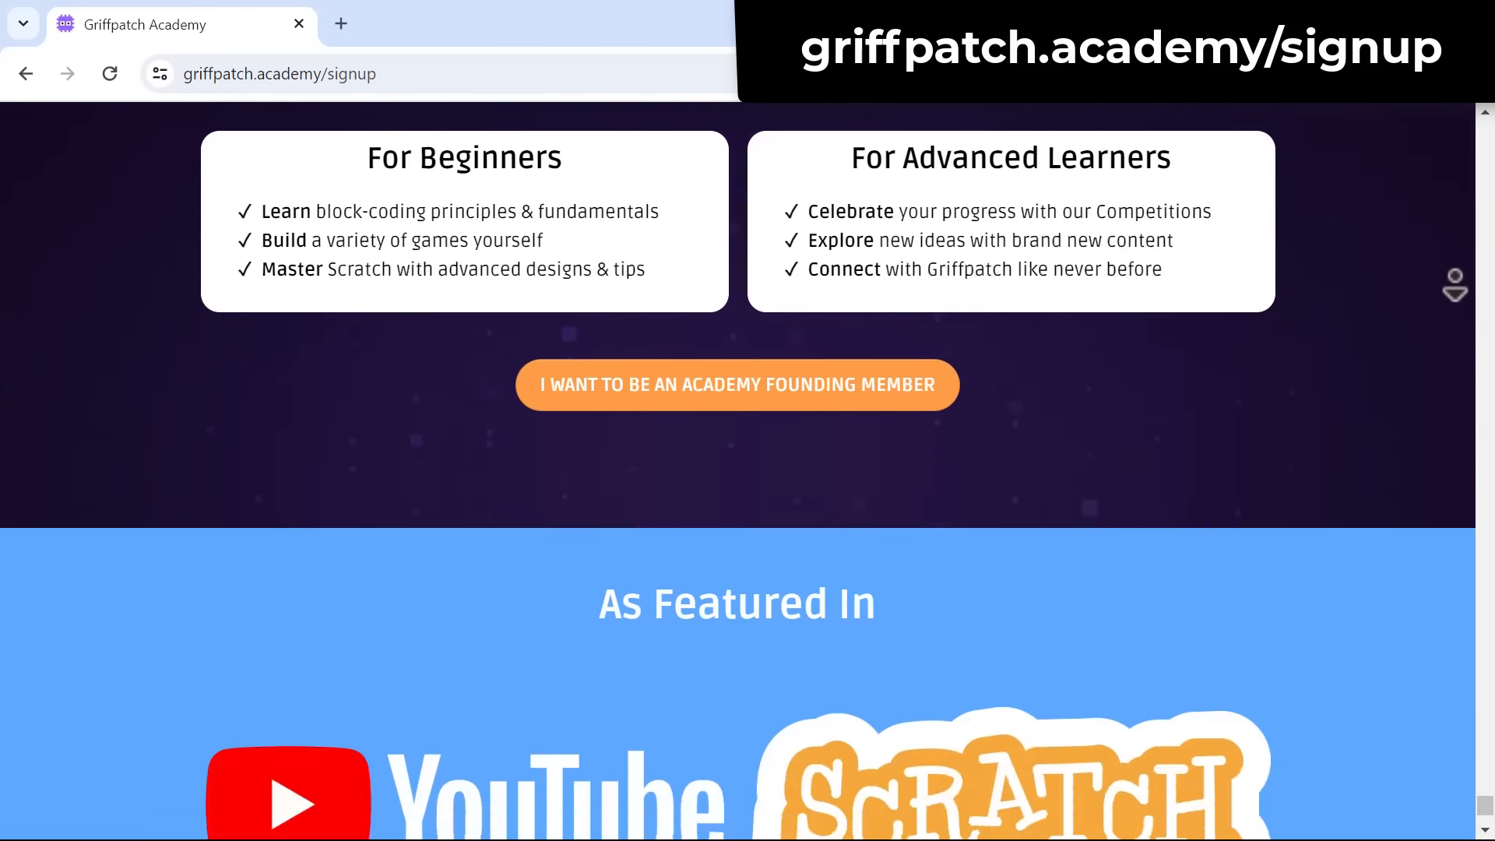
pyautogui.click(736, 384)
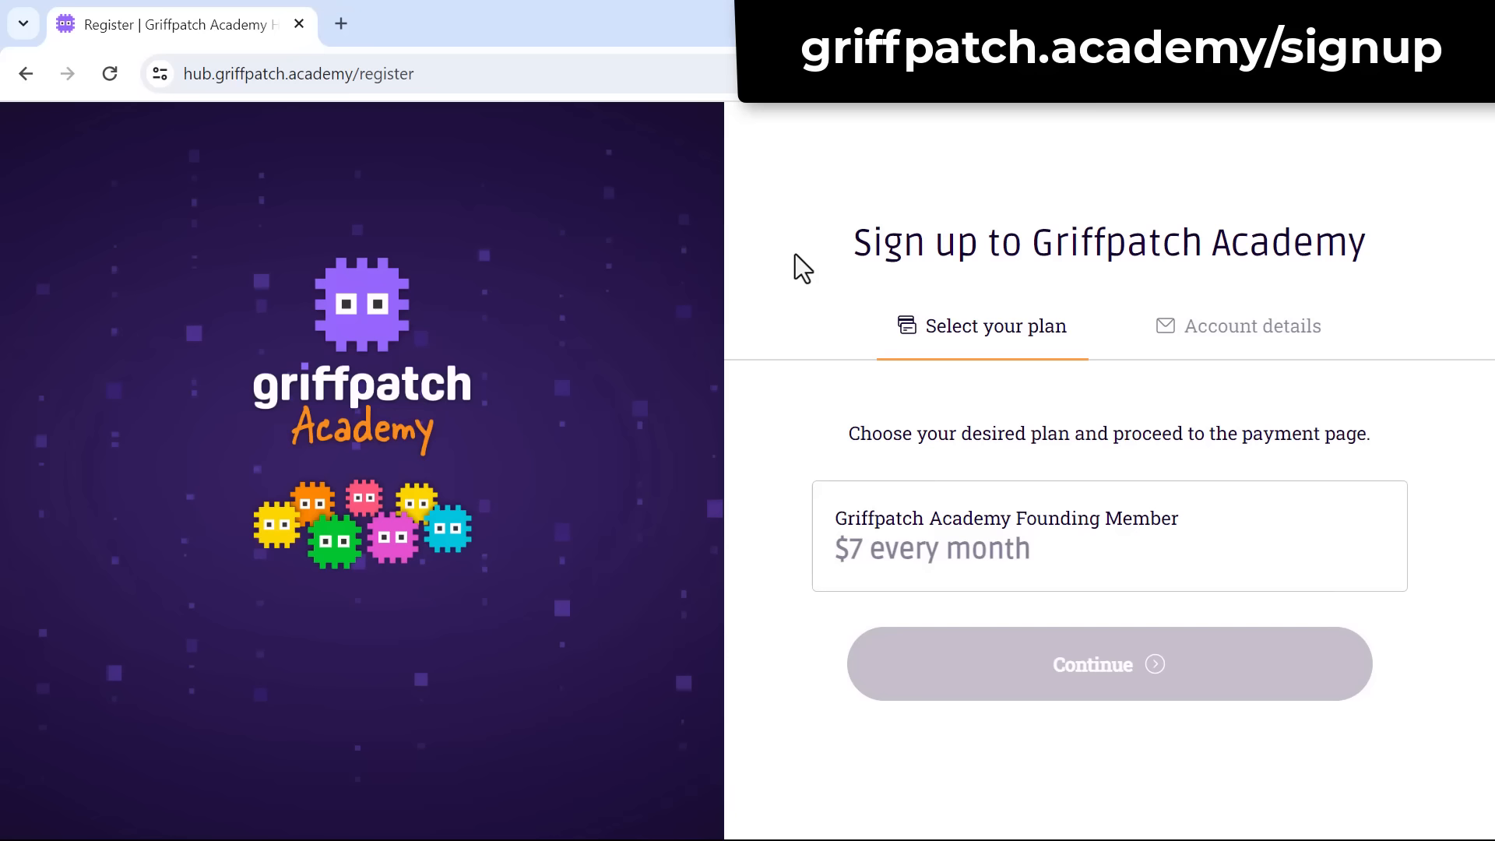
pyautogui.moveTo(867, 404)
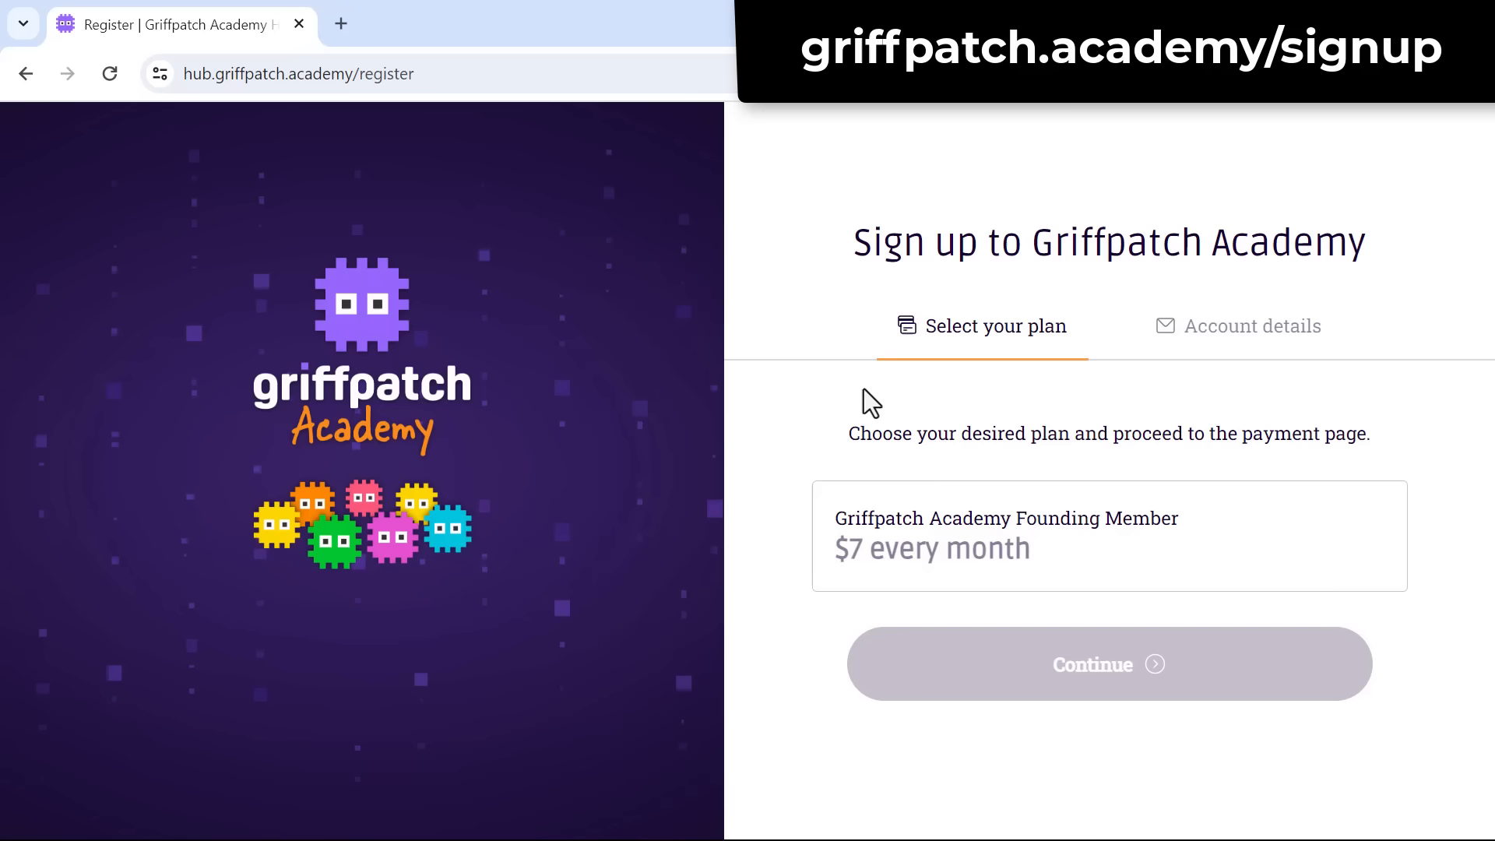
pyautogui.click(1108, 535)
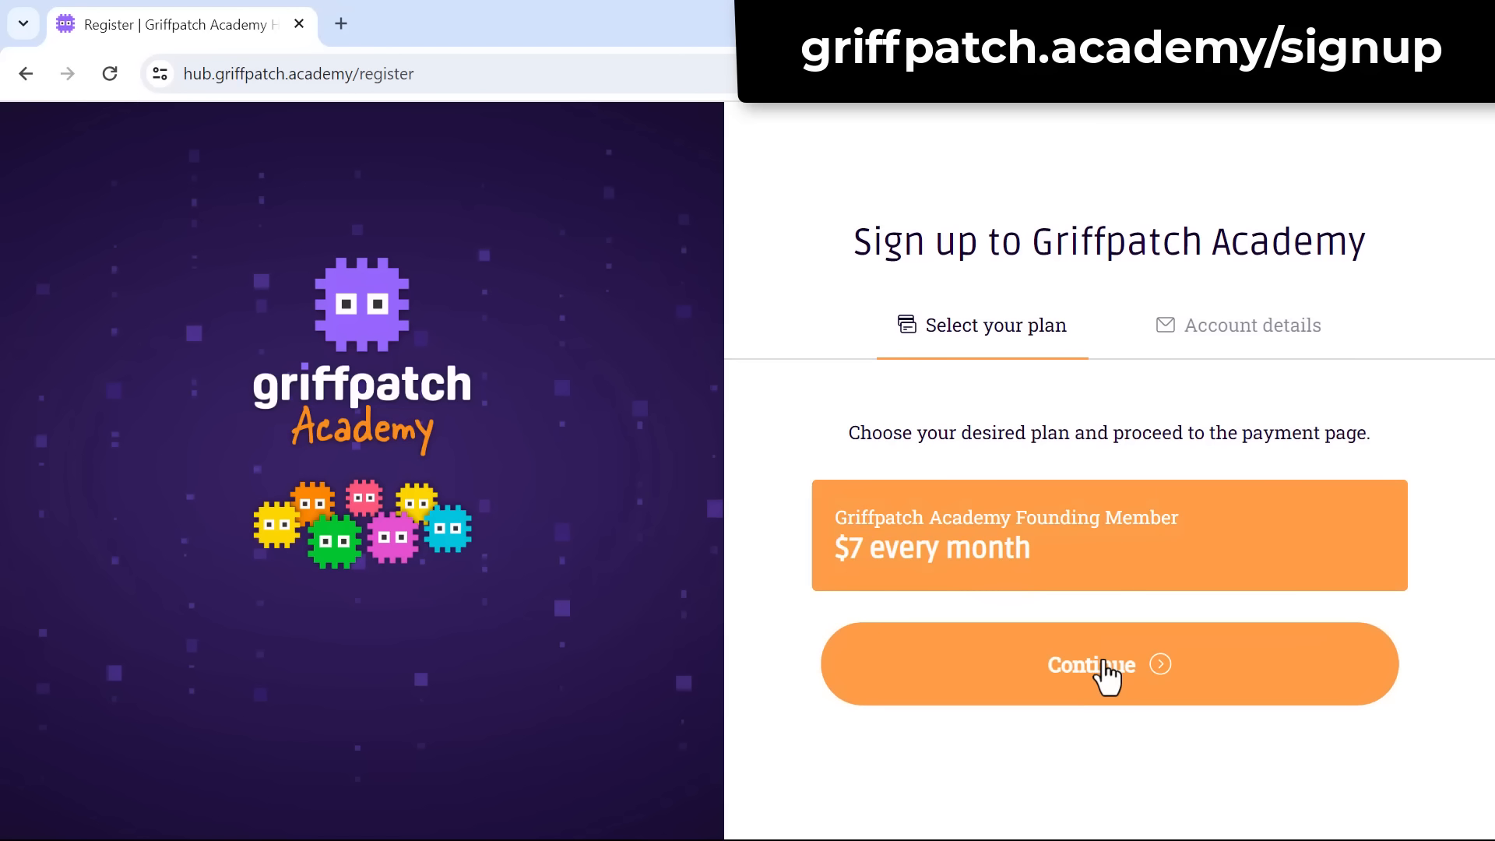